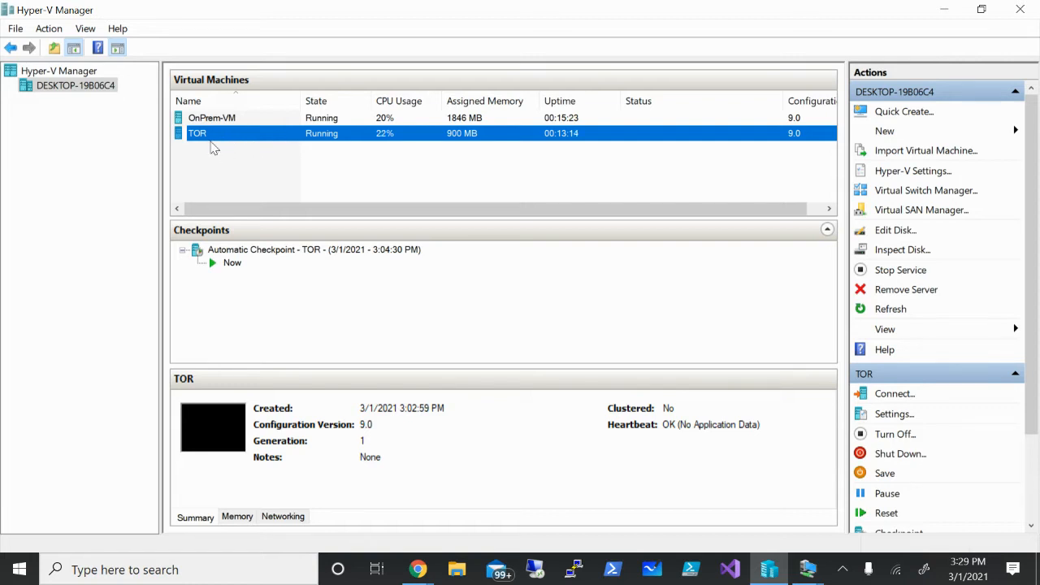
pyautogui.moveTo(75, 180)
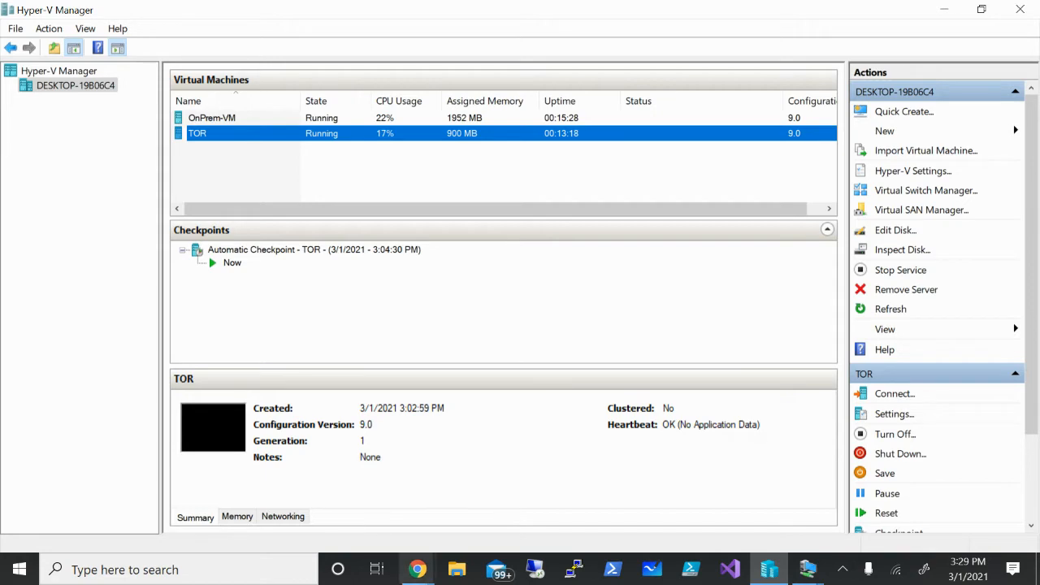
# Search the portal for 'arc' and open the Azure Arc service
pyautogui.click(417, 569)
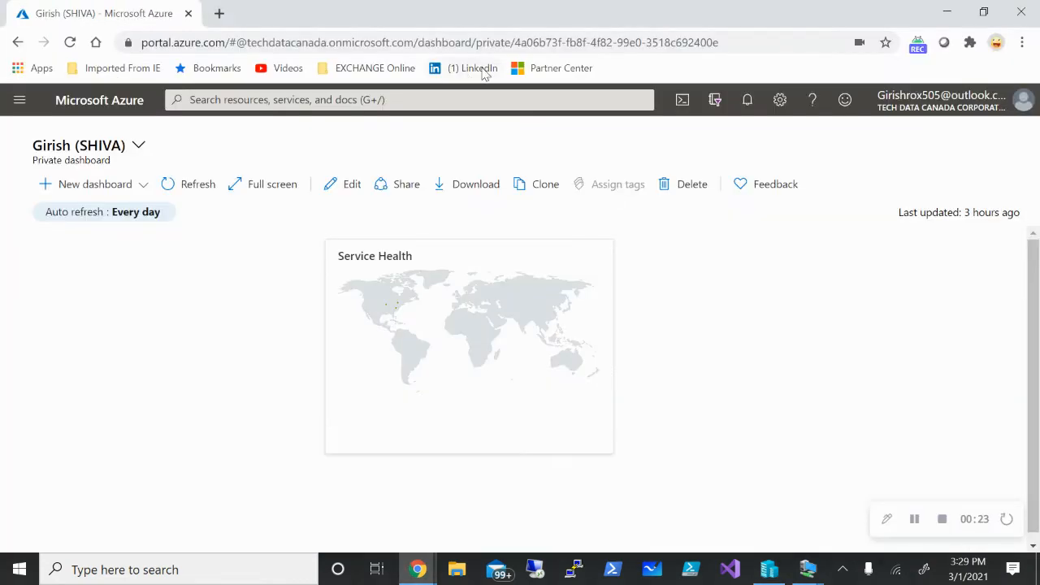
pyautogui.click(325, 99)
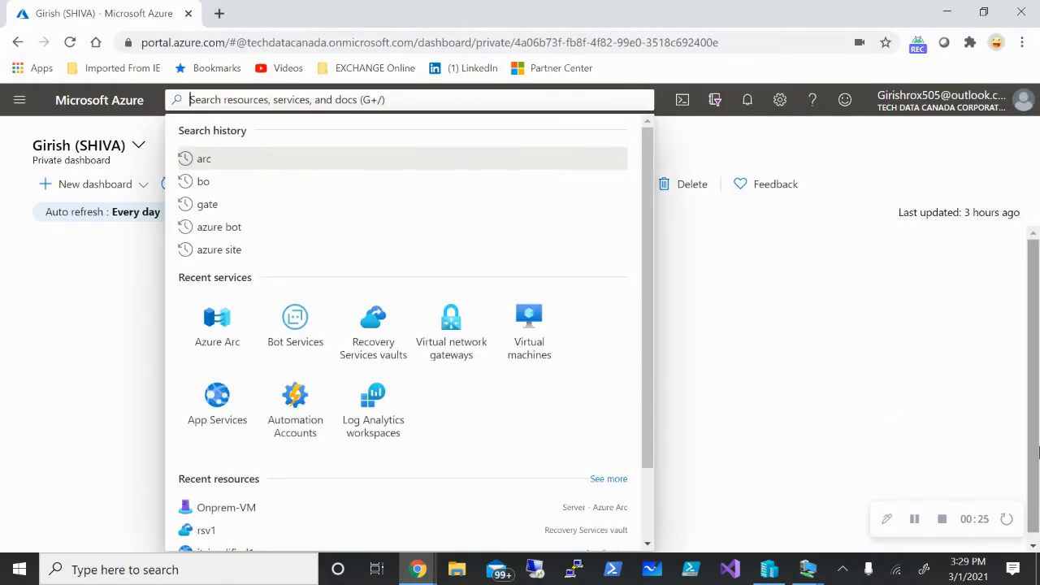
pyautogui.click(204, 159)
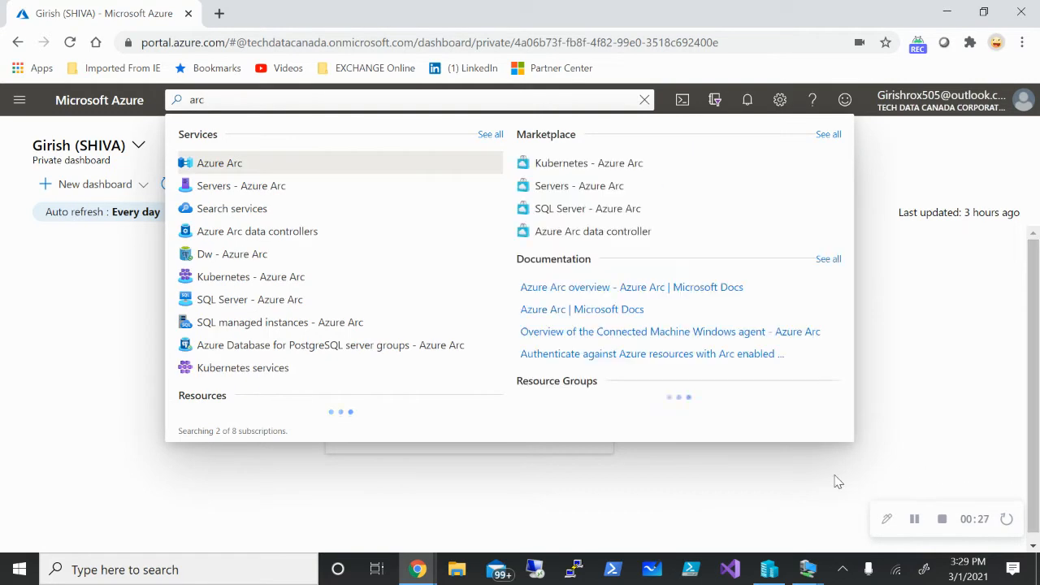
pyautogui.click(219, 162)
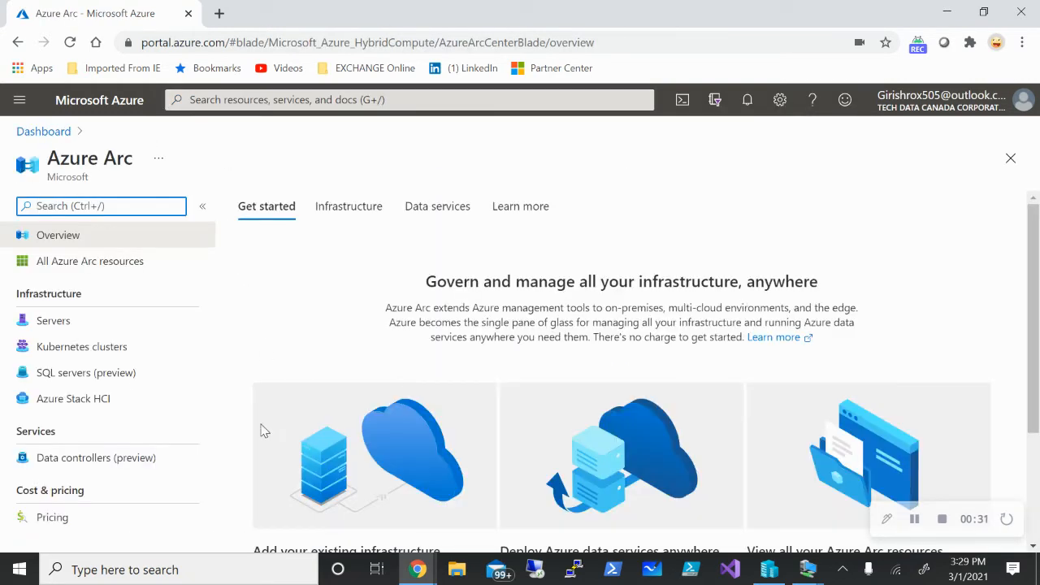
pyautogui.moveTo(191, 351)
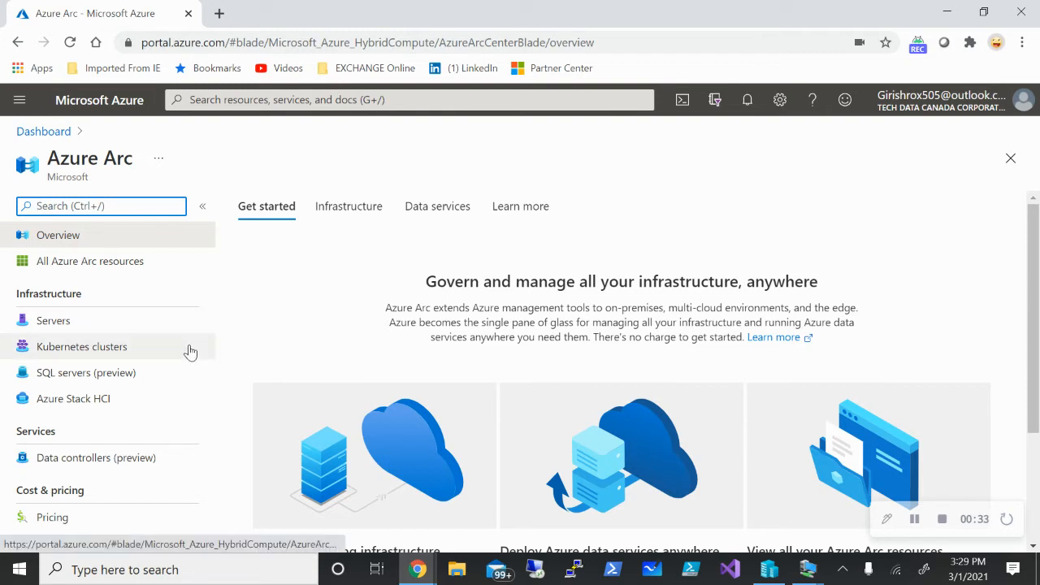
pyautogui.moveTo(162, 359)
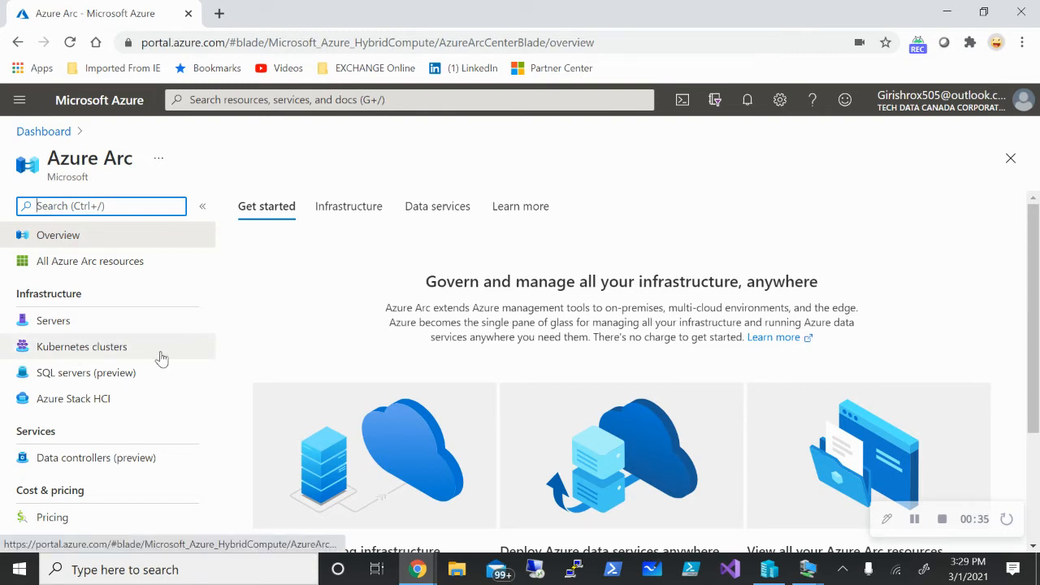
pyautogui.moveTo(109, 388)
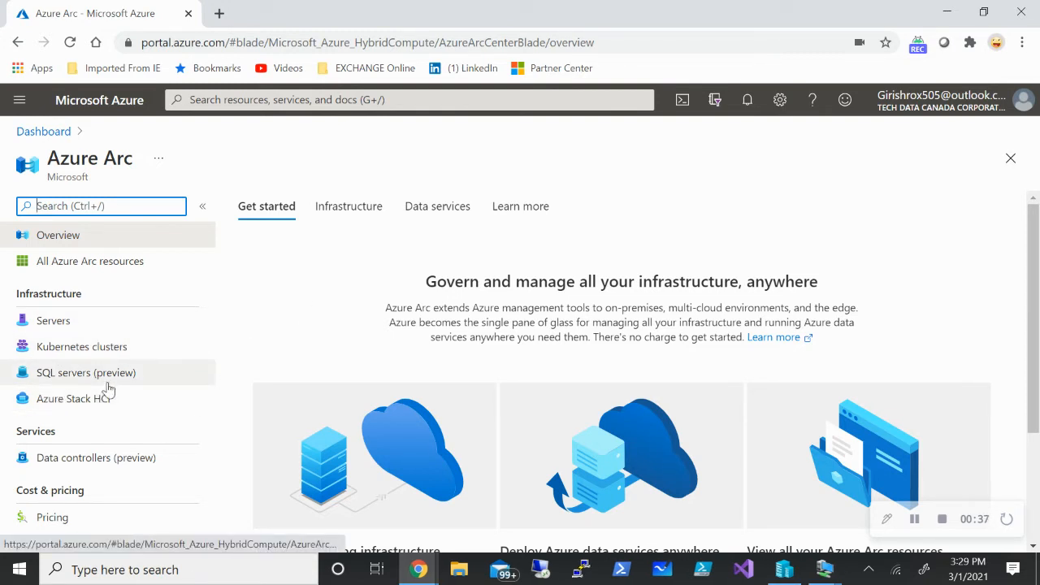
pyautogui.moveTo(454, 274)
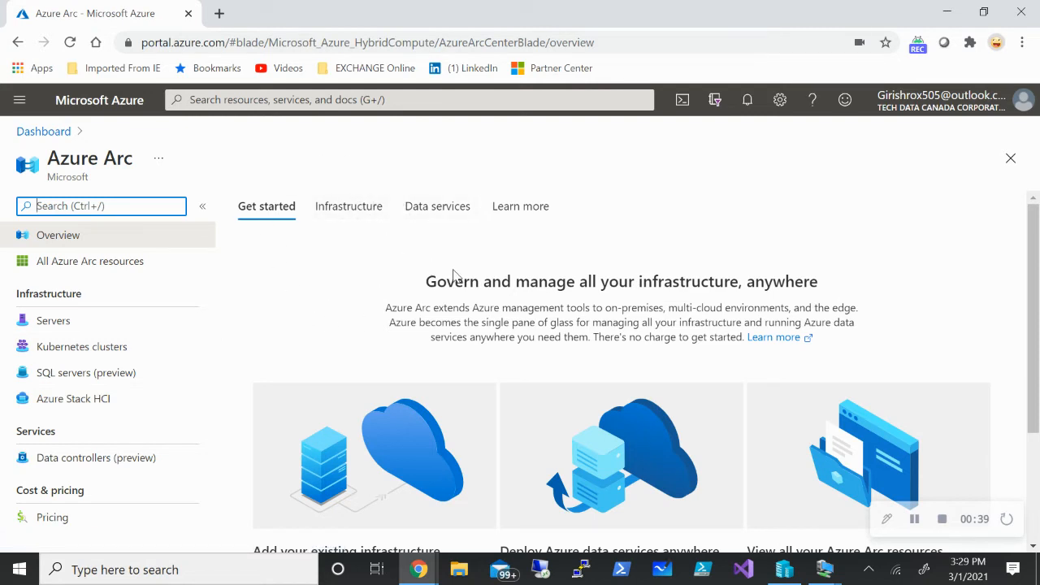
# View Arc's Infrastructure options, then its data controller, SQL managed instance and PostgreSQL Hyperscale offerings
pyautogui.click(348, 205)
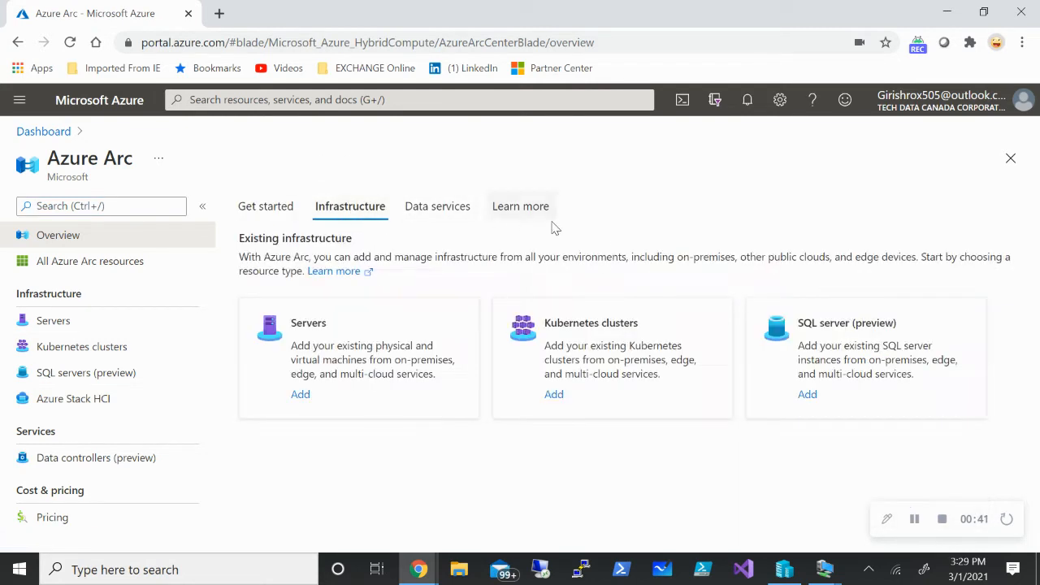
pyautogui.moveTo(333, 271)
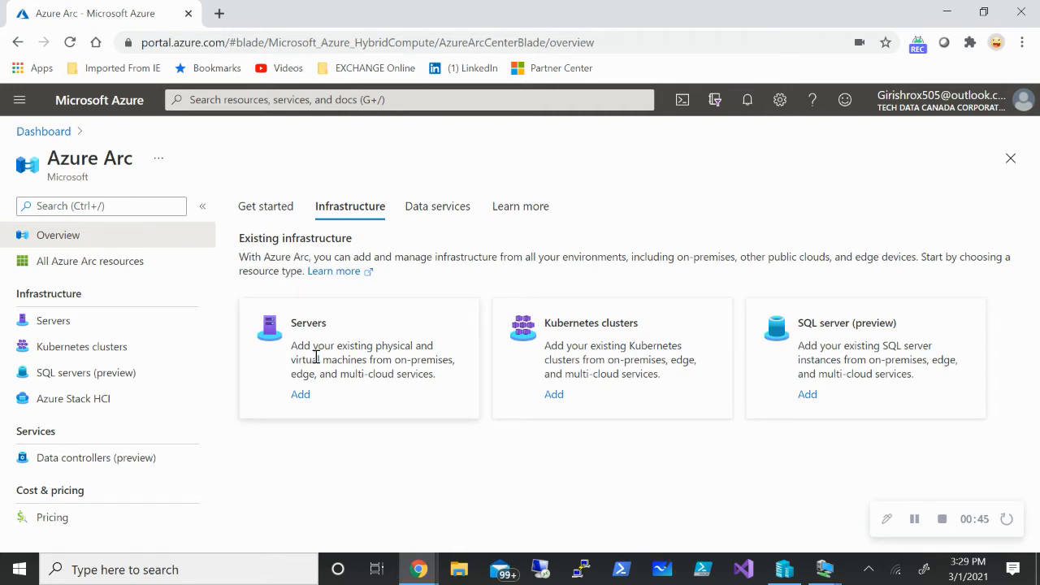
pyautogui.moveTo(378, 343)
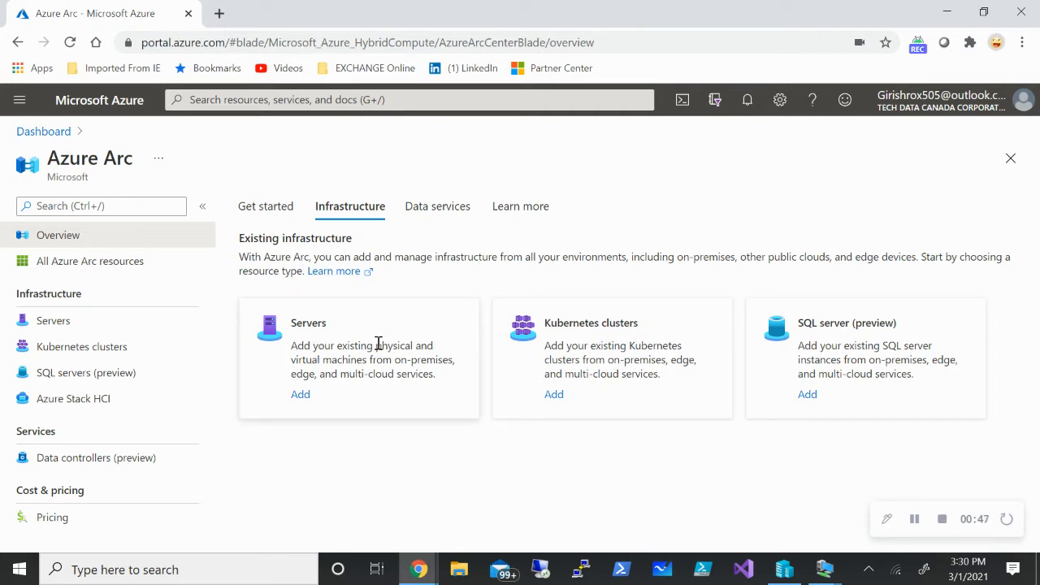
pyautogui.moveTo(680, 332)
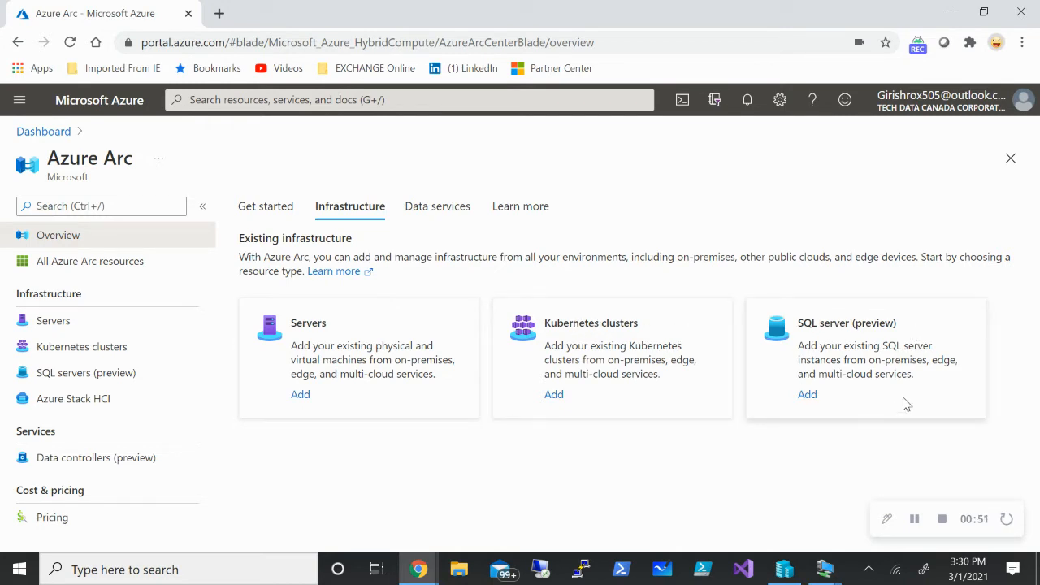
pyautogui.moveTo(851, 319)
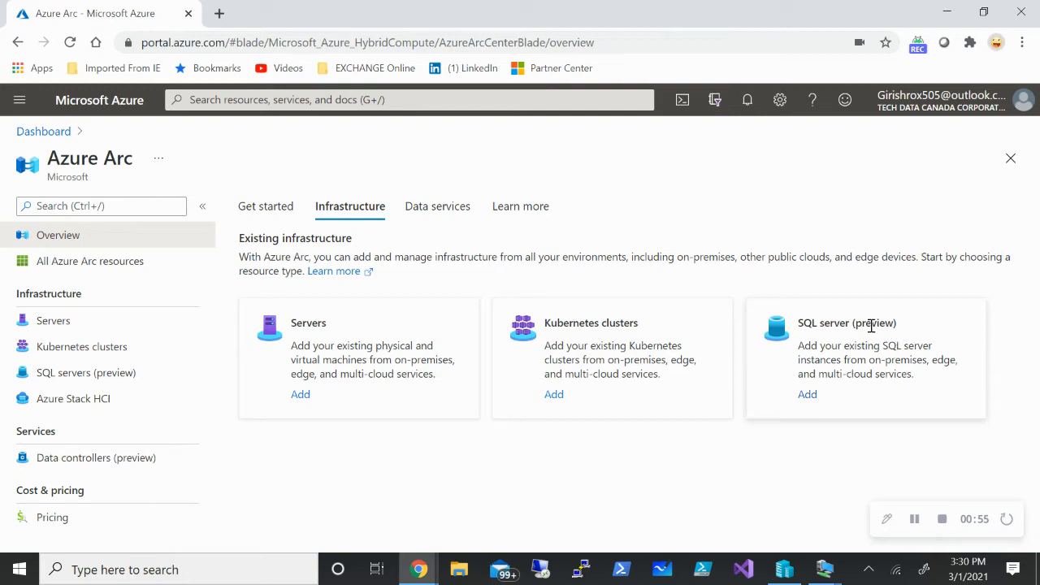
pyautogui.moveTo(438, 206)
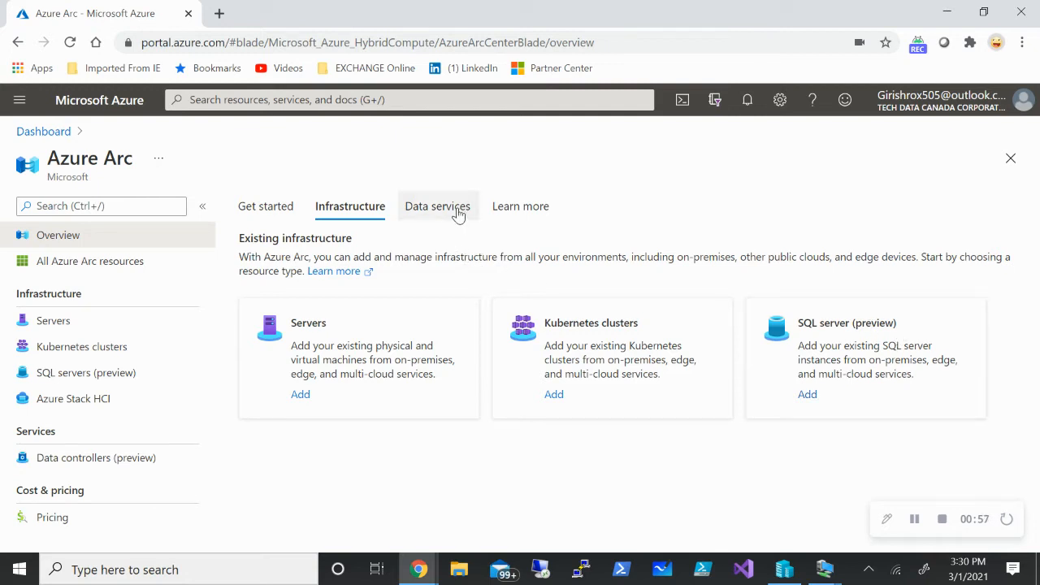
pyautogui.click(438, 205)
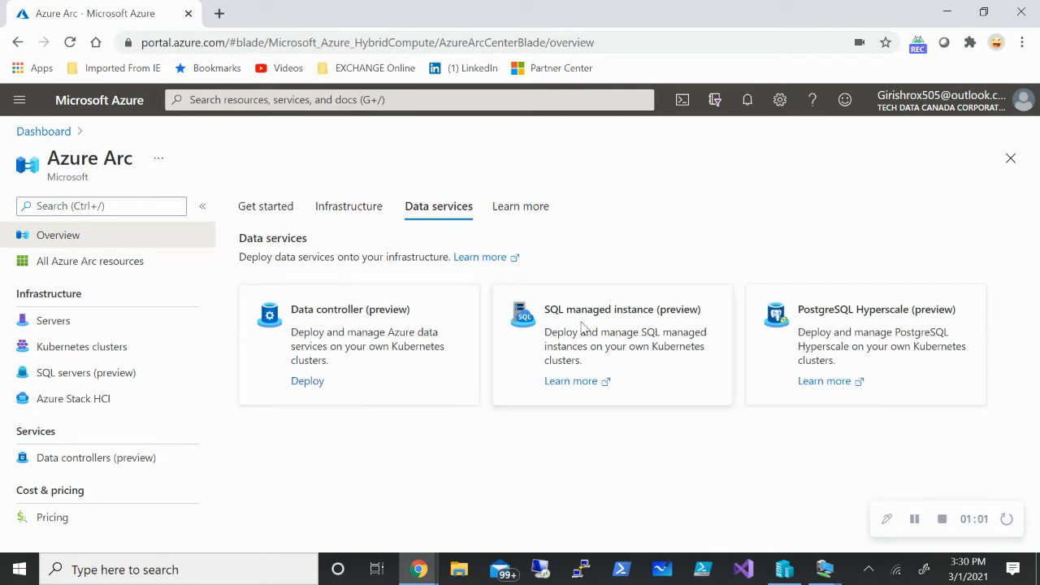
pyautogui.moveTo(666, 313)
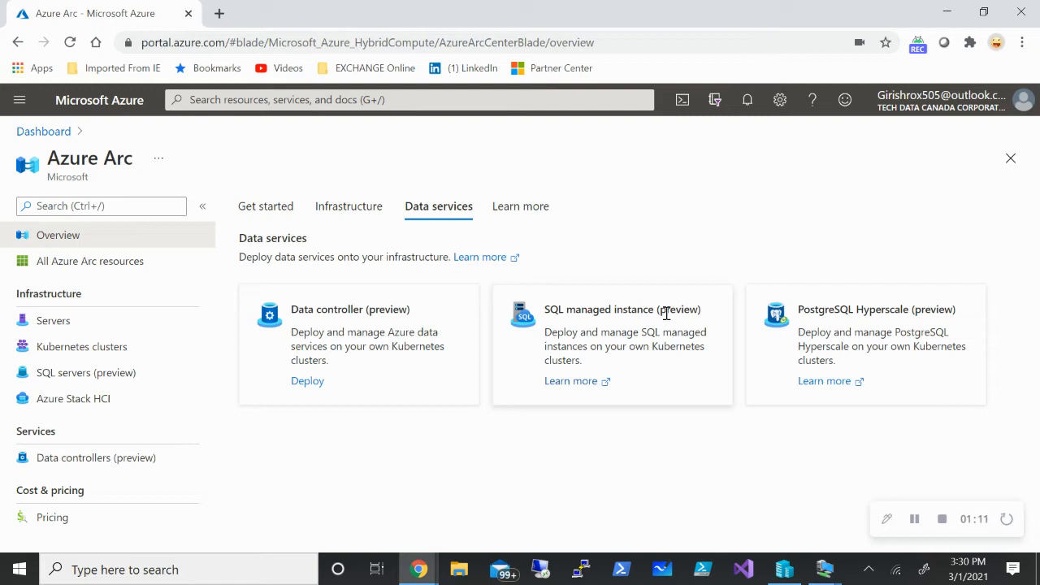
pyautogui.moveTo(694, 314)
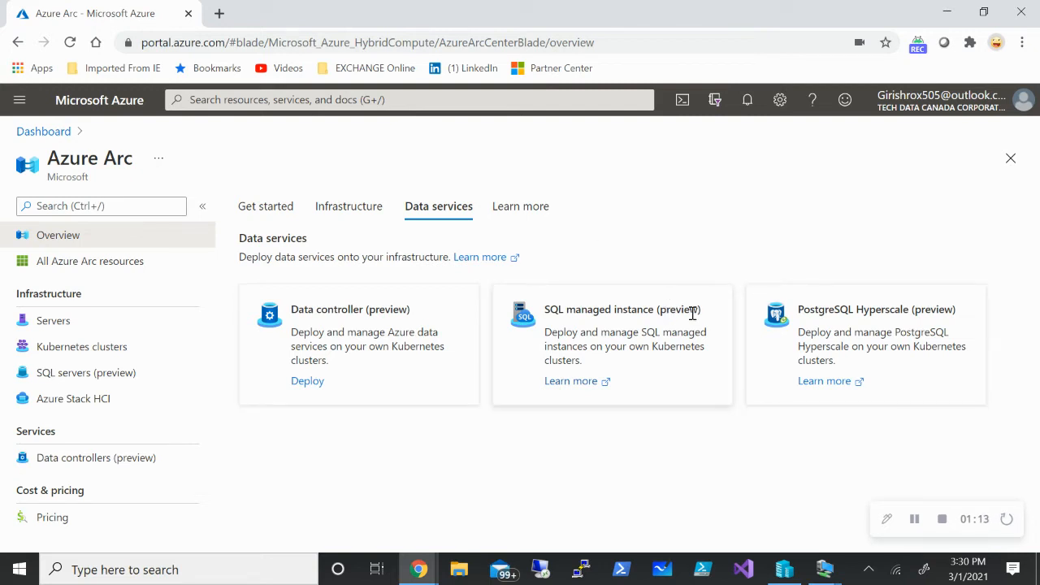
pyautogui.moveTo(870, 327)
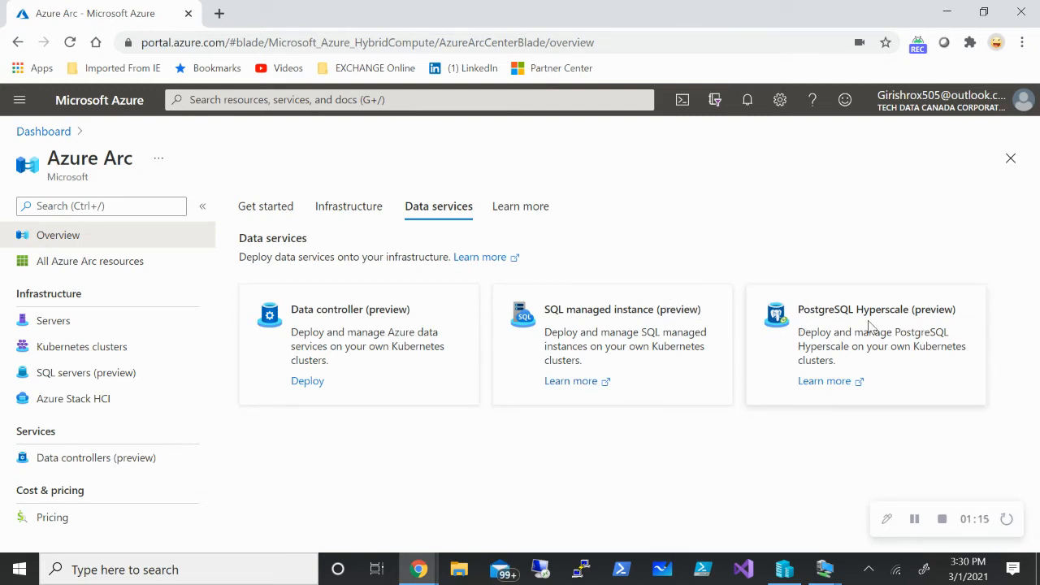
pyautogui.moveTo(349, 206)
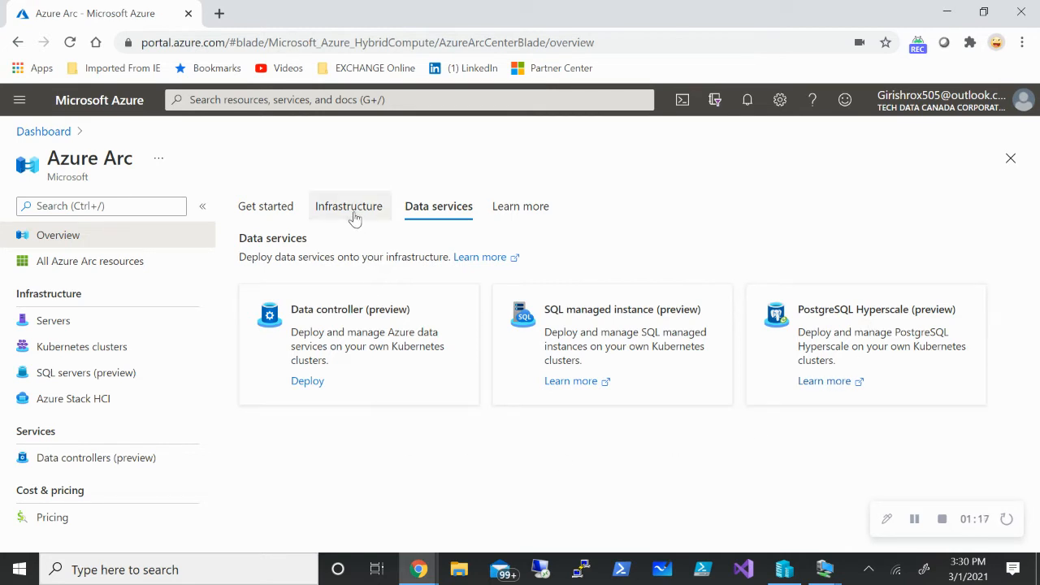
# Launch Add a server with Azure Arc and continue past prerequisites to Resource details
pyautogui.click(350, 206)
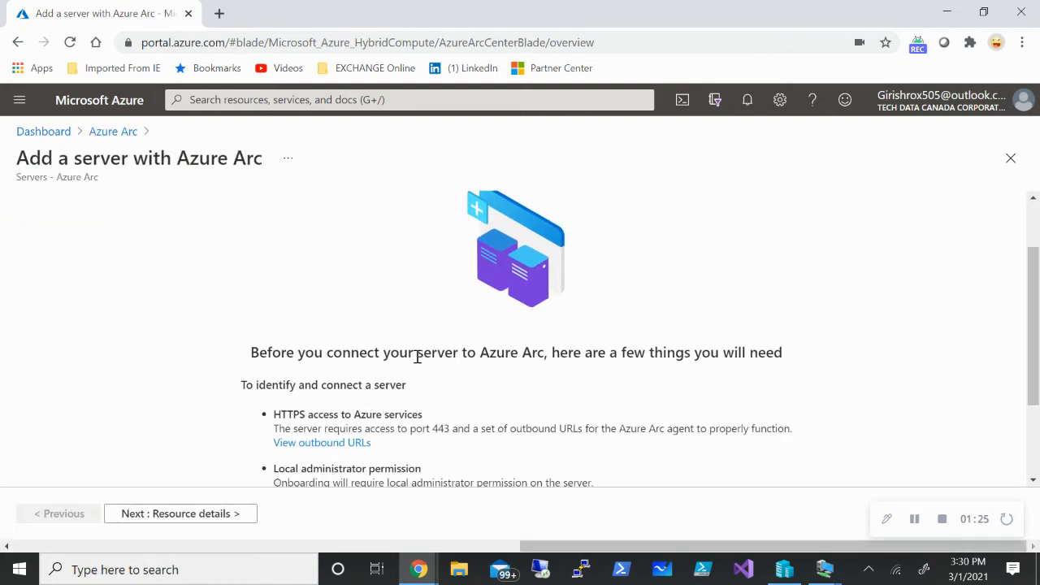
pyautogui.scroll(-3)
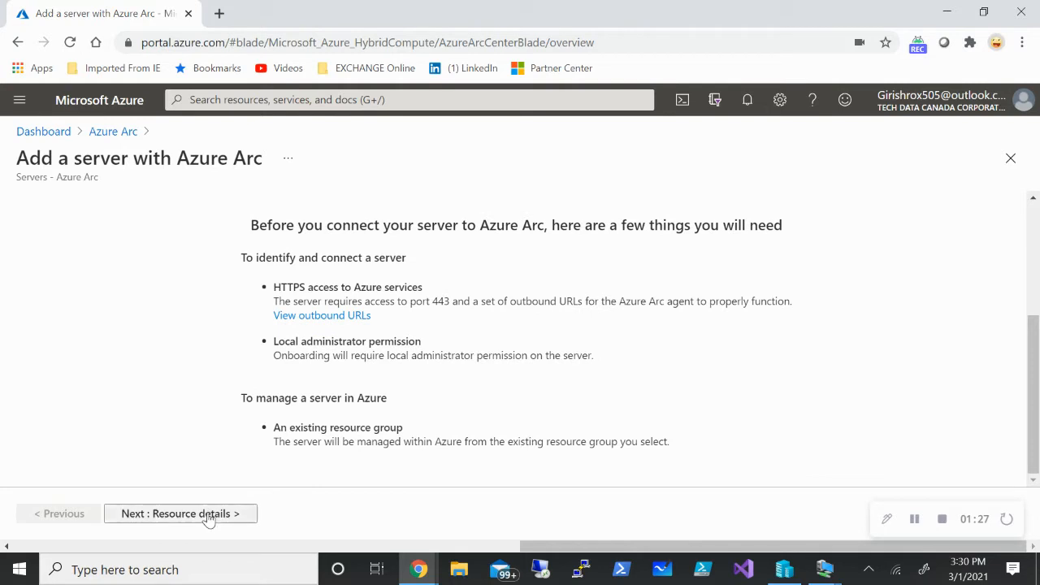
pyautogui.click(180, 514)
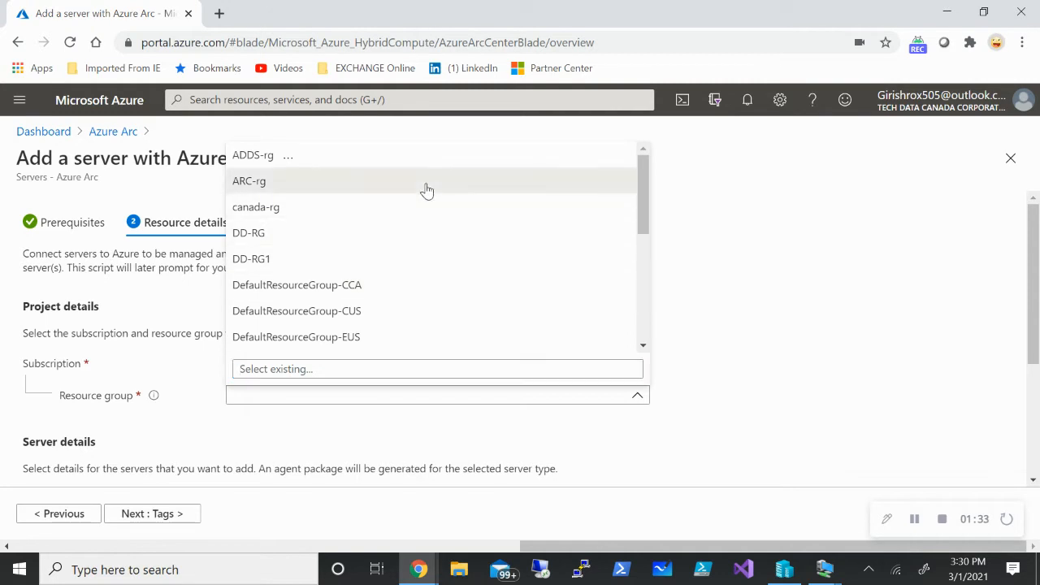
# Choose resource group ARC-rg, region East US and operating system Windows
pyautogui.click(249, 181)
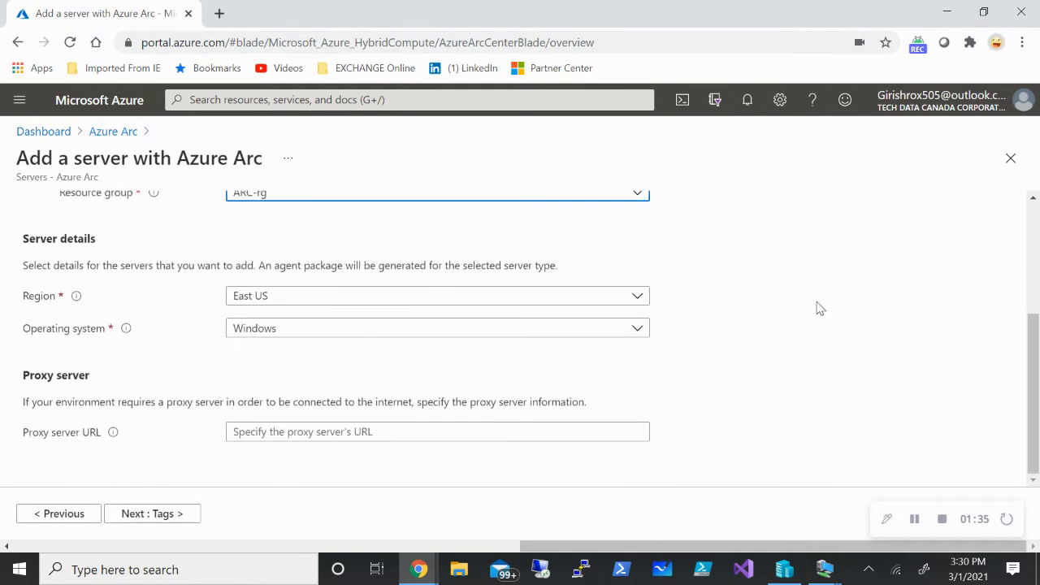
pyautogui.moveTo(746, 238)
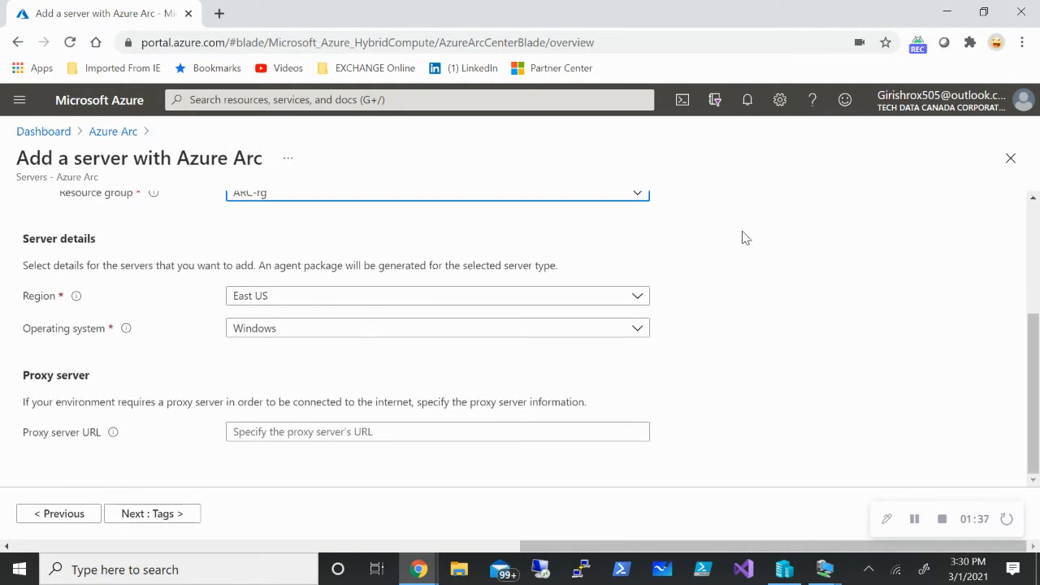
pyautogui.click(437, 295)
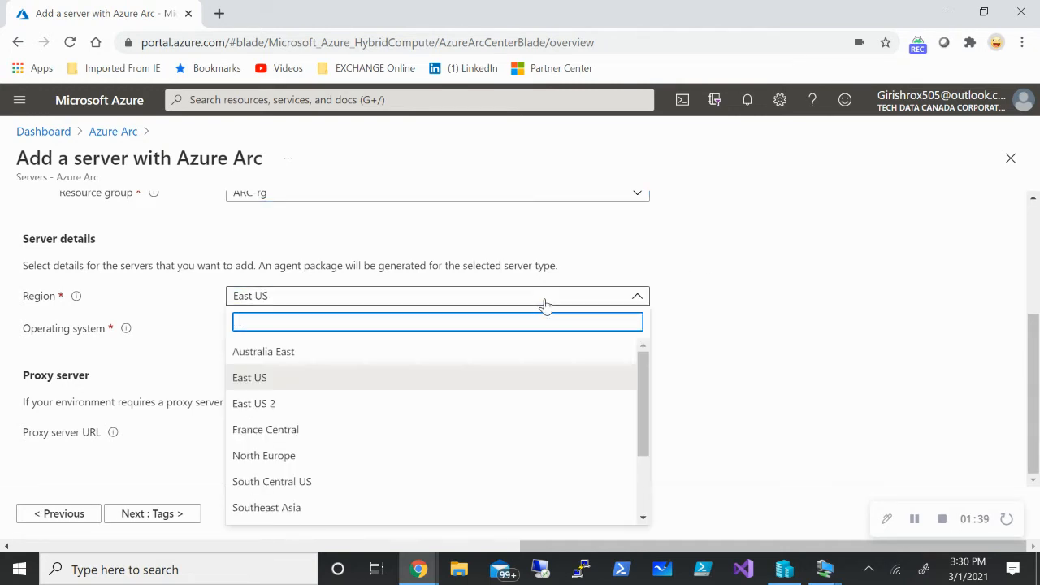
pyautogui.scroll(-3)
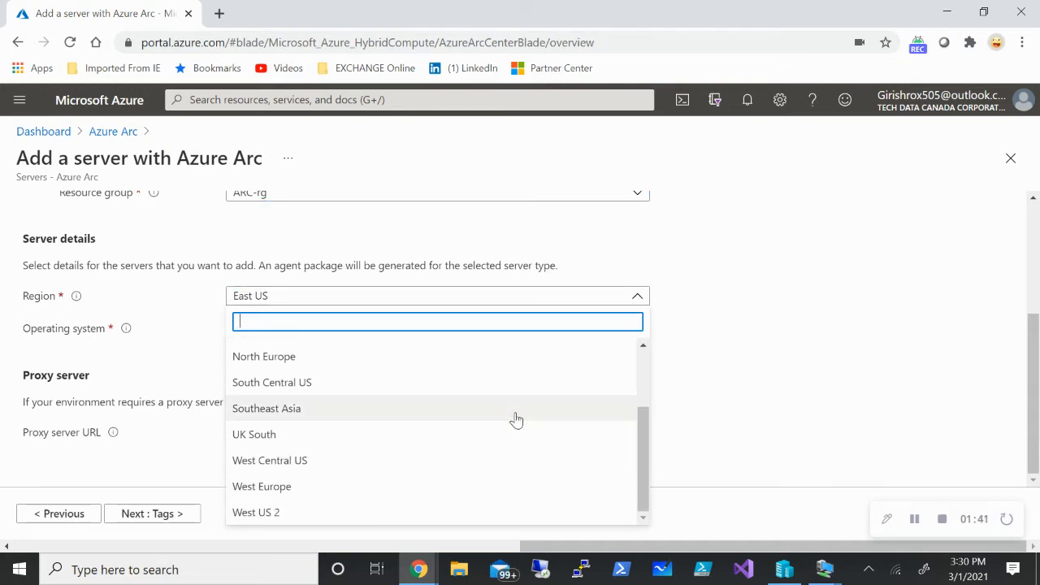
pyautogui.moveTo(654, 439)
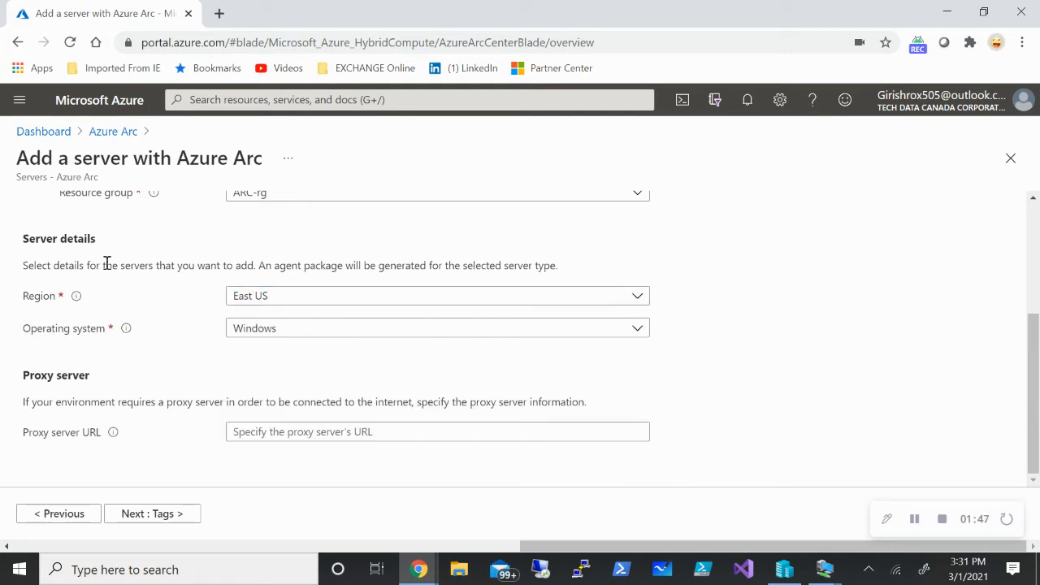
pyautogui.moveTo(478, 375)
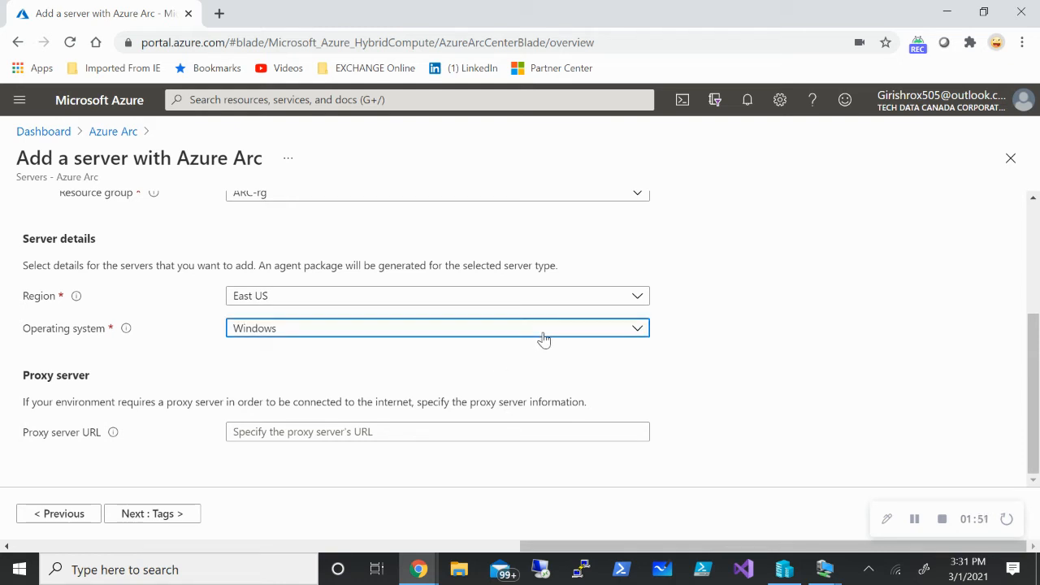
pyautogui.click(437, 327)
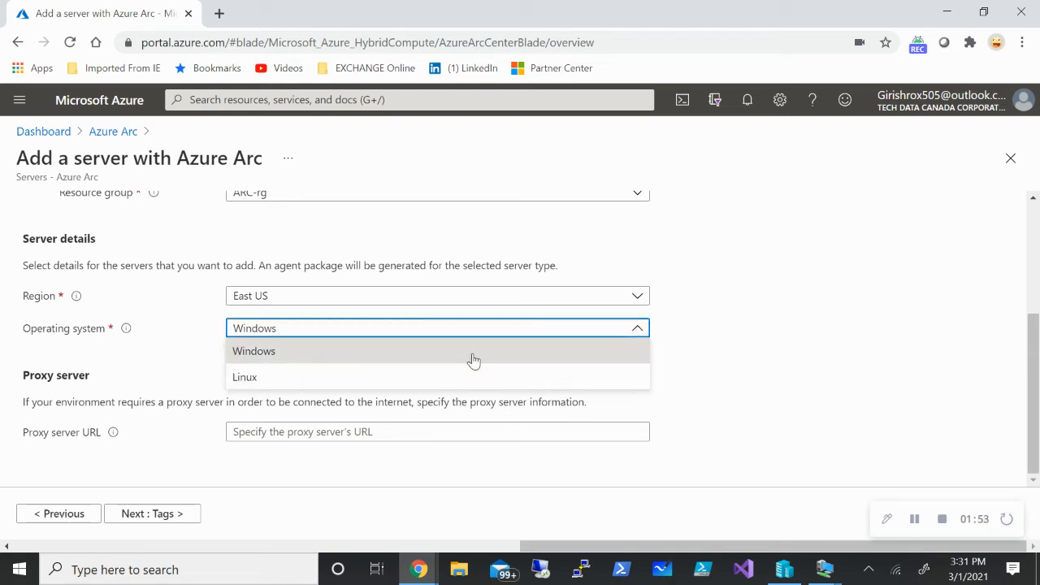
pyautogui.click(254, 350)
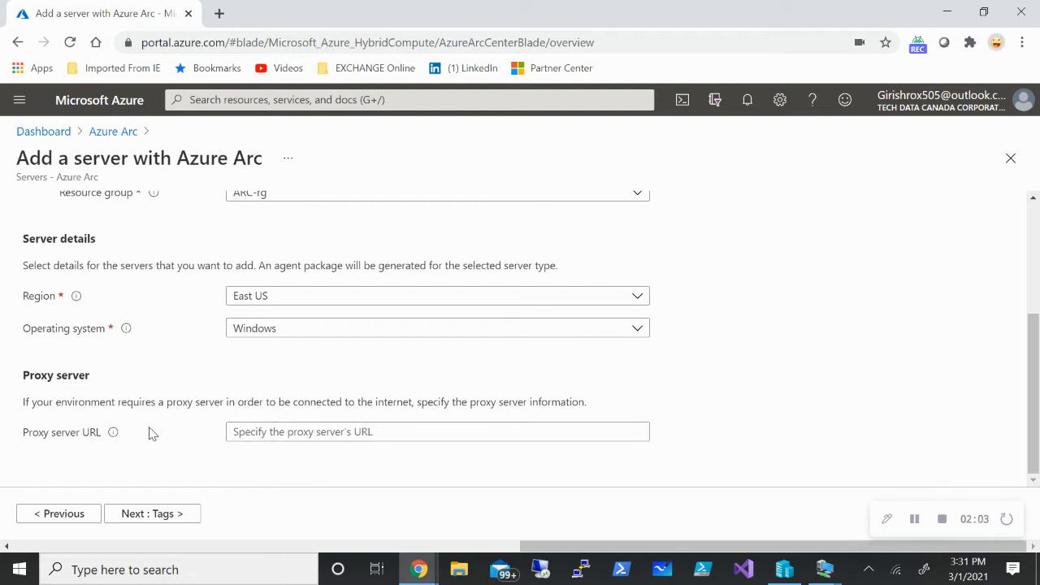
pyautogui.moveTo(574, 453)
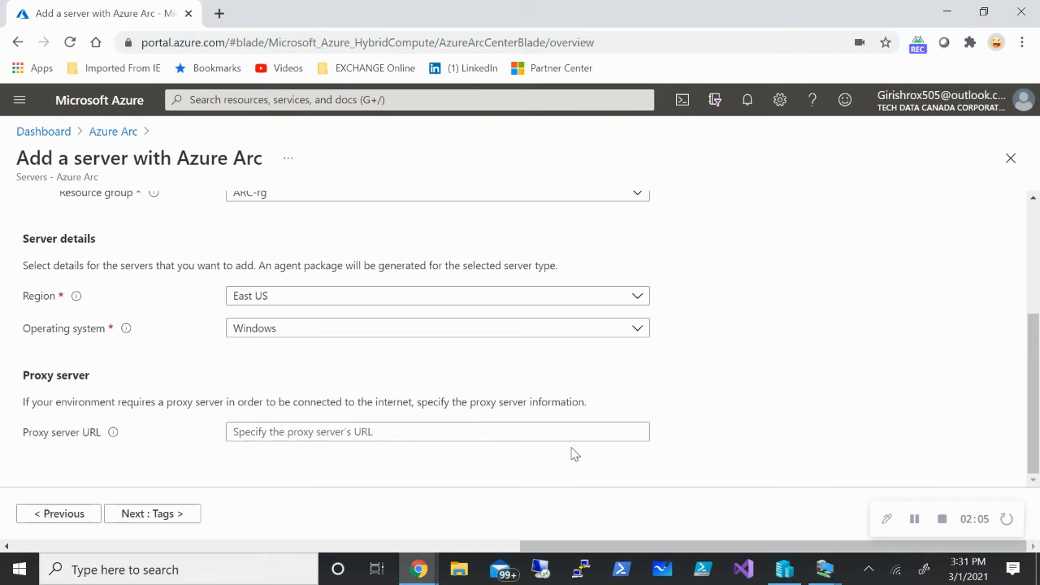
pyautogui.moveTo(307, 521)
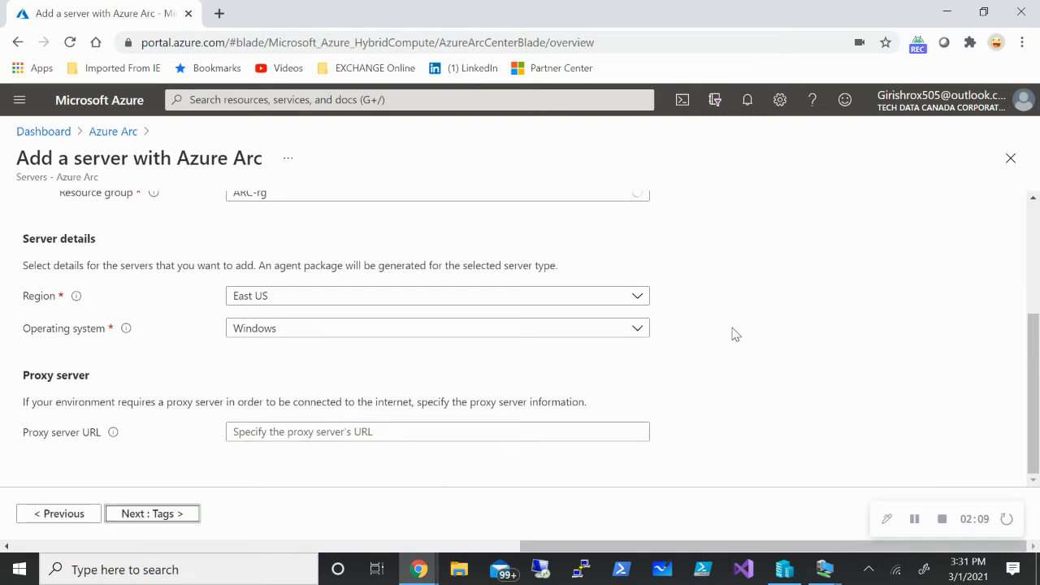
# Advance the wizard to the Tags step without adding tags
pyautogui.click(151, 513)
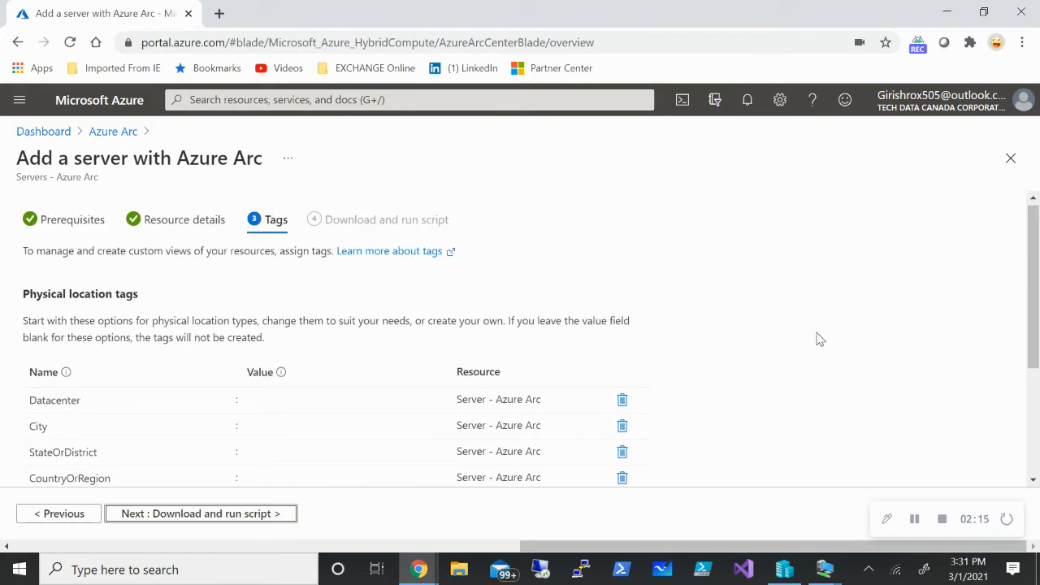
pyautogui.scroll(-3)
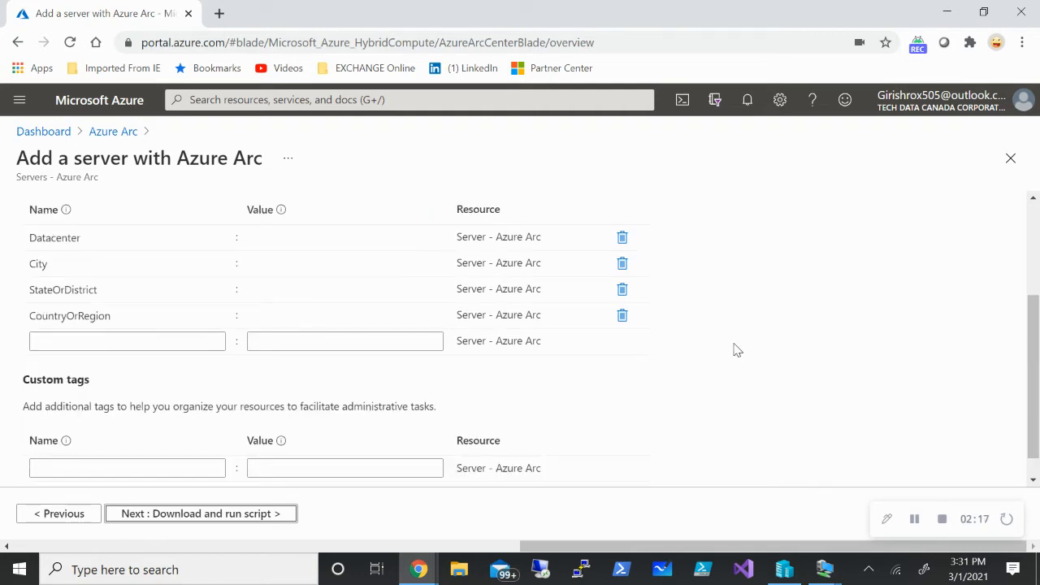
pyautogui.scroll(3)
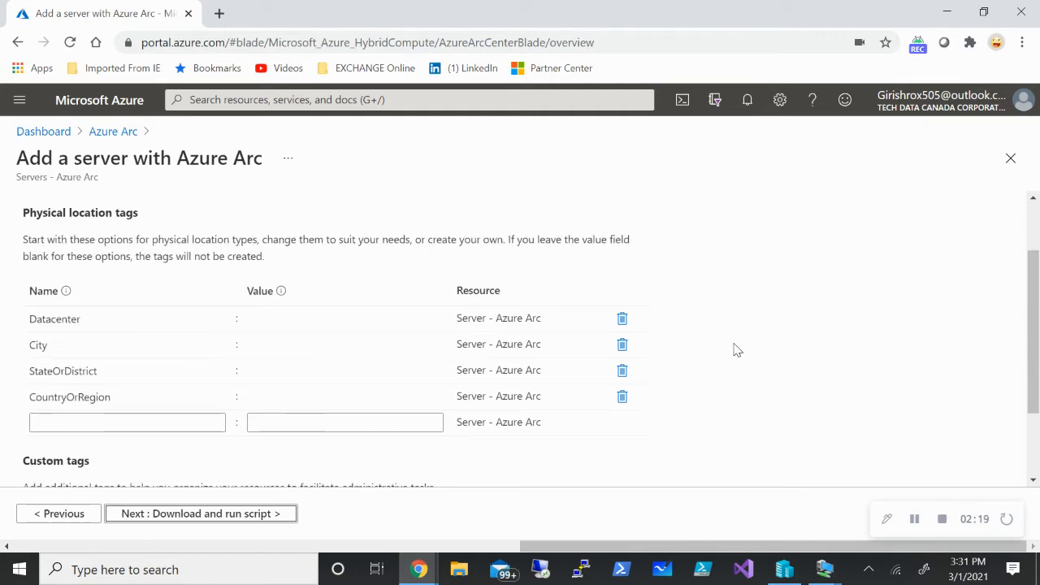
pyautogui.moveTo(21, 398)
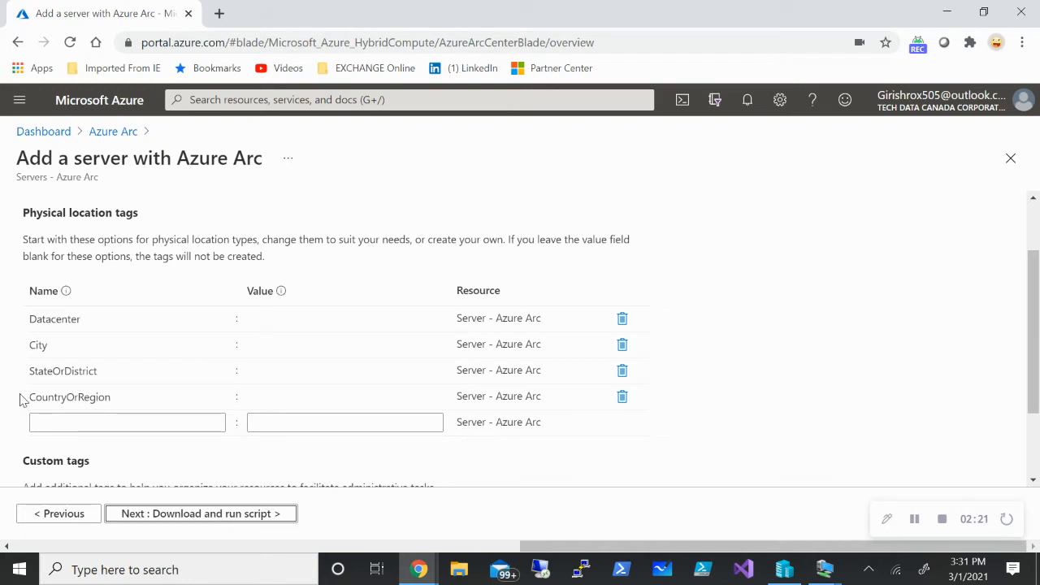
pyautogui.scroll(-3)
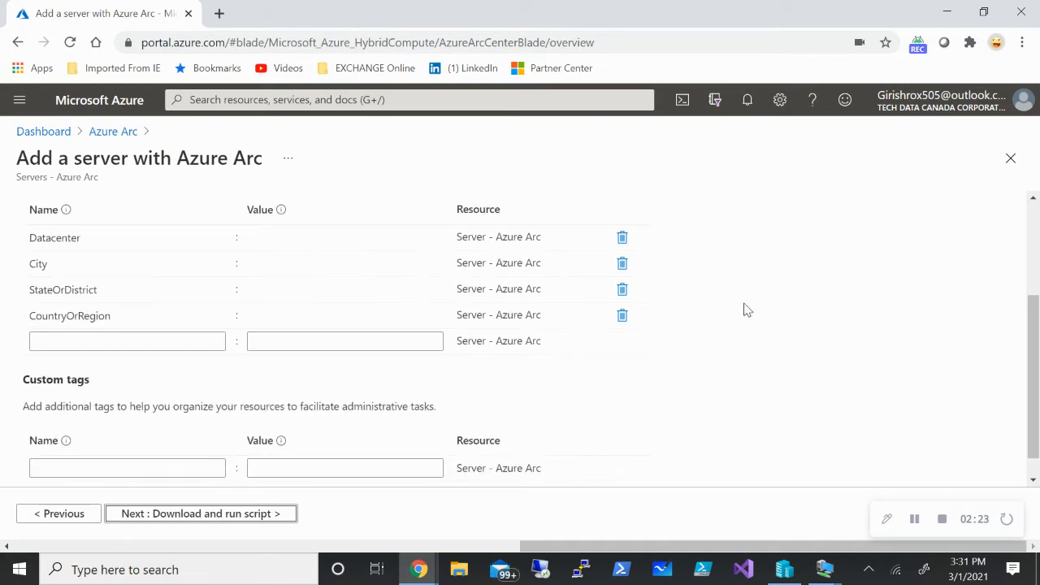
pyautogui.scroll(-3)
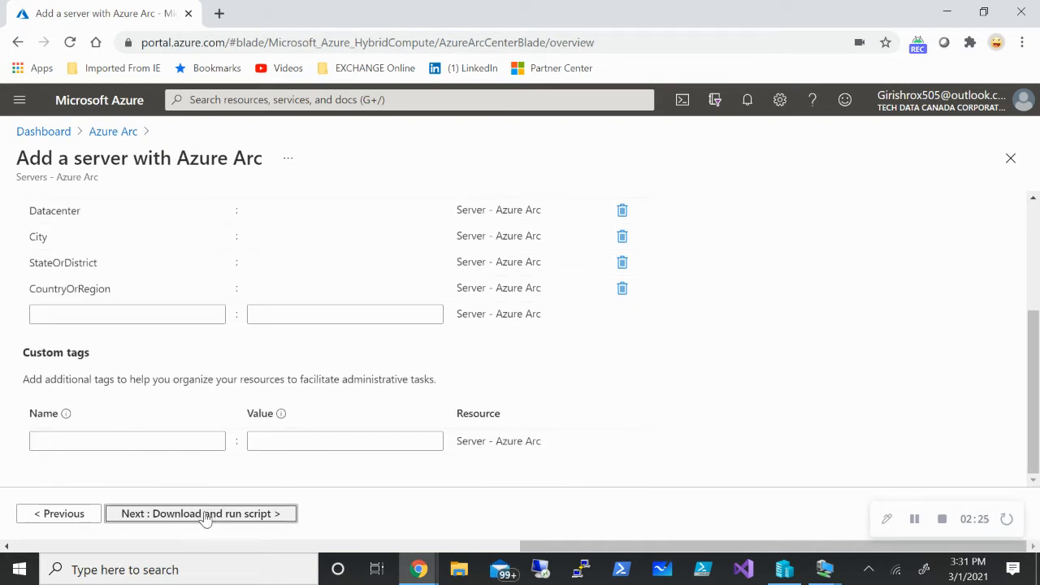
# Download the generated OnboardingScript.ps1 from the Download and run script step
pyautogui.click(201, 513)
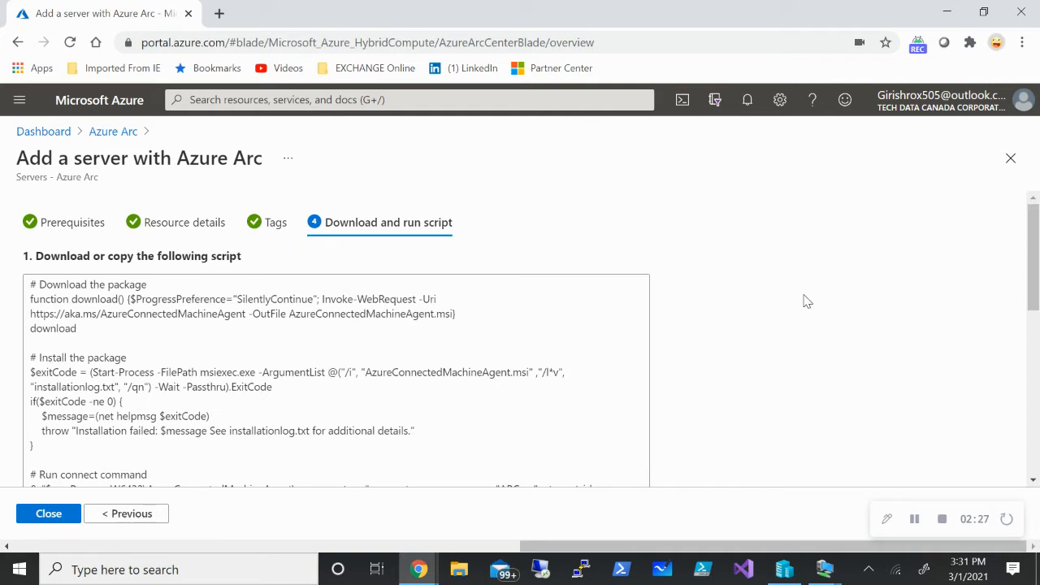
pyautogui.scroll(-3)
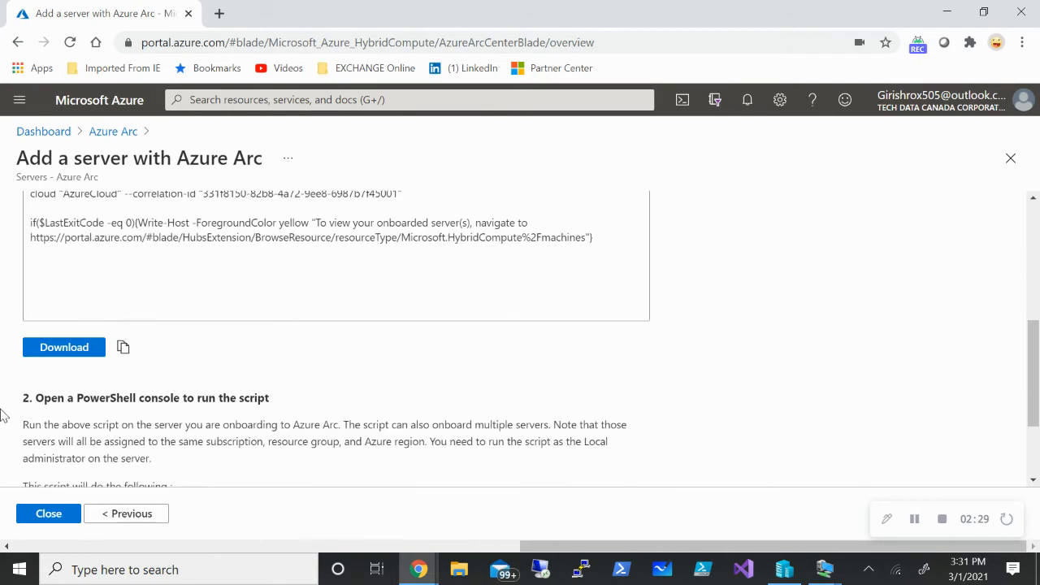
pyautogui.moveTo(97, 380)
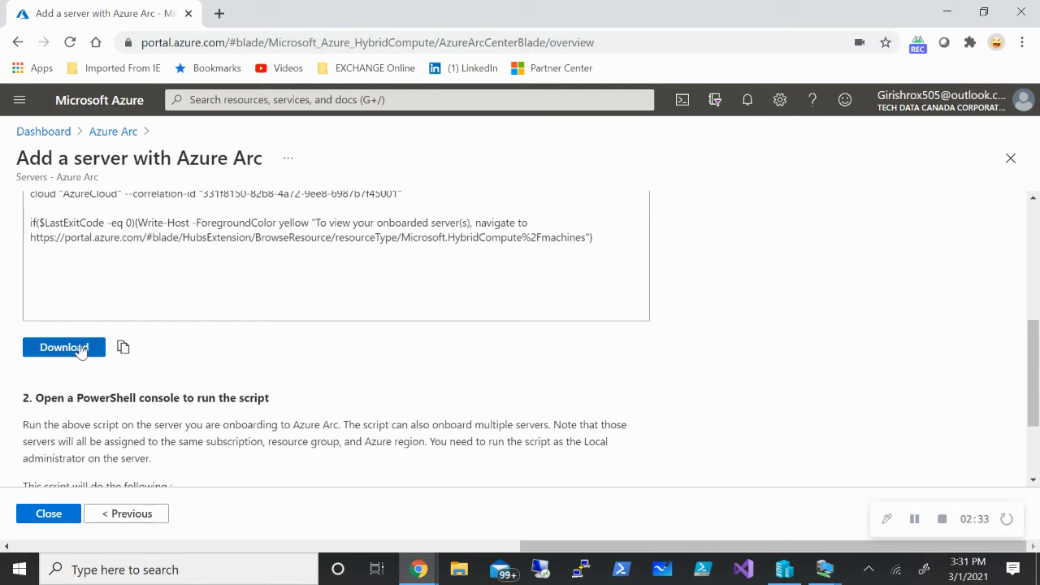
pyautogui.click(63, 348)
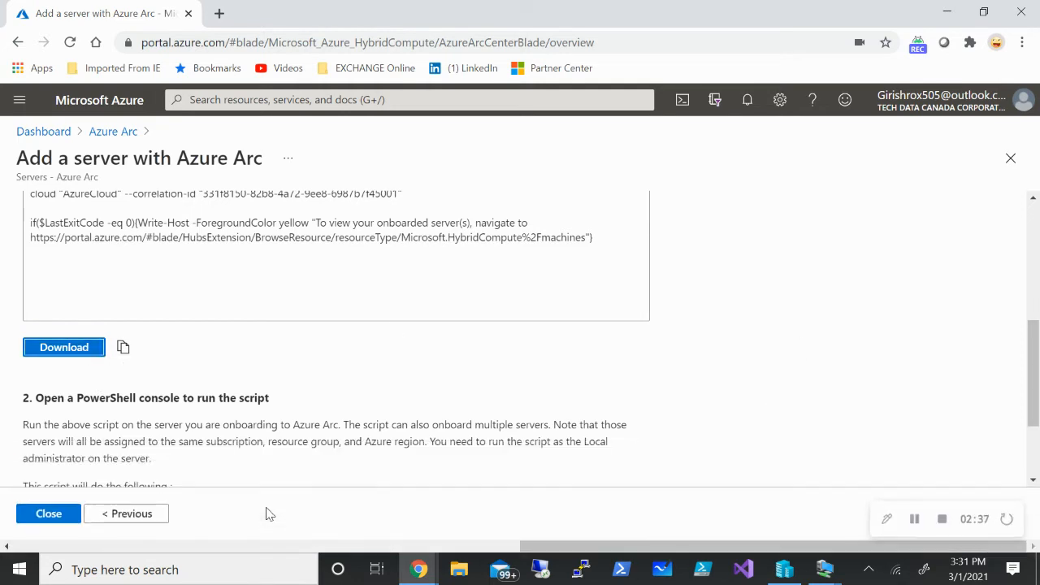
pyautogui.scroll(-3)
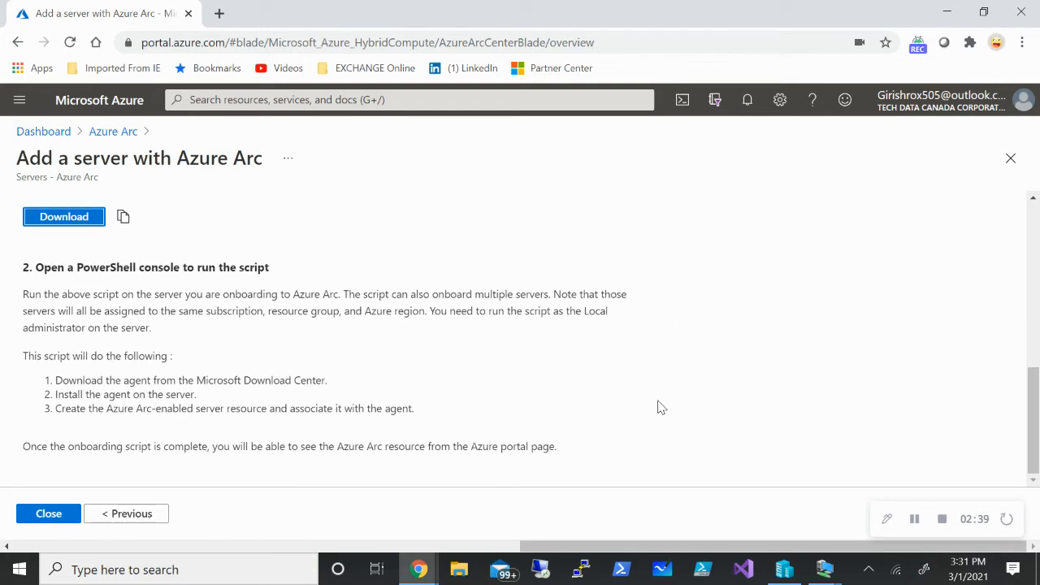
pyautogui.click(63, 216)
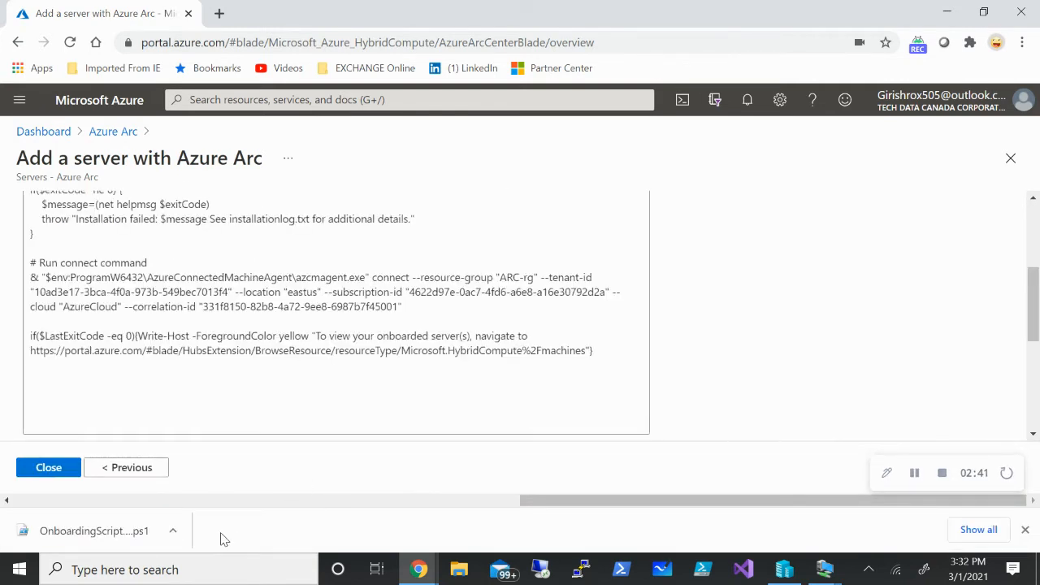
pyautogui.click(172, 531)
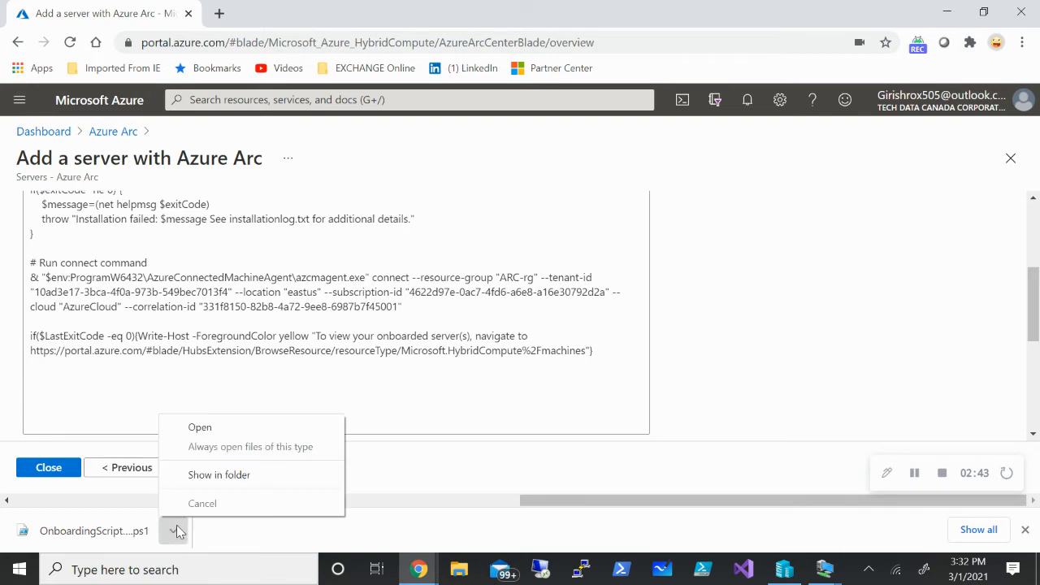
# Copy OnboardingScript (3).ps1 from Downloads and paste it onto the TOR VM desktop
pyautogui.click(219, 475)
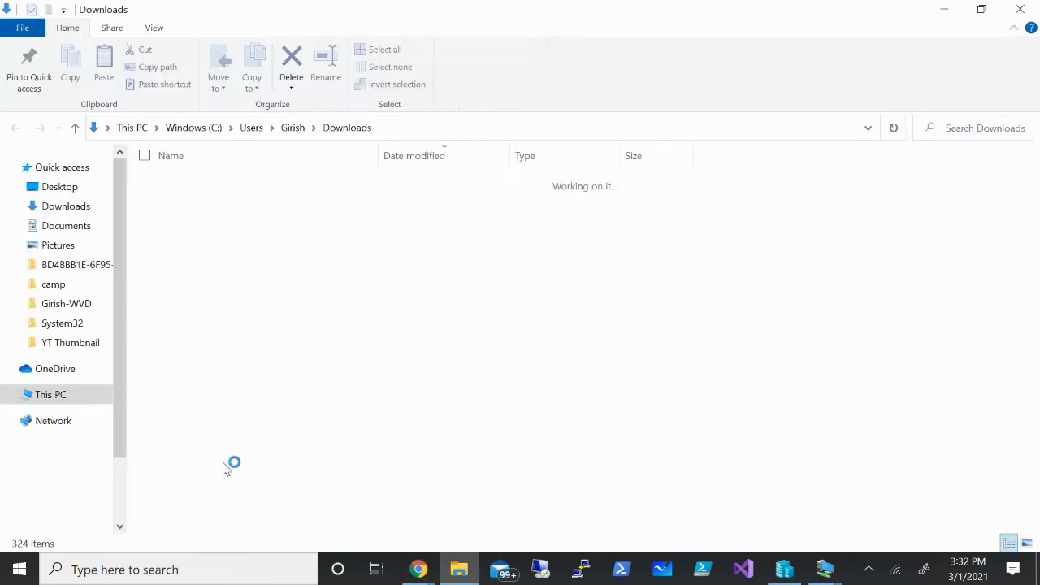
pyautogui.rightClick(228, 201)
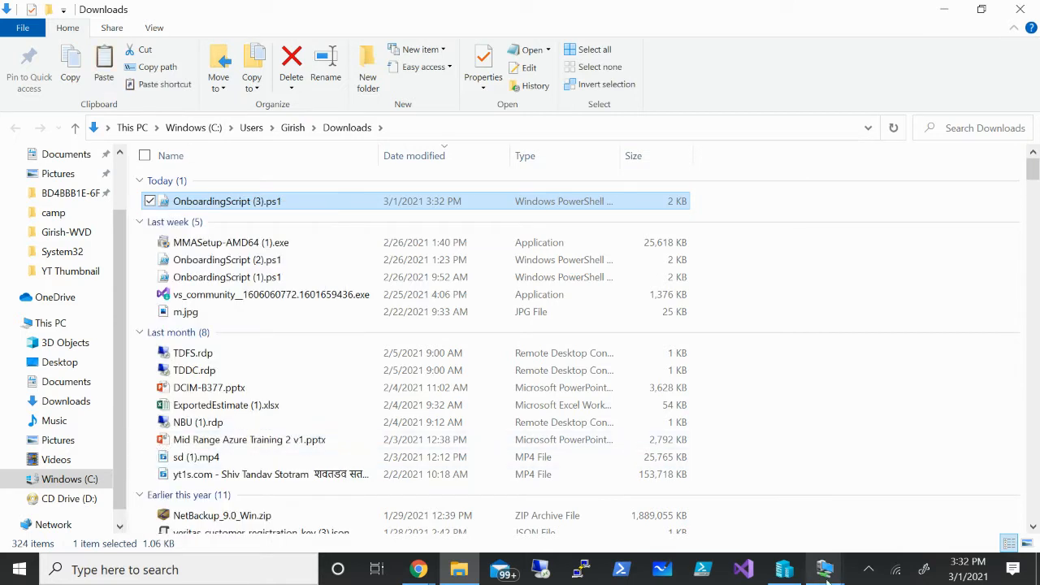
pyautogui.moveTo(824, 569)
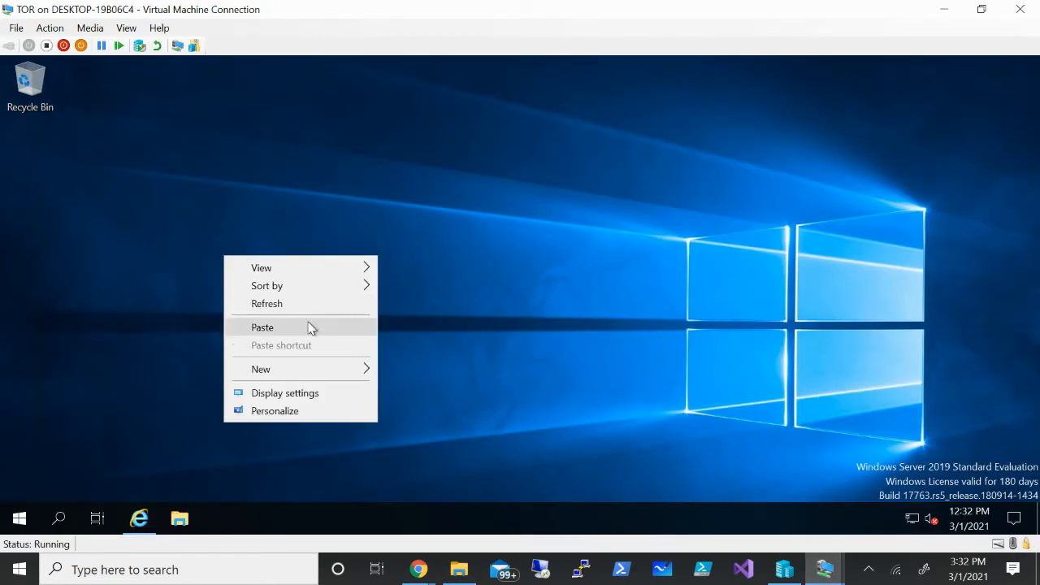
pyautogui.click(263, 327)
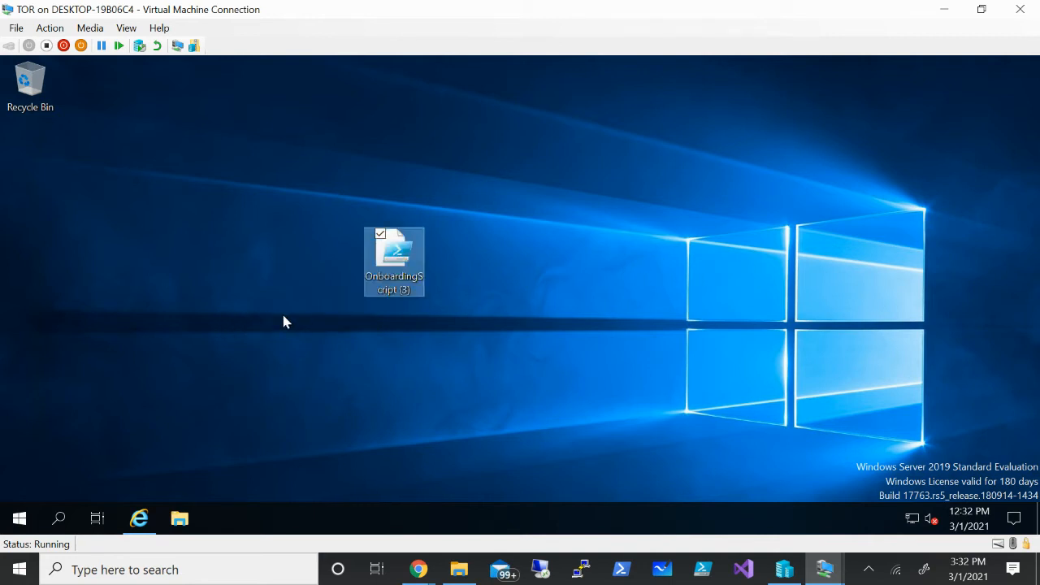
# Run the script in PowerShell, accept the execution policy change with Y, and select the devicelogin URL
pyautogui.rightClick(394, 260)
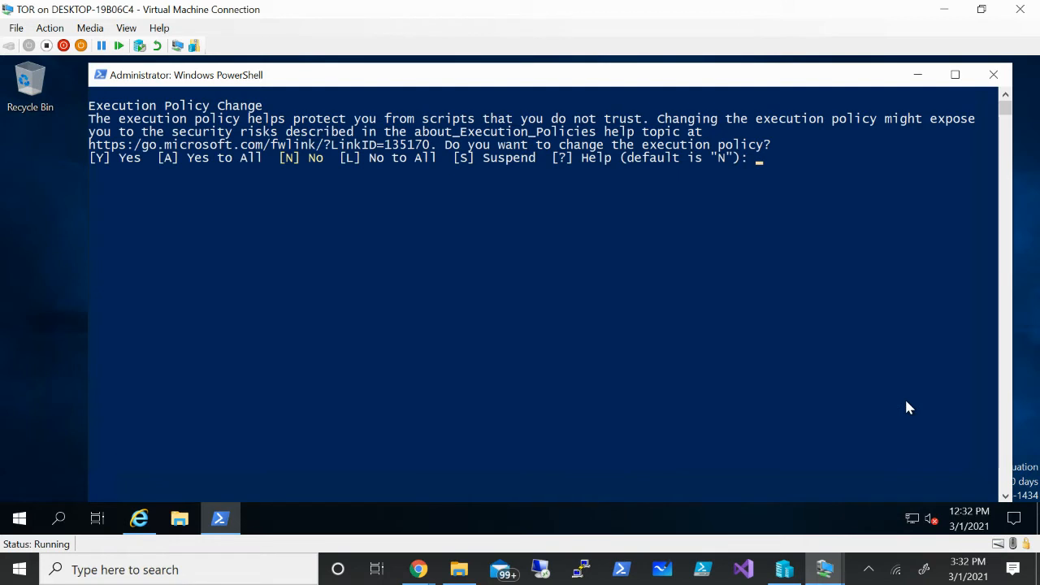
pyautogui.write('Y')
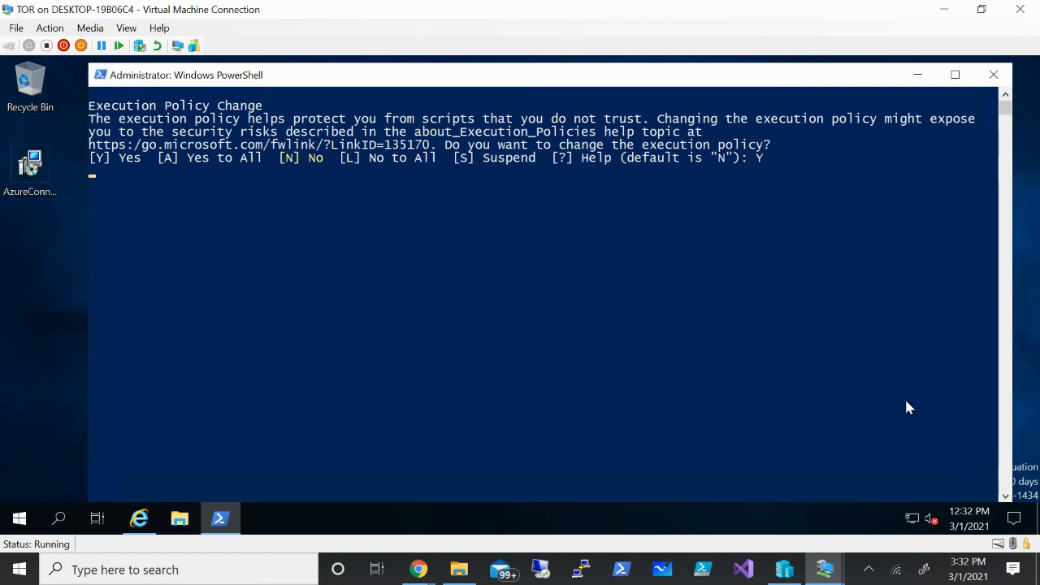
pyautogui.moveTo(67, 181)
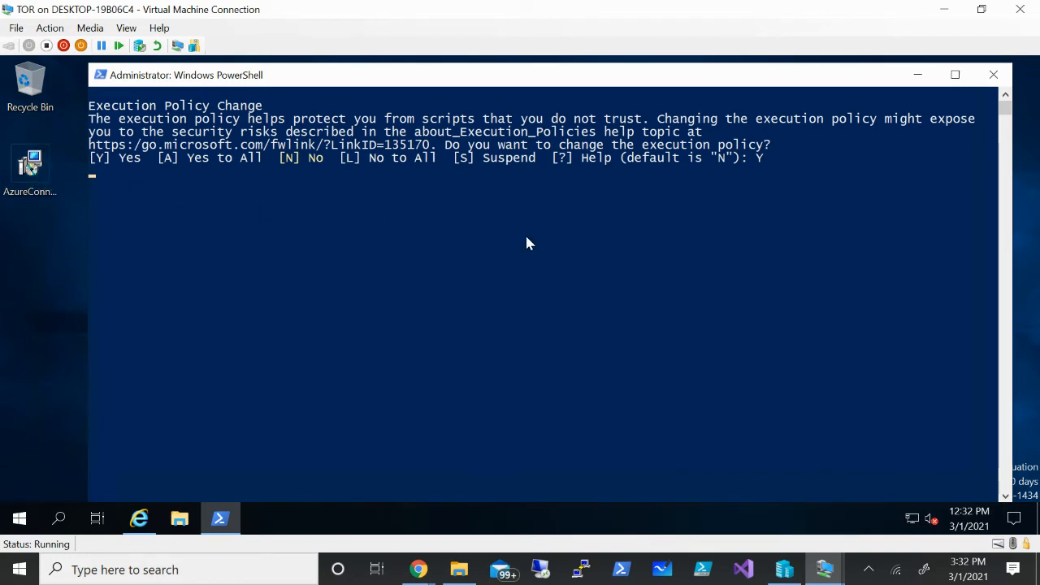
pyautogui.moveTo(251, 226)
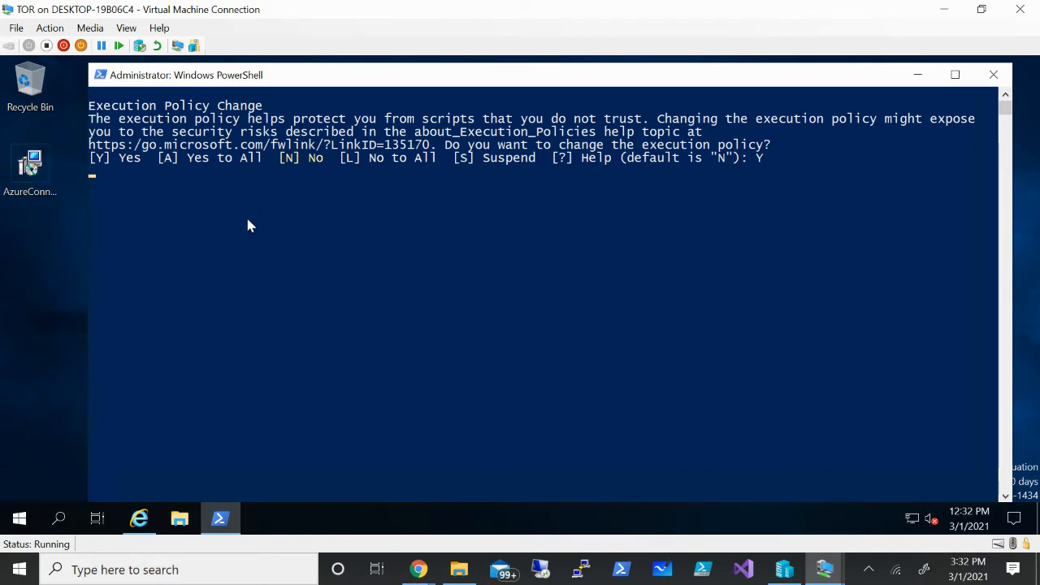
pyautogui.moveTo(386, 206)
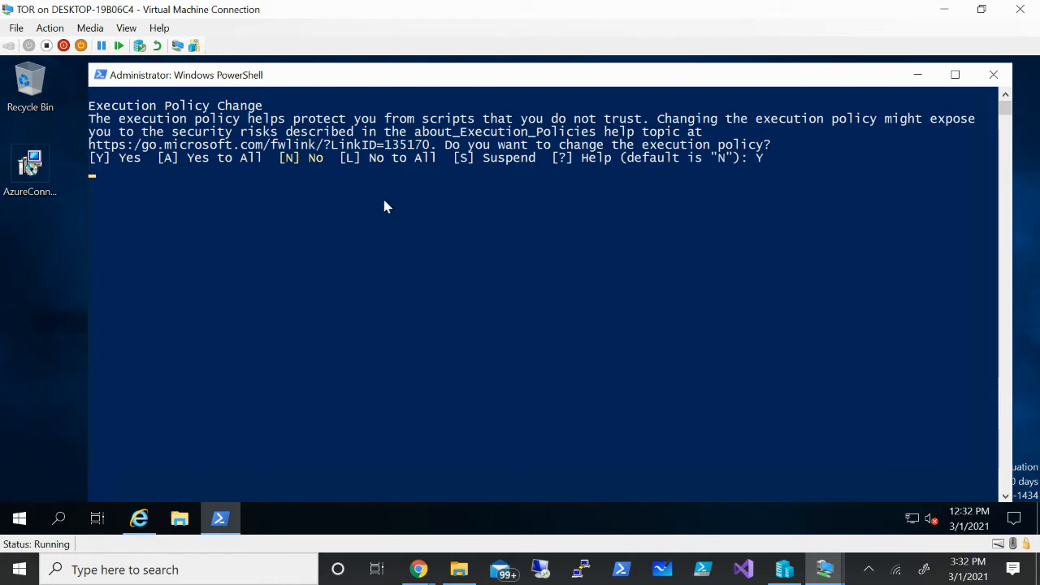
pyautogui.moveTo(326, 386)
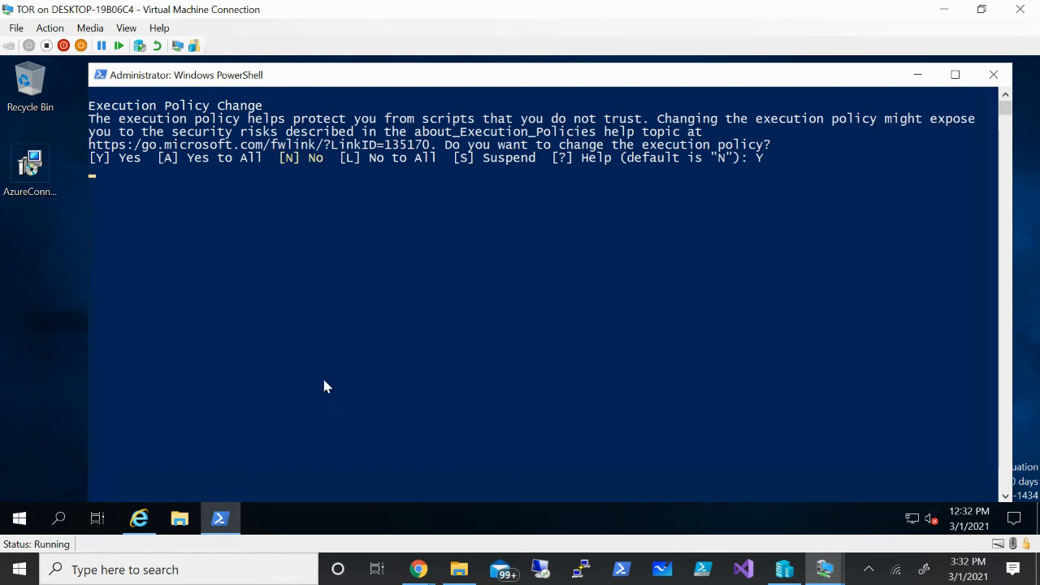
pyautogui.moveTo(923, 283)
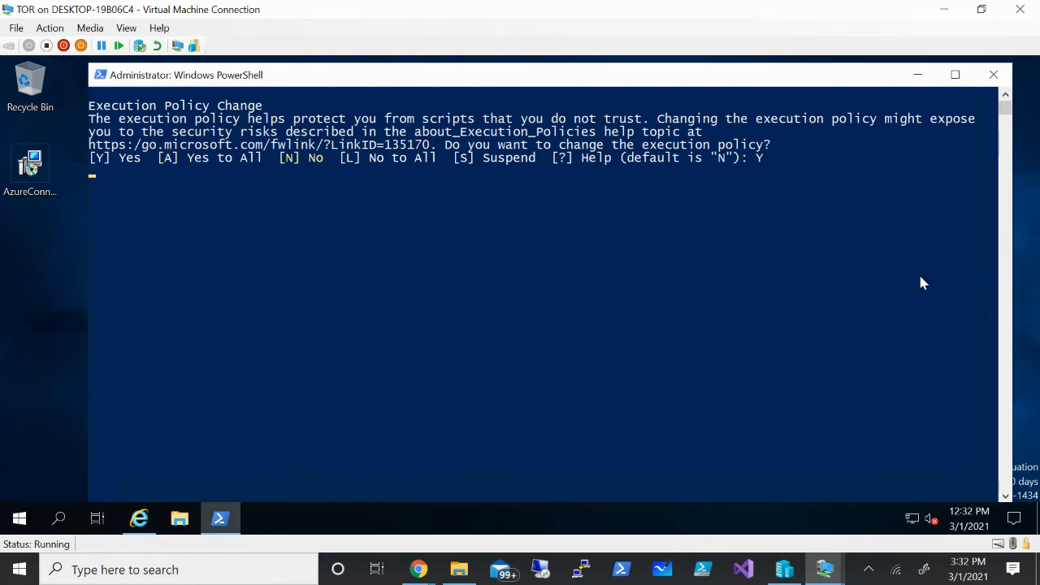
pyautogui.moveTo(586, 371)
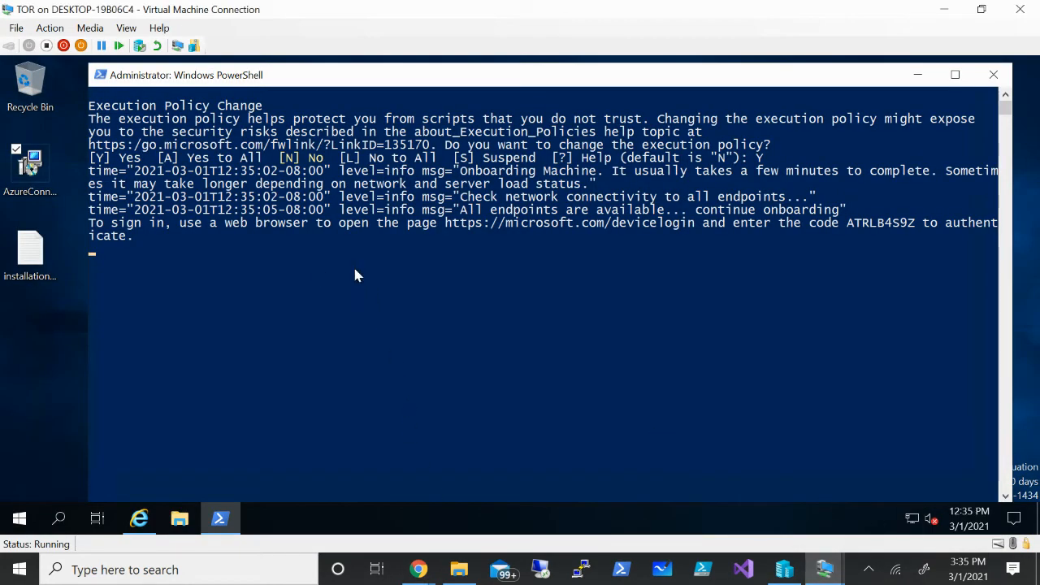
pyautogui.moveTo(451, 229)
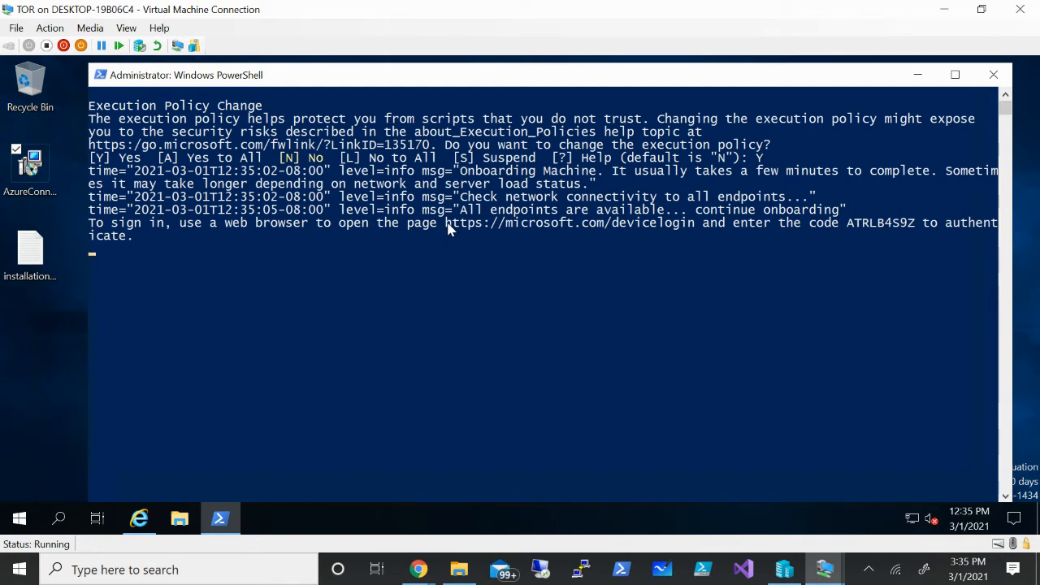
pyautogui.moveTo(446, 223); pyautogui.dragTo(543, 235)
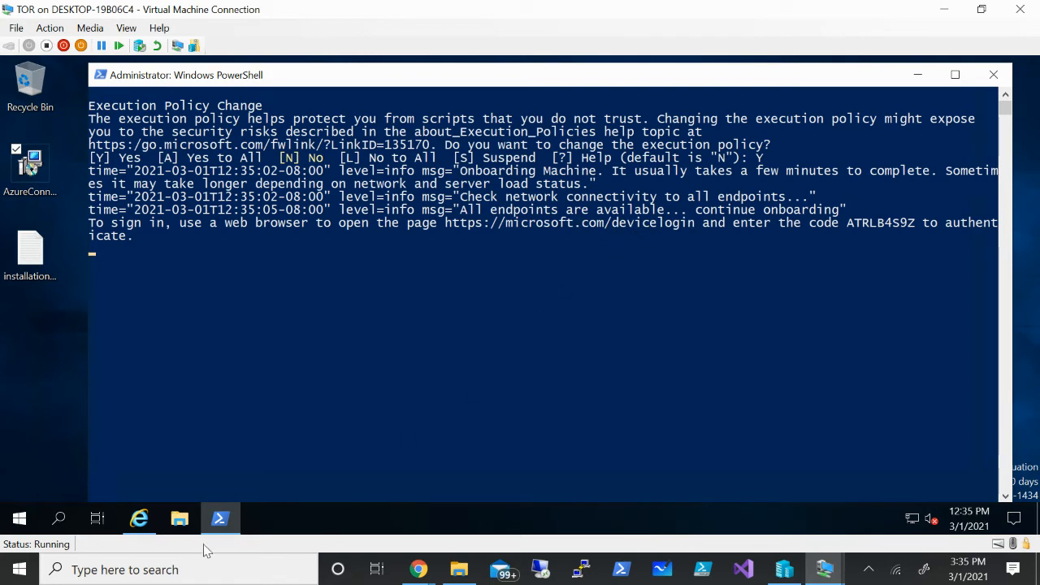
pyautogui.click(139, 518)
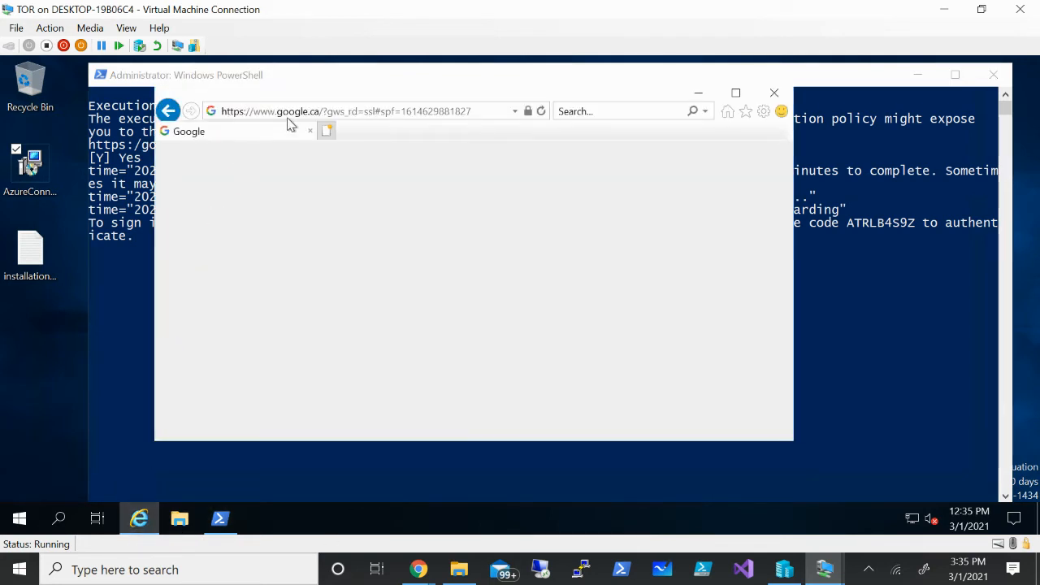
pyautogui.rightClick(366, 111)
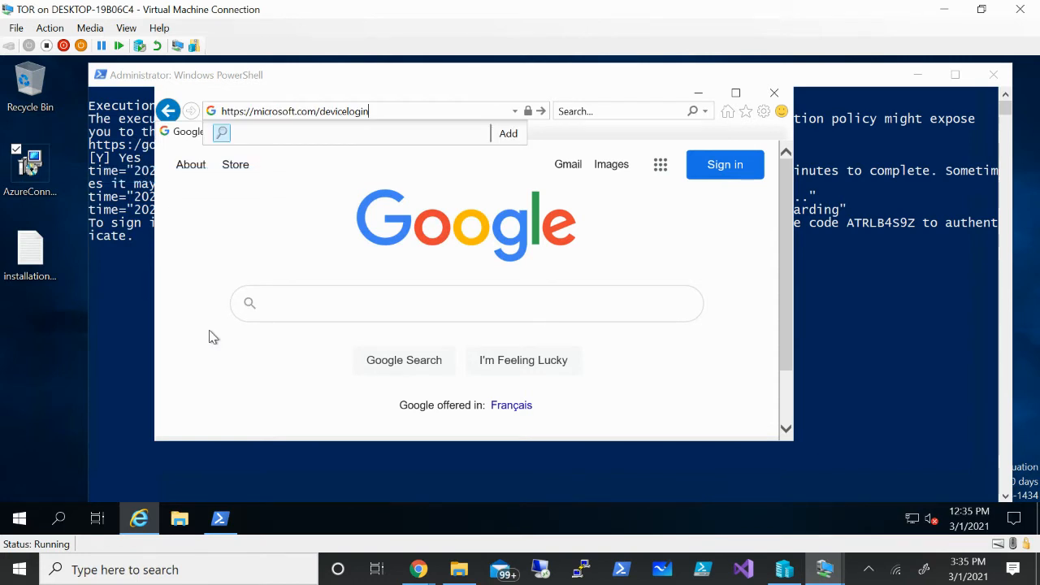
pyautogui.press('Enter')
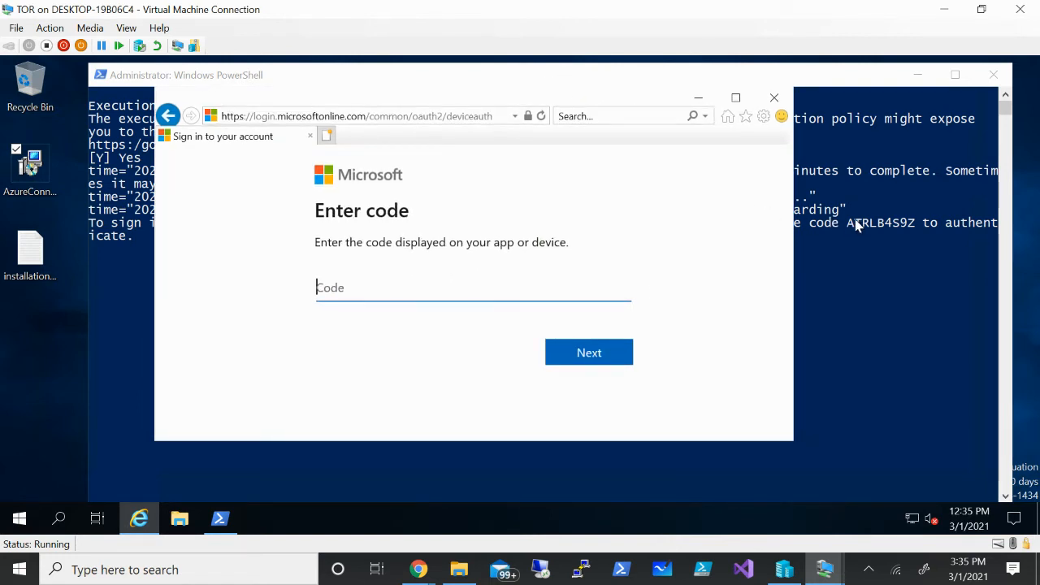
pyautogui.click(773, 97)
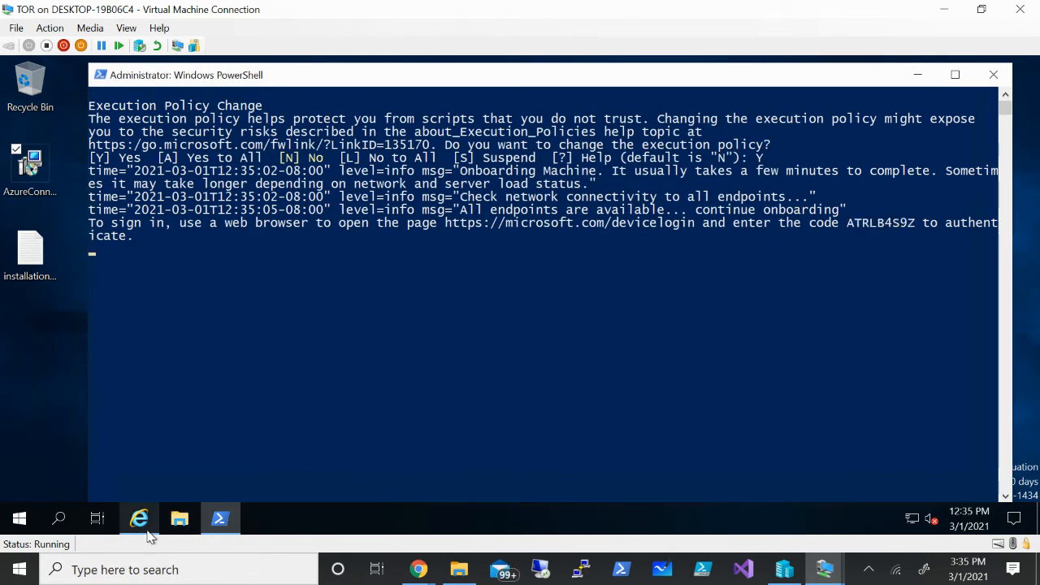
pyautogui.click(139, 518)
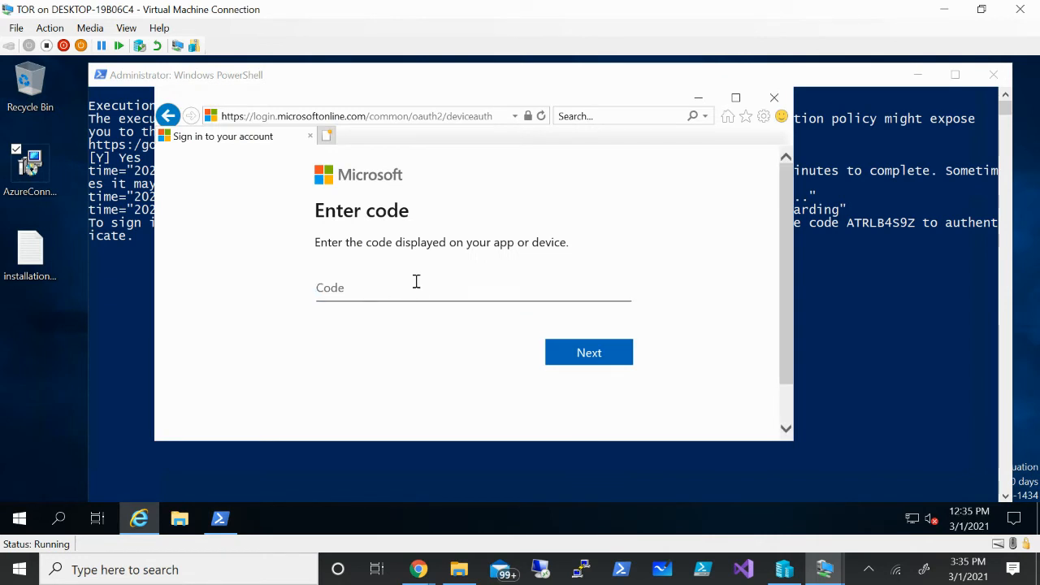
pyautogui.rightClick(417, 288)
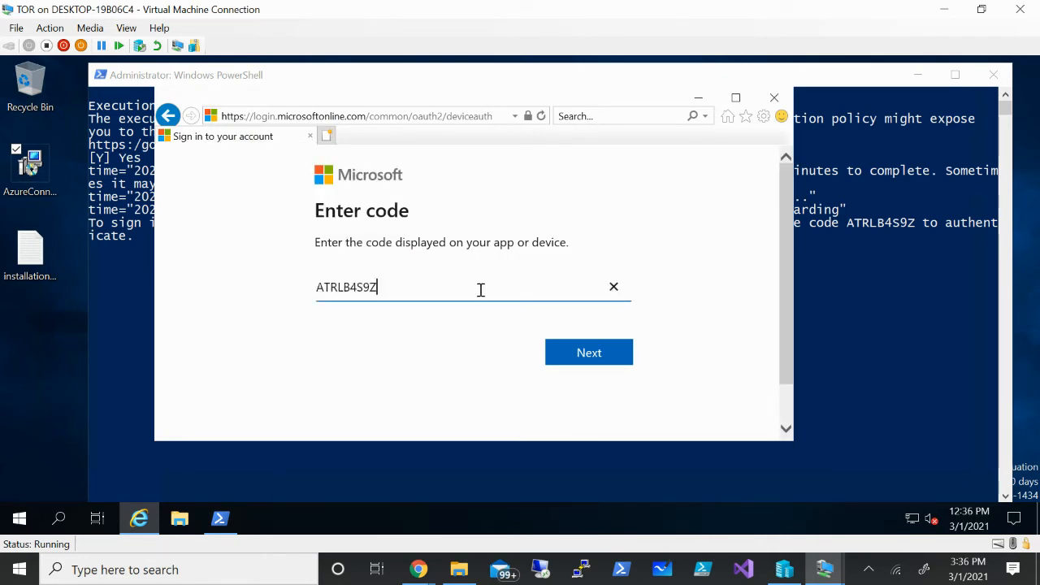
pyautogui.click(589, 352)
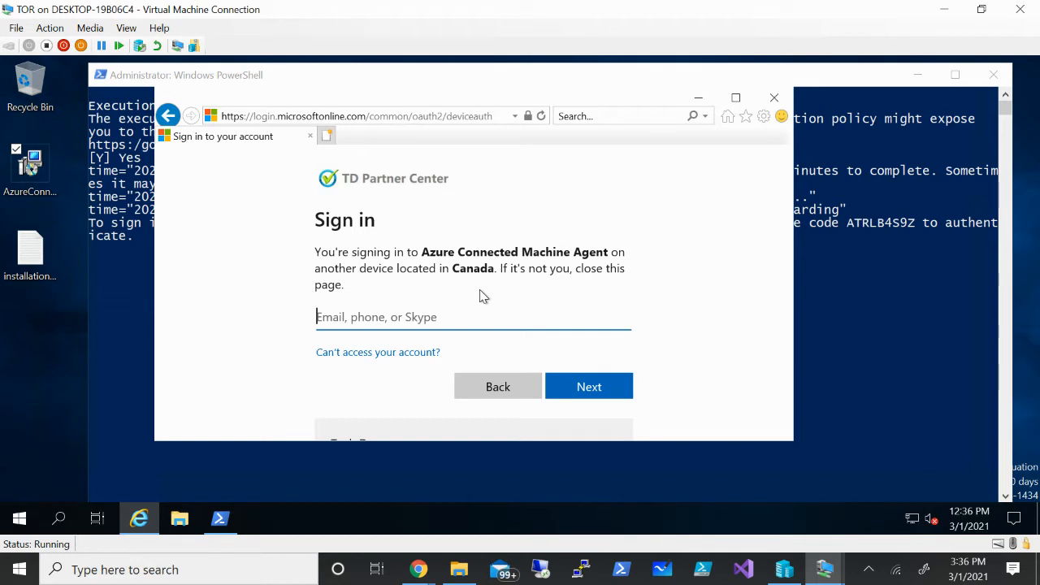
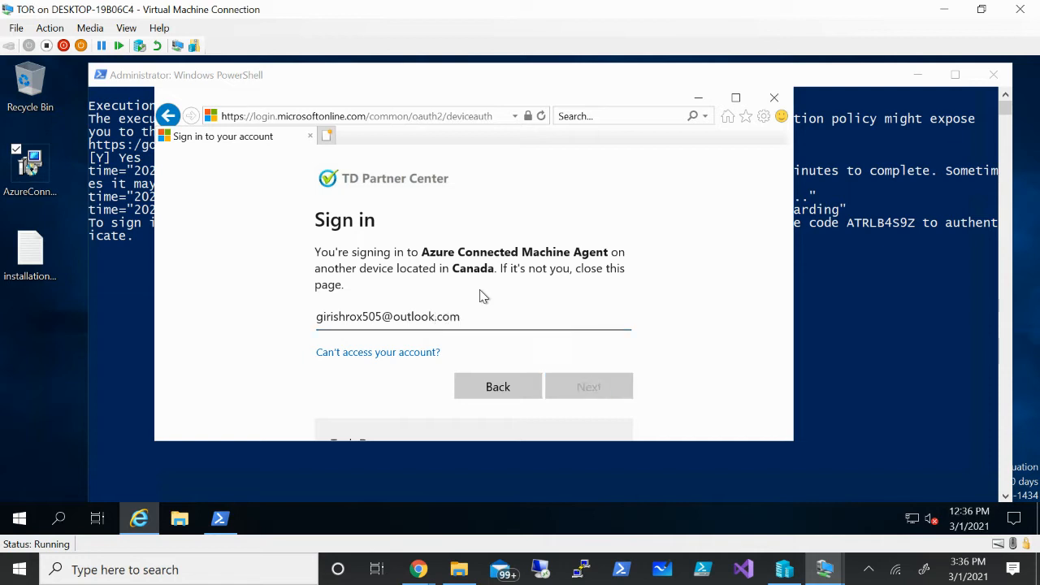
pyautogui.click(589, 386)
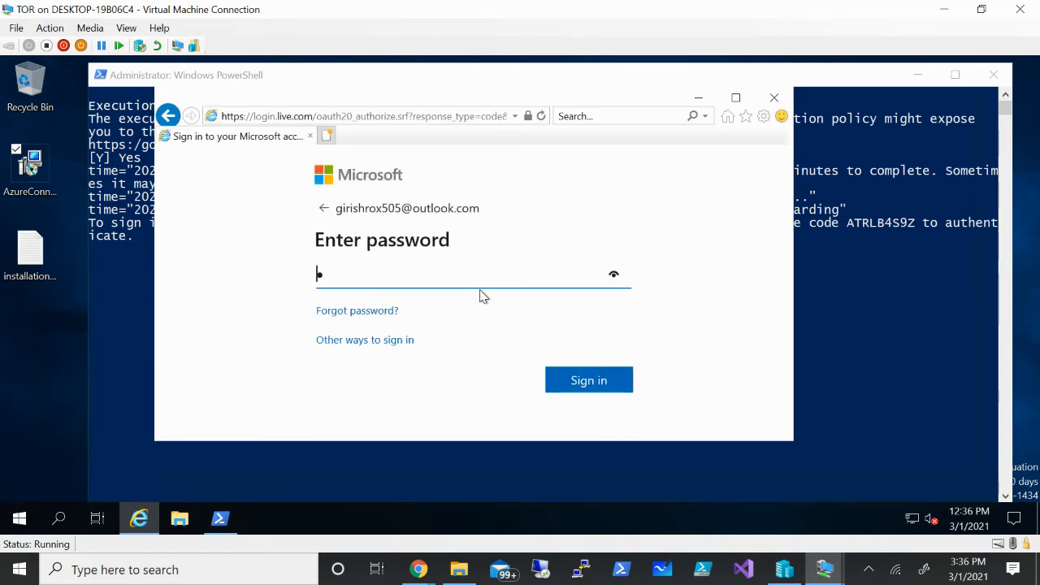
pyautogui.write('password')
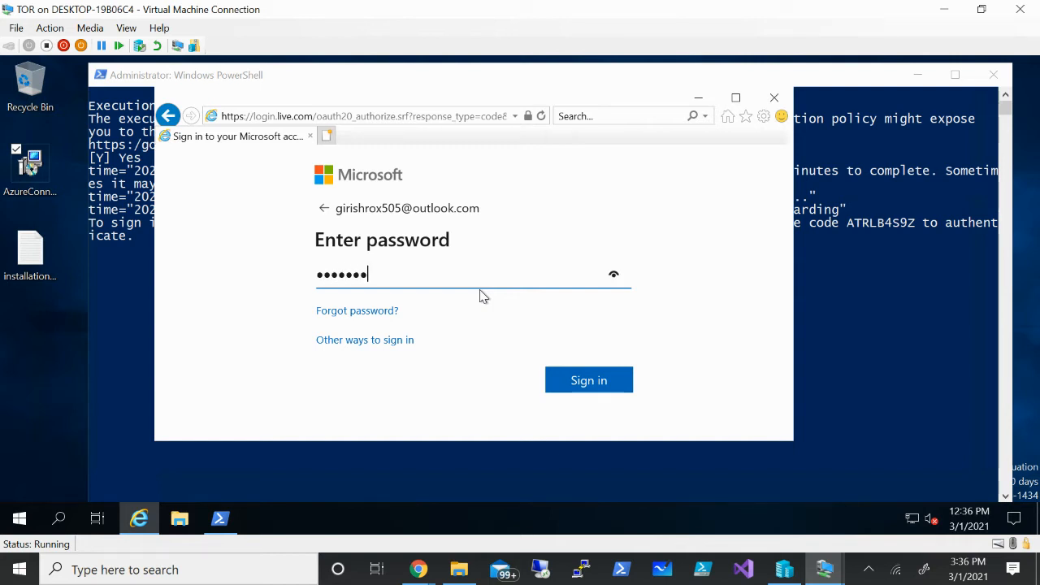
pyautogui.click(589, 380)
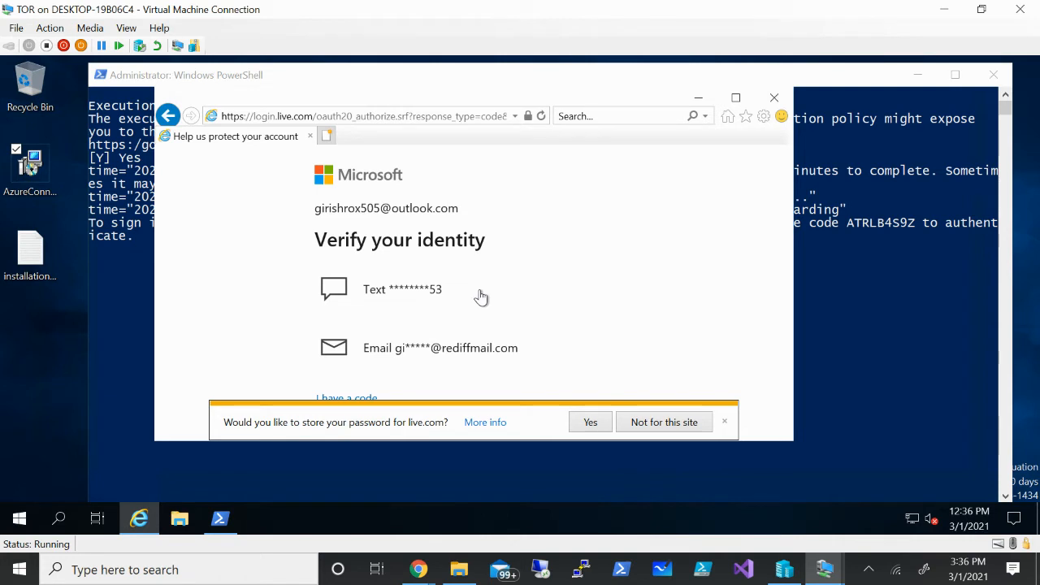
# Choose text-message verification, enter phone digits 575, and request a code
pyautogui.click(402, 290)
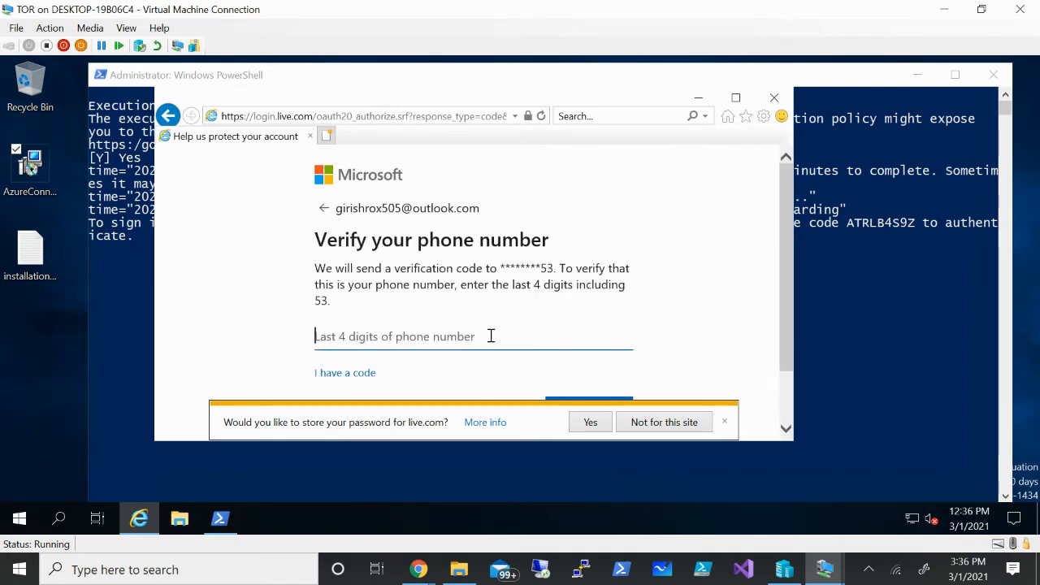
pyautogui.write('5753')
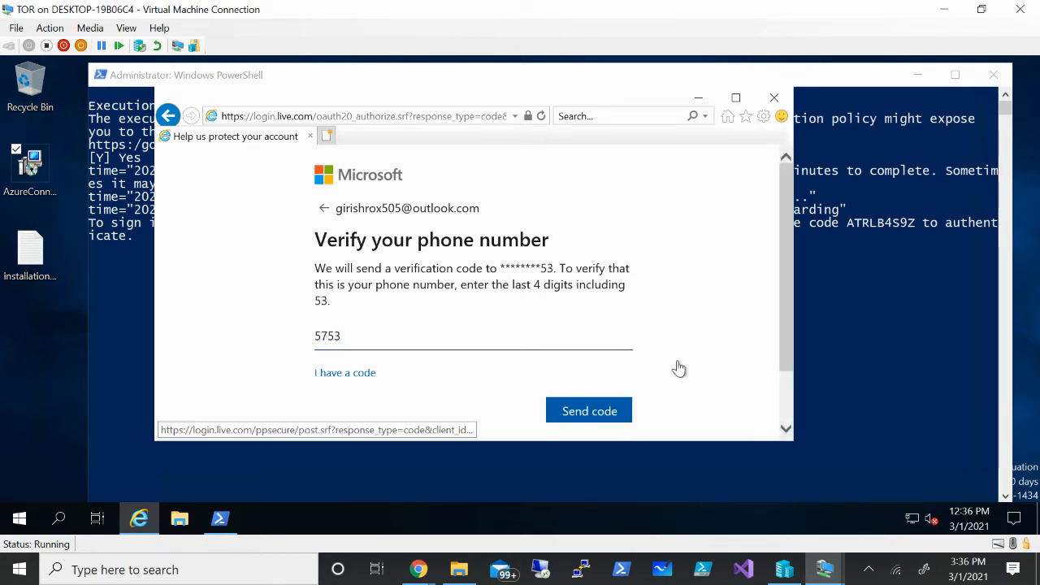
pyautogui.click(589, 410)
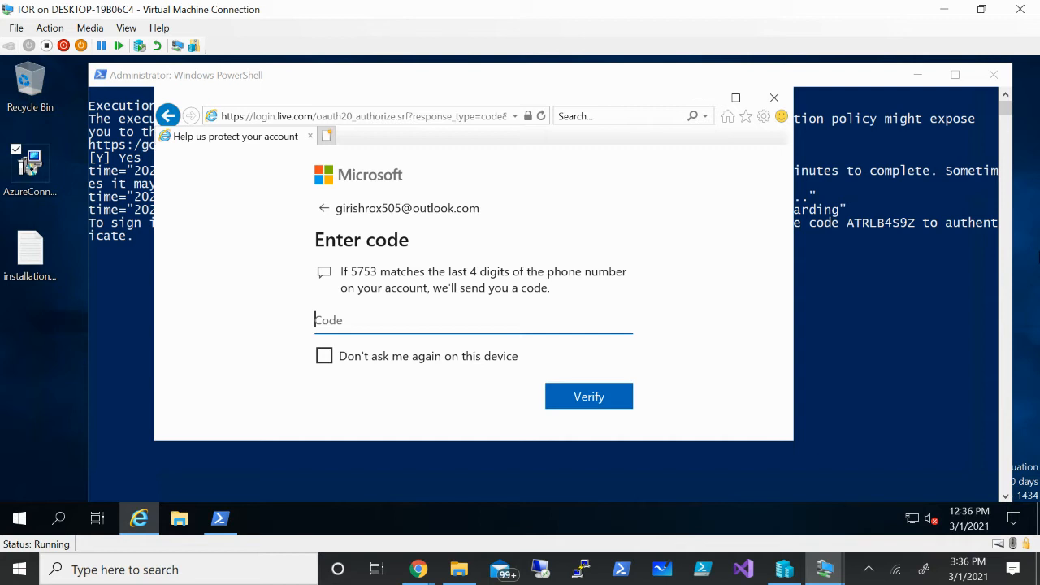
pyautogui.moveTo(929, 310)
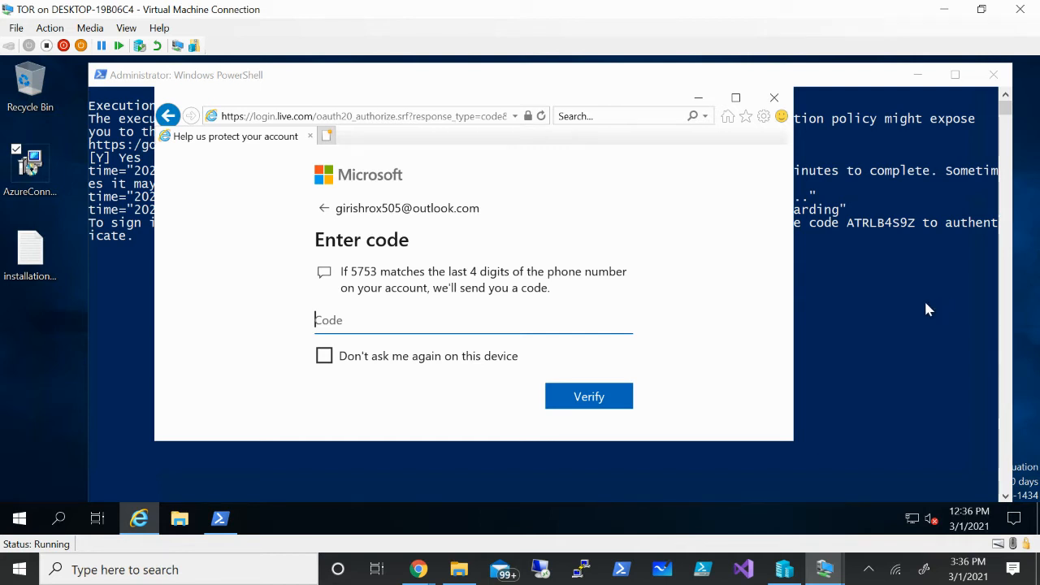
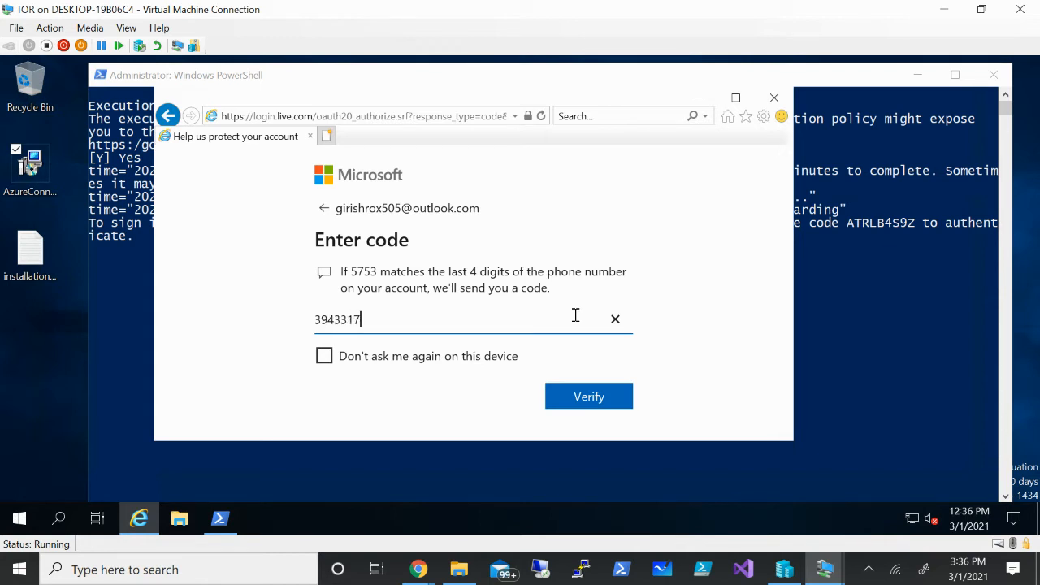
pyautogui.click(588, 397)
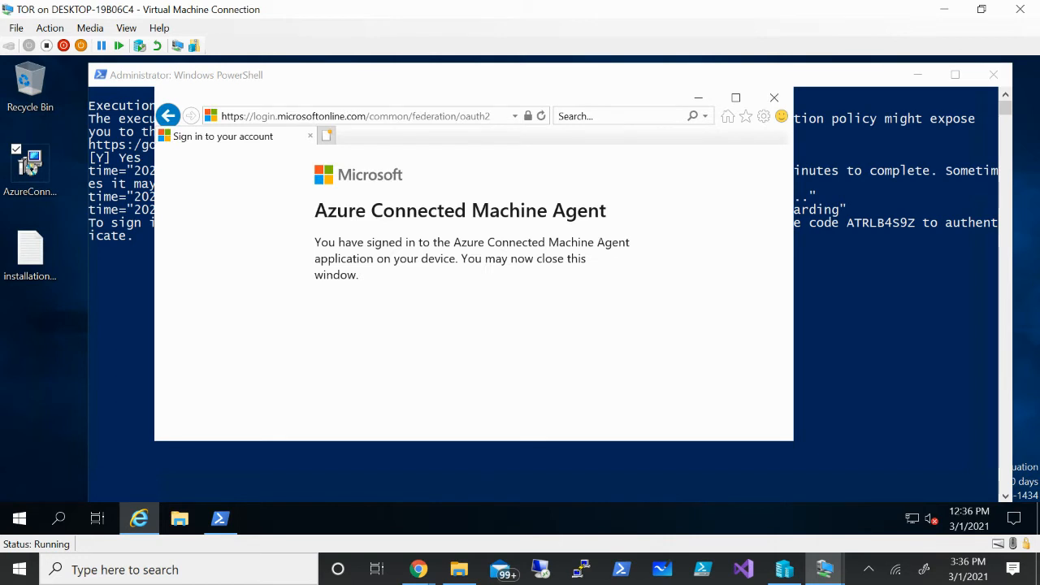
pyautogui.moveTo(429, 254)
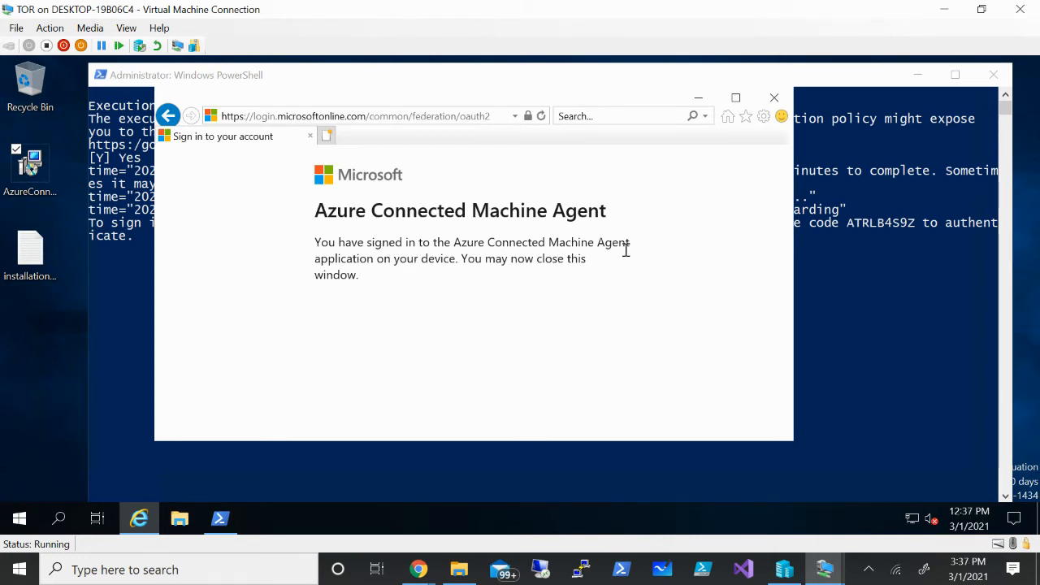
pyautogui.click(773, 97)
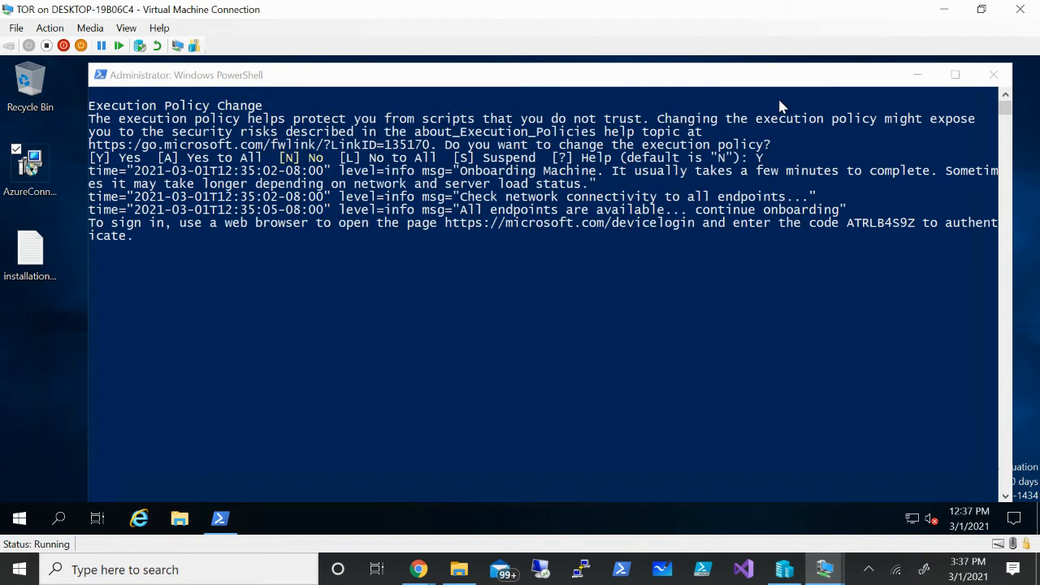
pyautogui.moveTo(35, 212)
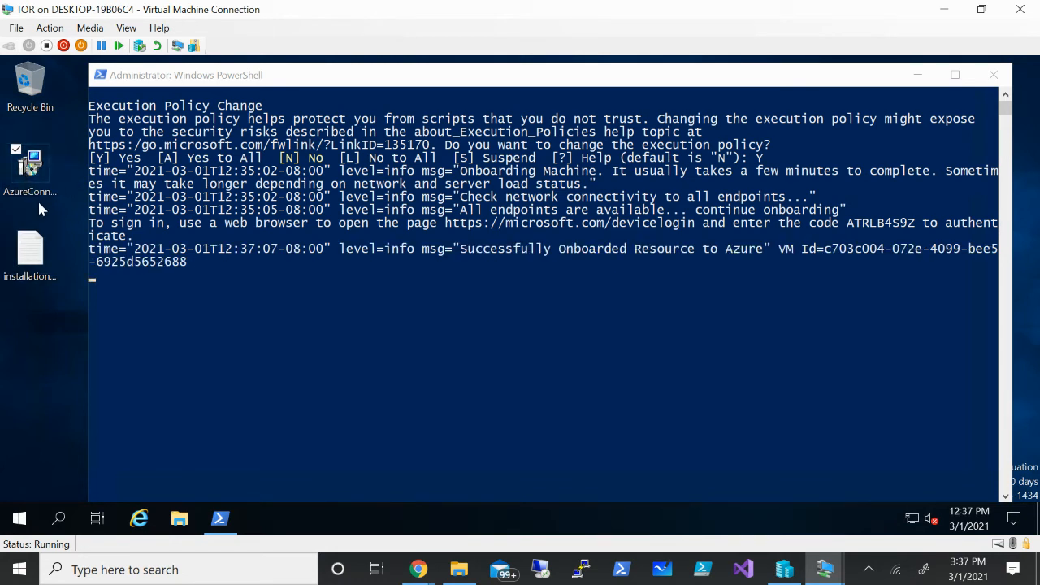
pyautogui.moveTo(34, 210)
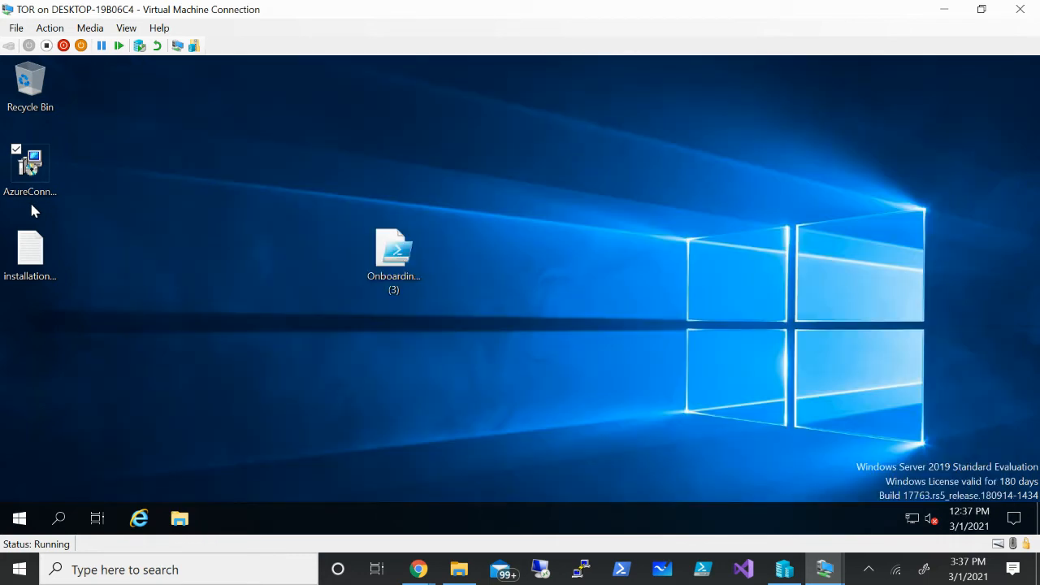
pyautogui.moveTo(34, 206)
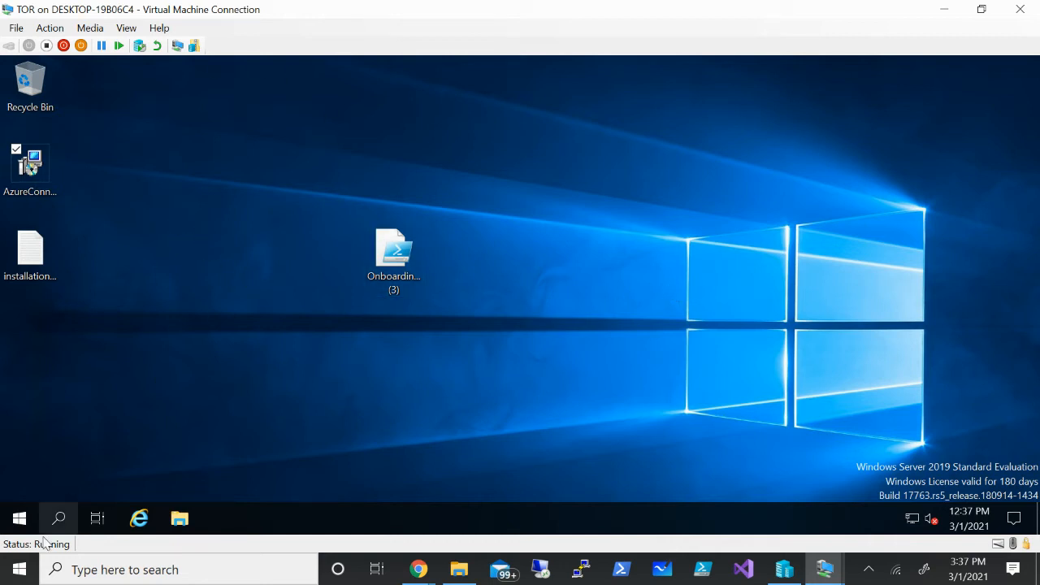
# Find Azure Connected Machine Agent (219 MB) in the VM's Apps & features list
pyautogui.click(57, 519)
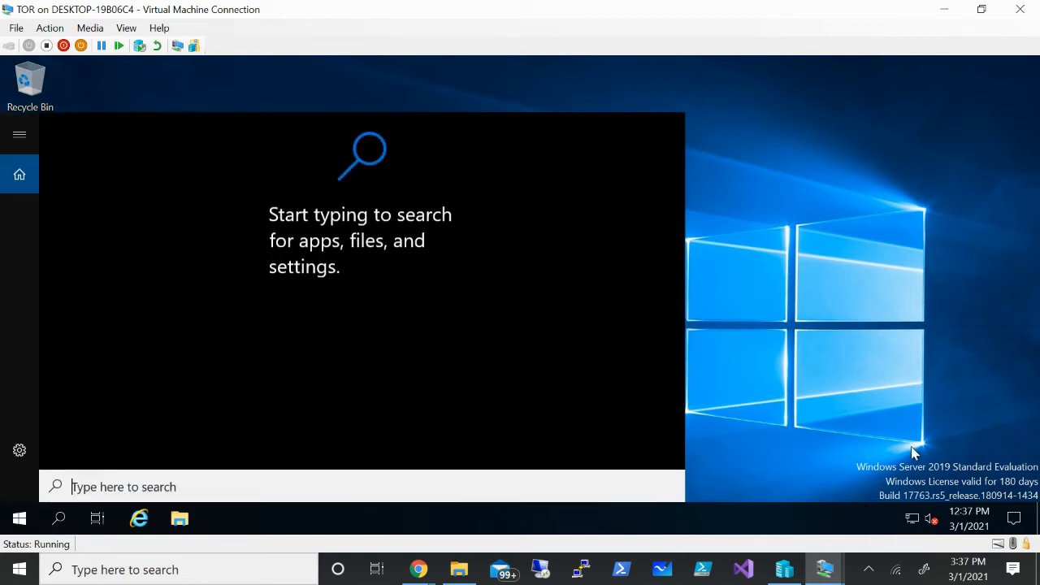
pyautogui.write('add or remove programs')
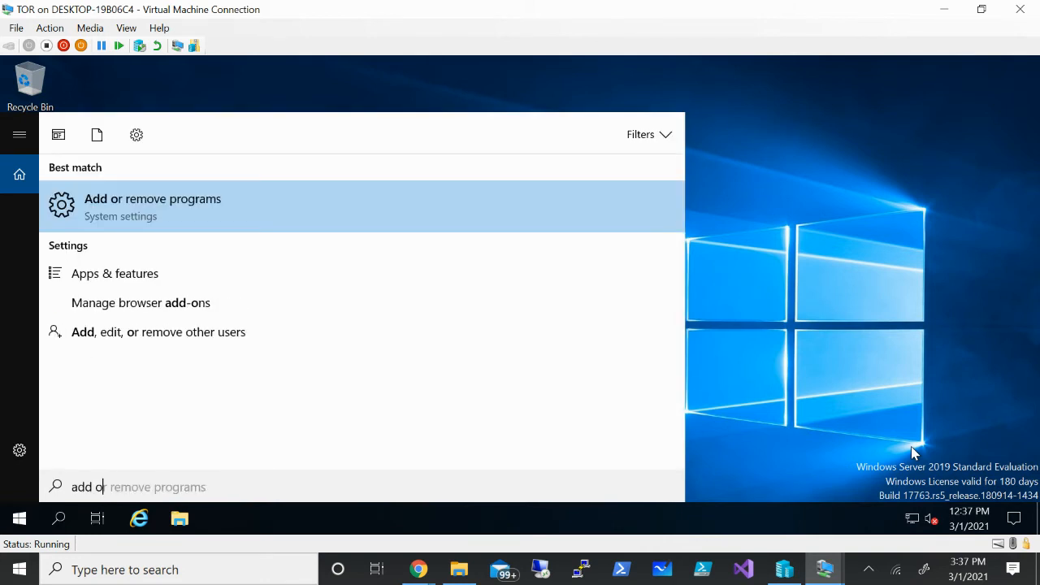
pyautogui.moveTo(317, 209)
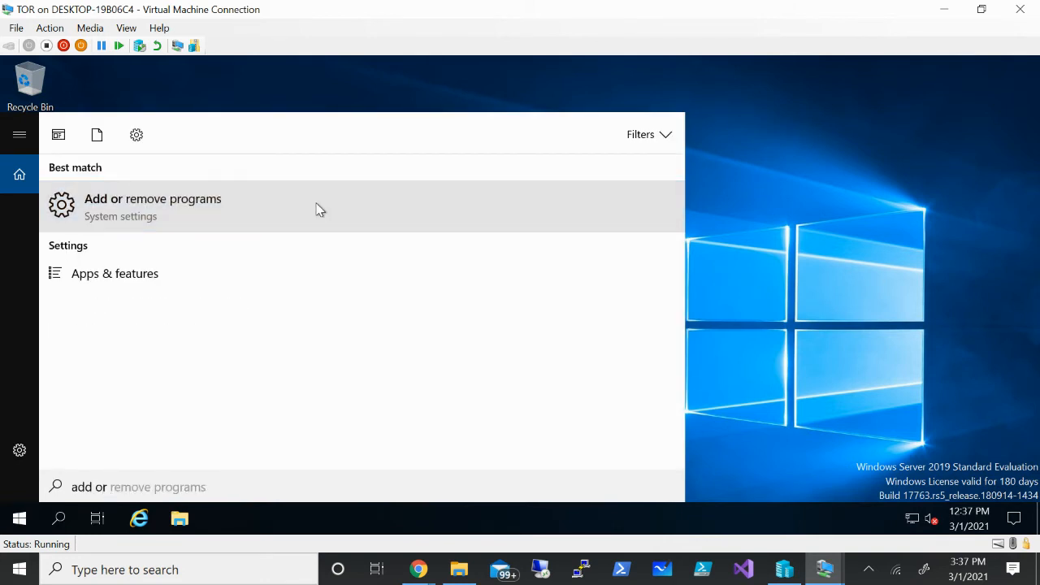
pyautogui.click(153, 206)
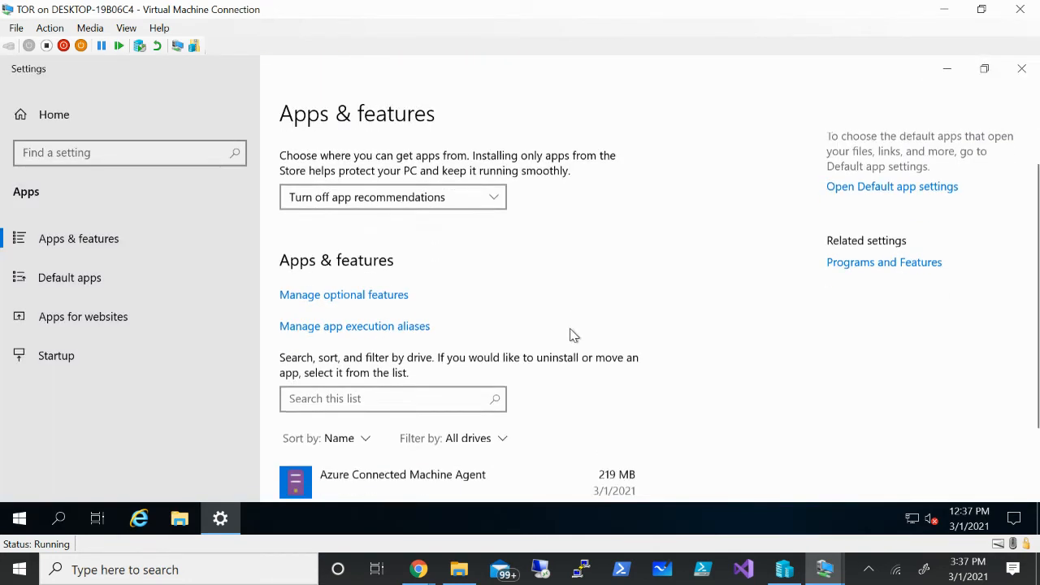
pyautogui.scroll(-3)
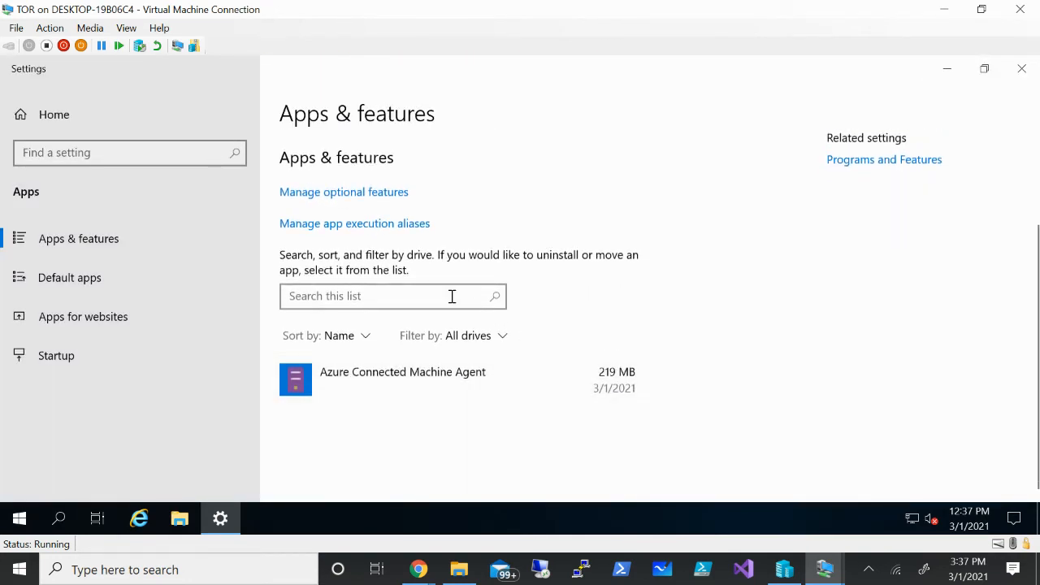
pyautogui.moveTo(670, 398)
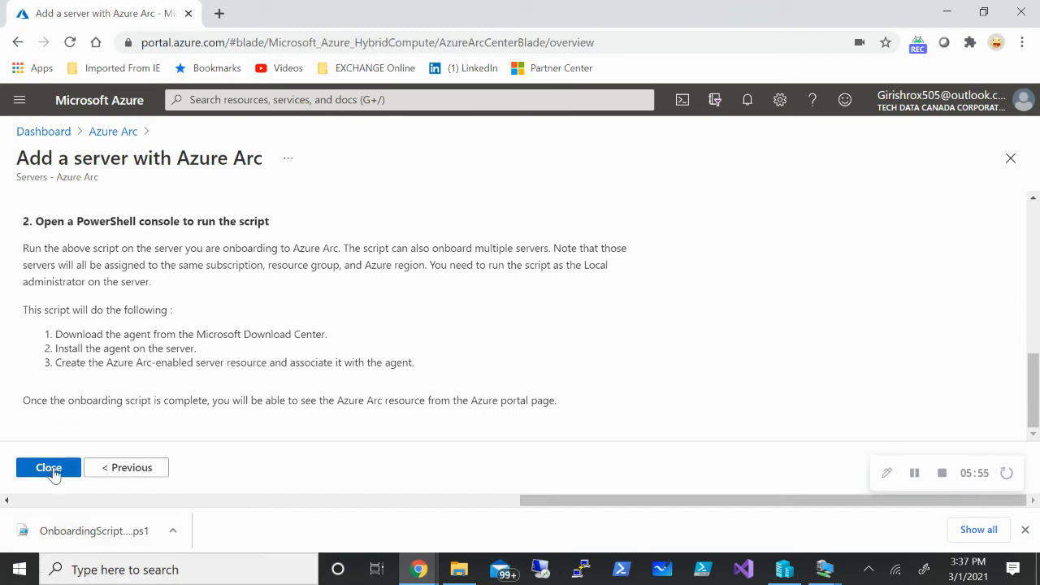
pyautogui.click(48, 467)
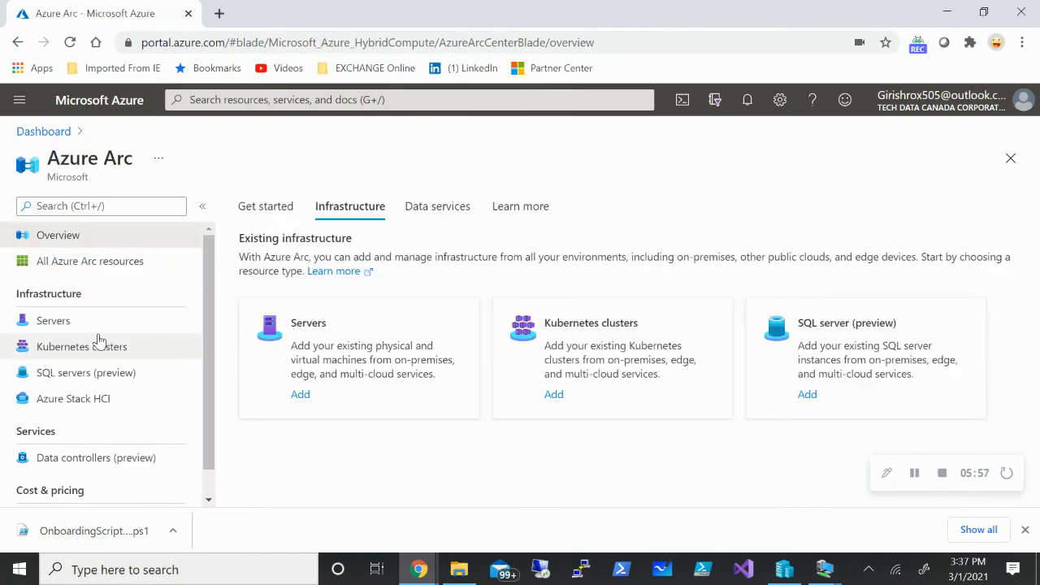
pyautogui.click(53, 320)
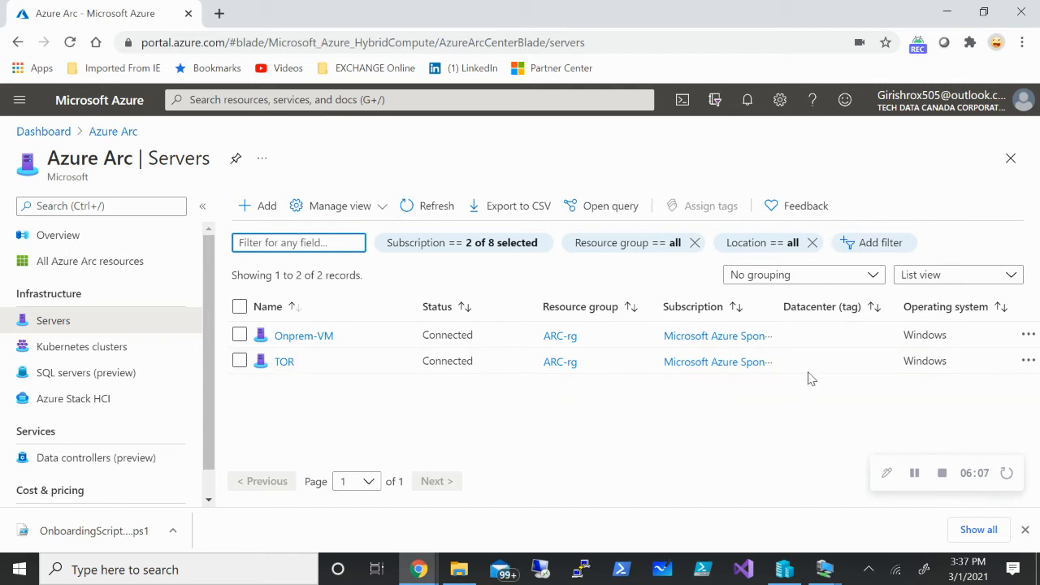
pyautogui.moveTo(189, 474)
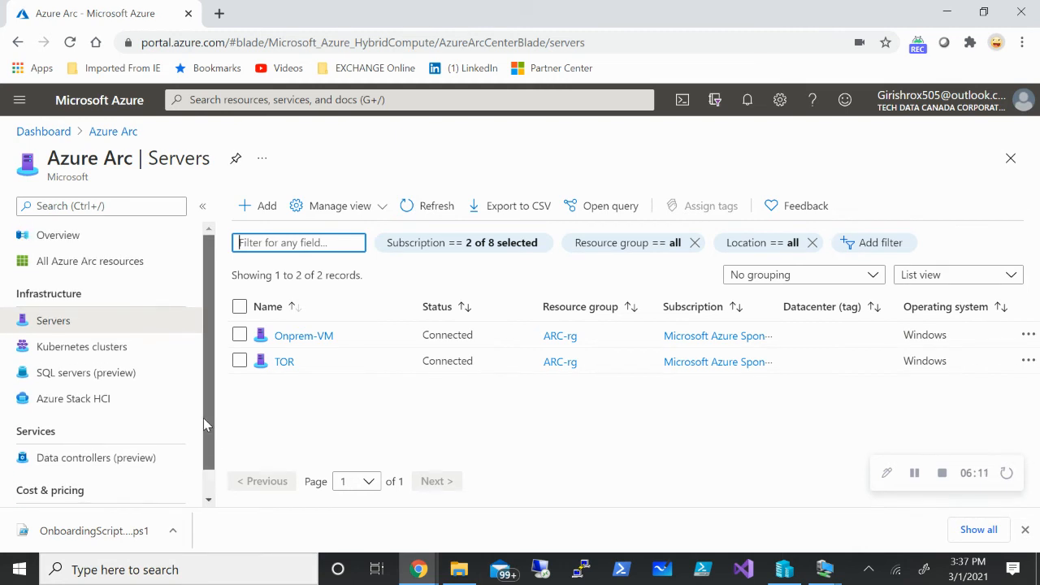
pyautogui.scroll(-3)
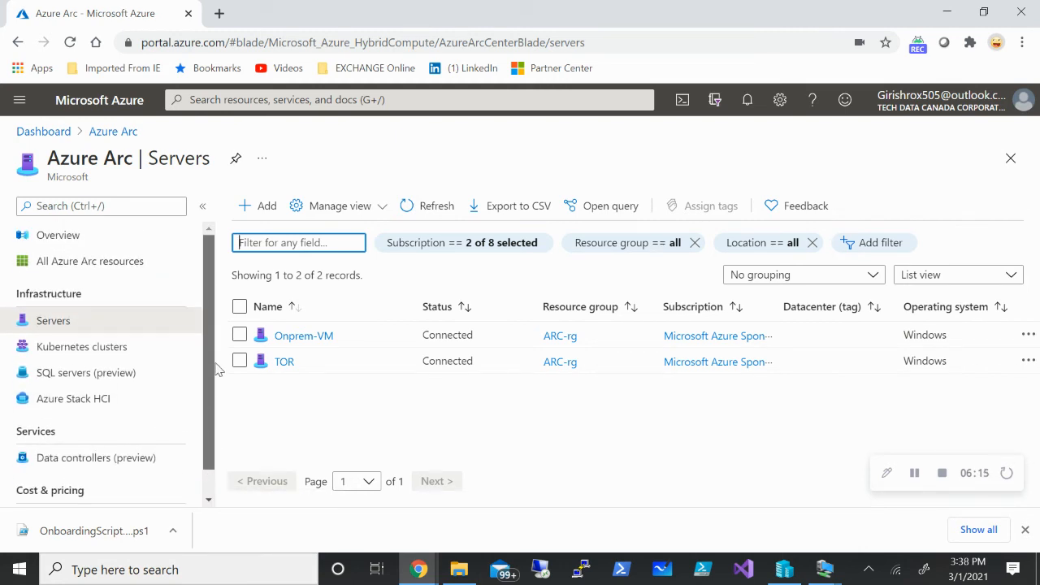
pyautogui.moveTo(213, 371)
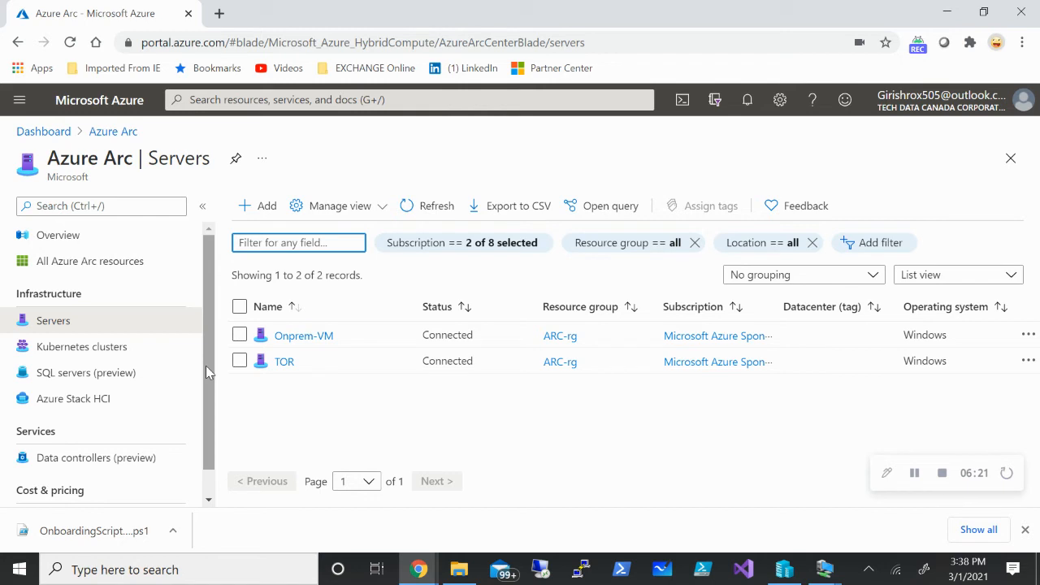
pyautogui.moveTo(265, 449)
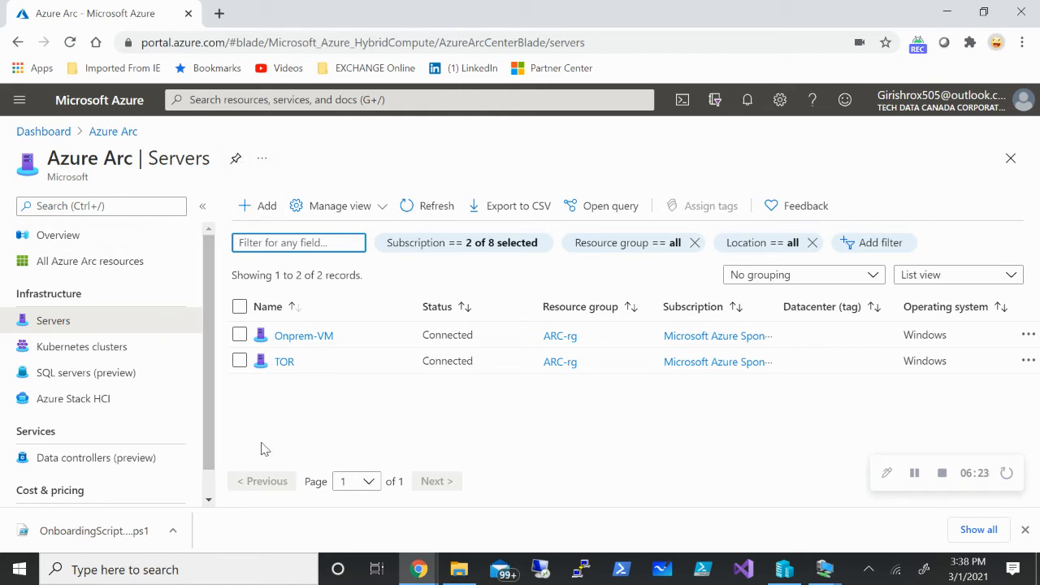
pyautogui.moveTo(334, 439)
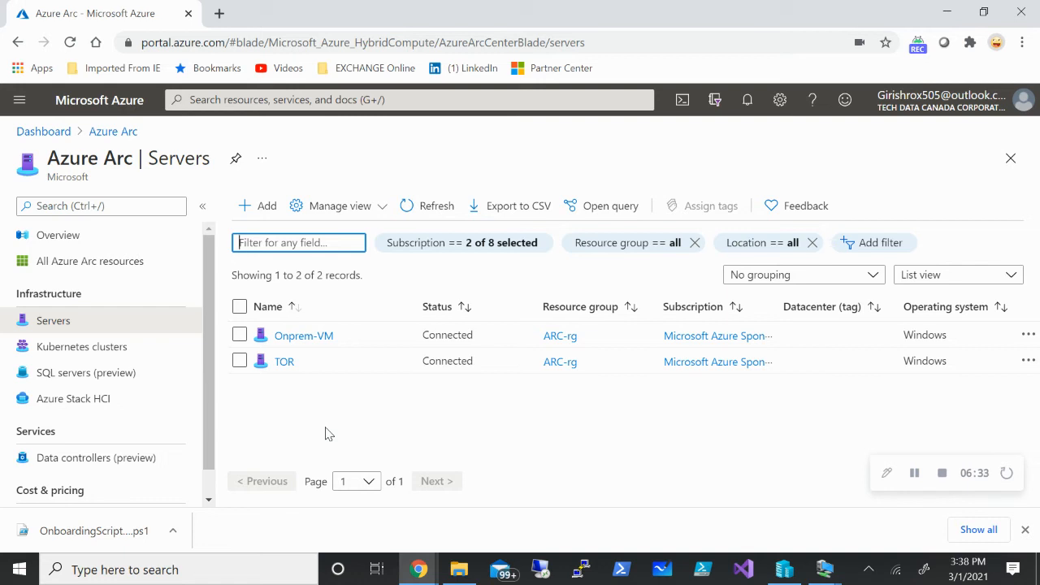
pyautogui.moveTo(324, 431)
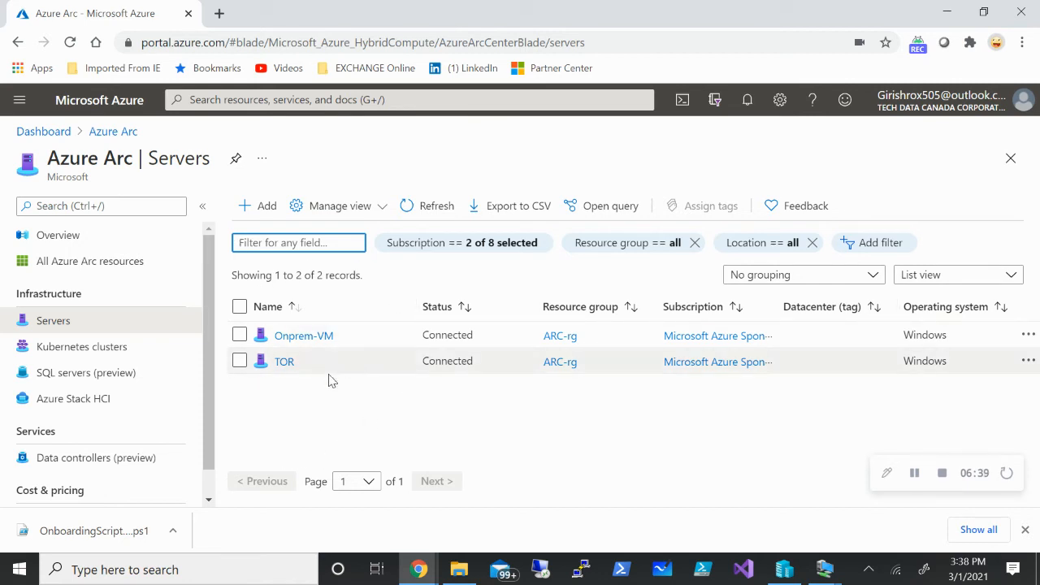
pyautogui.scroll(-3)
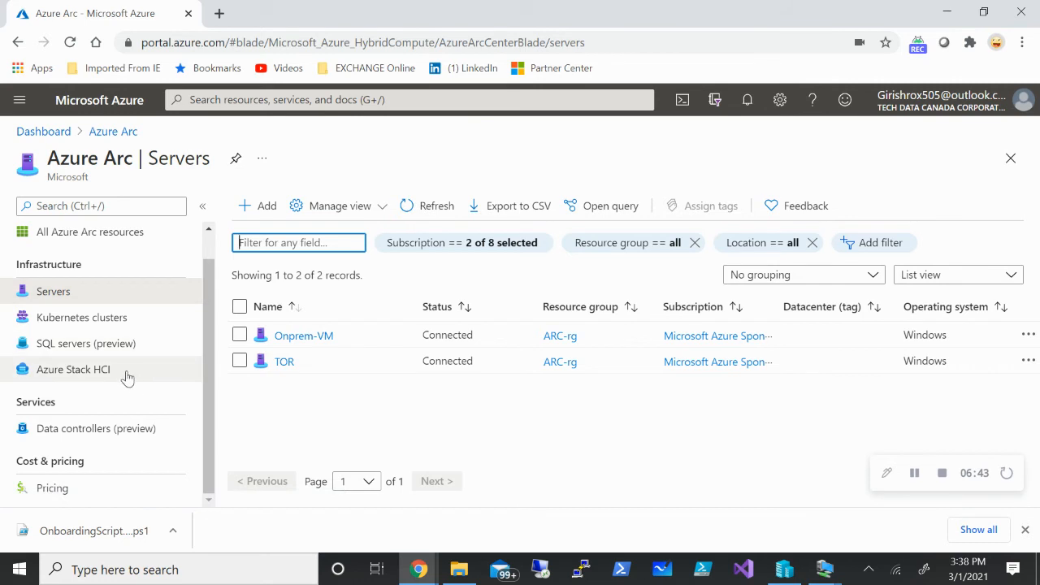
pyautogui.moveTo(257, 396)
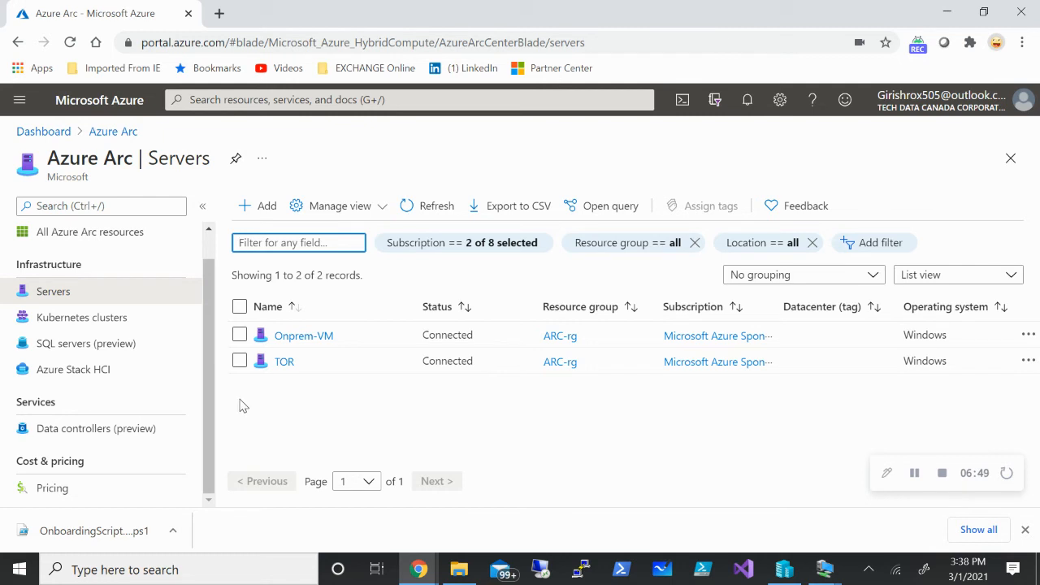
pyautogui.moveTo(241, 408)
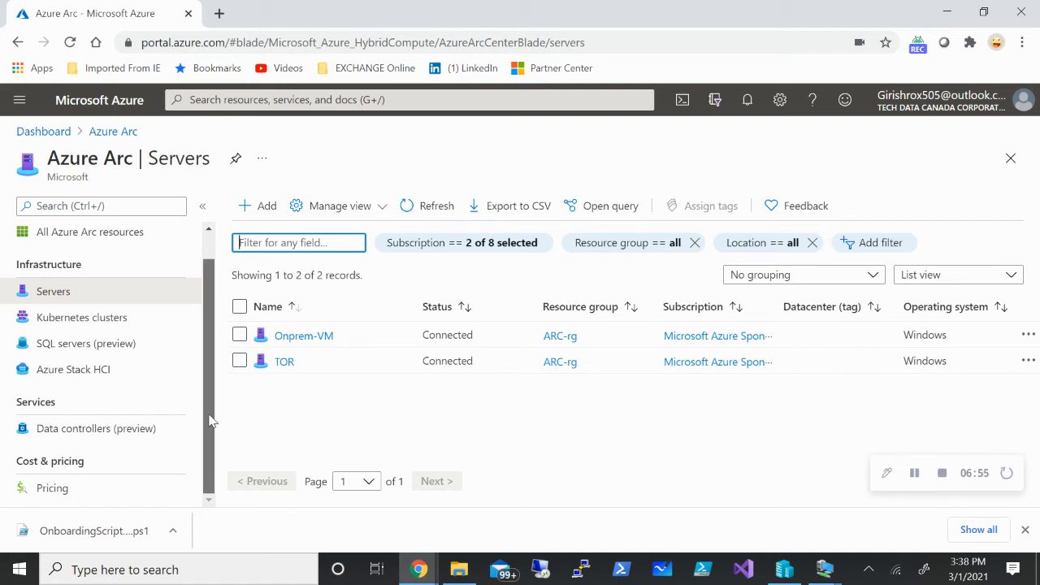
pyautogui.moveTo(224, 424)
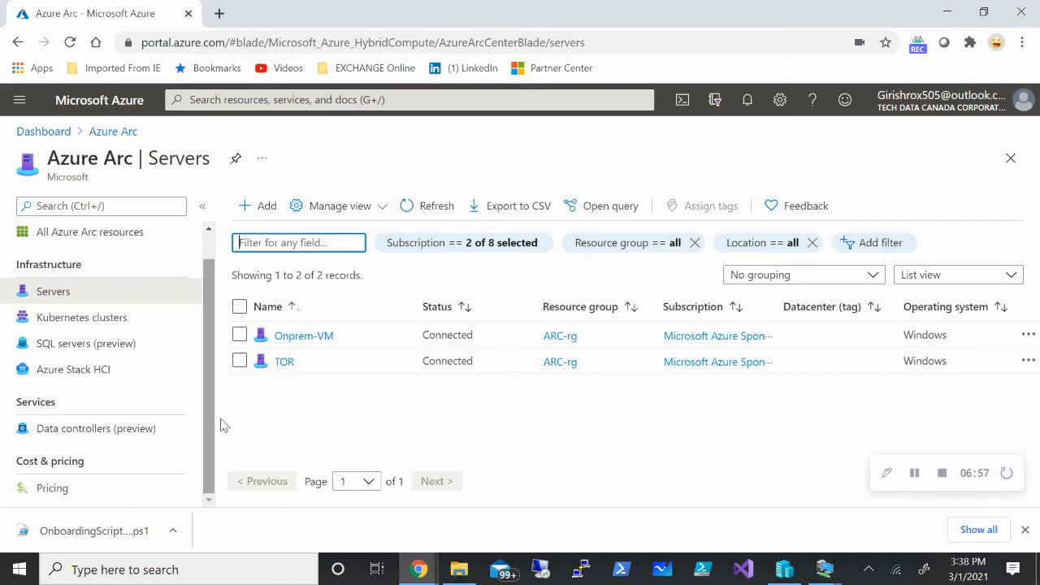
pyautogui.moveTo(240, 423)
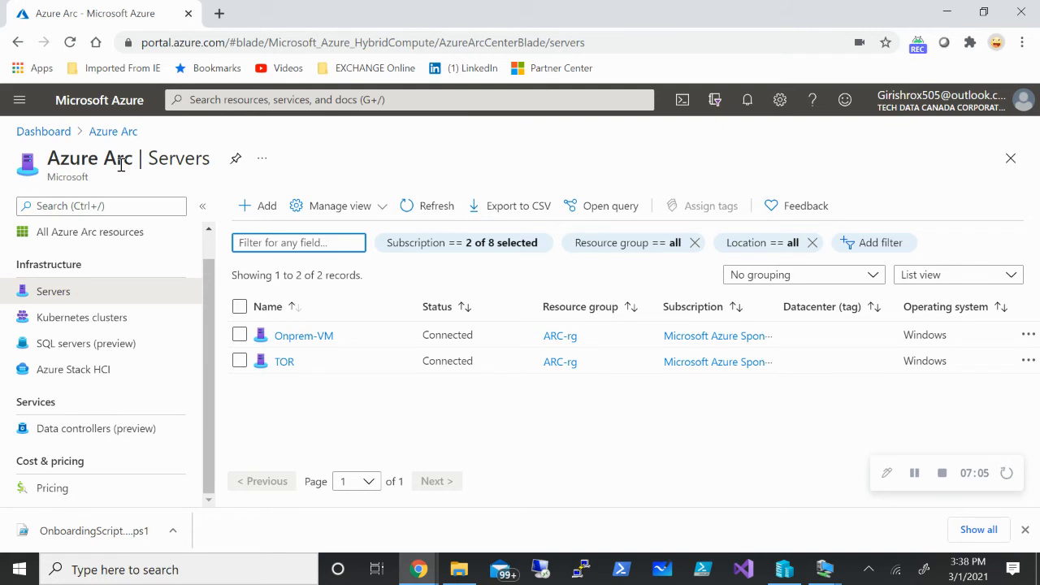
pyautogui.moveTo(217, 443)
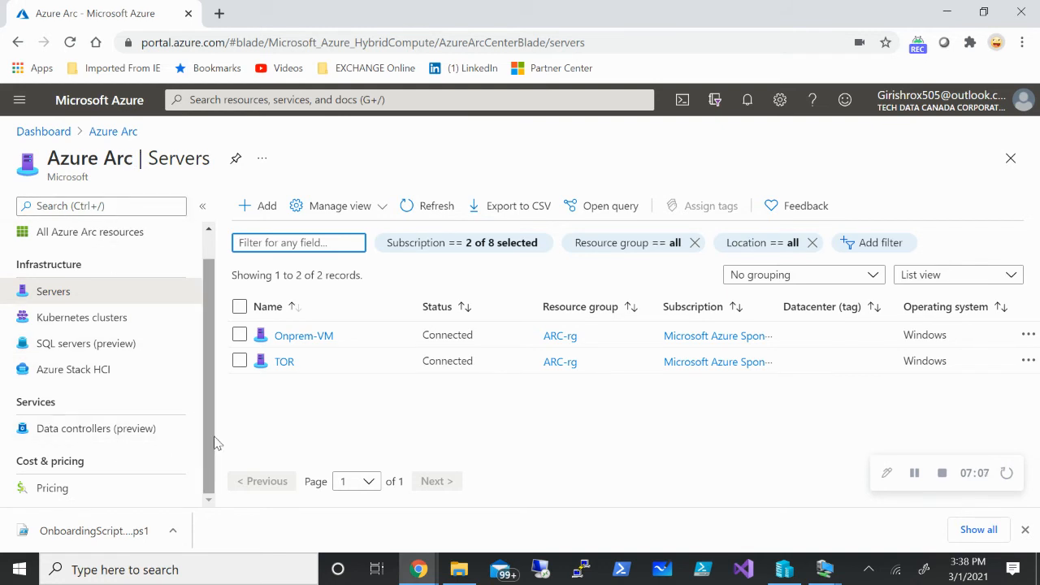
# Open Azure Arc's Pricing page and scroll to Kubernetes and data services pricing
pyautogui.click(113, 131)
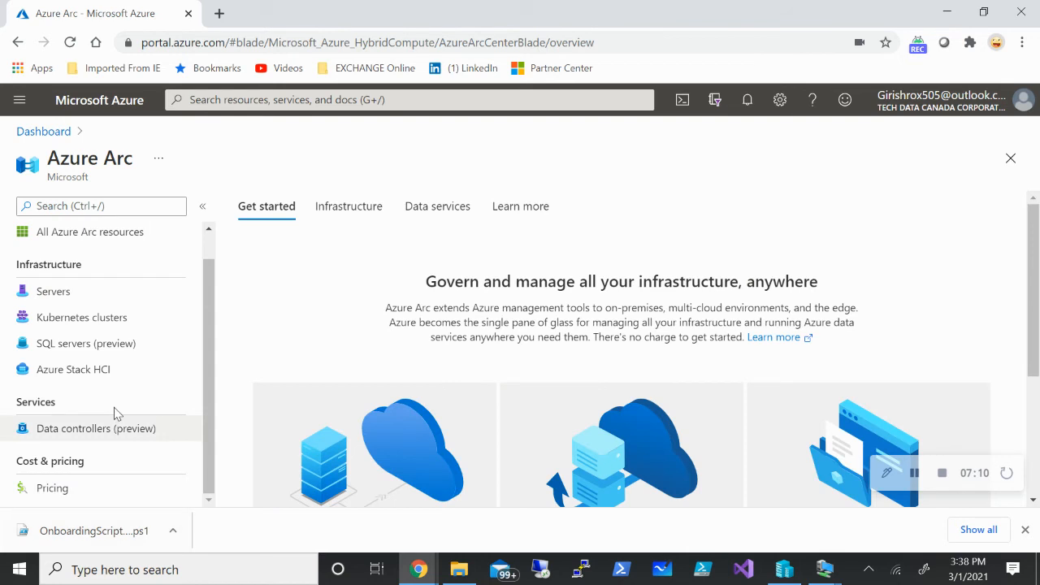
pyautogui.moveTo(192, 369)
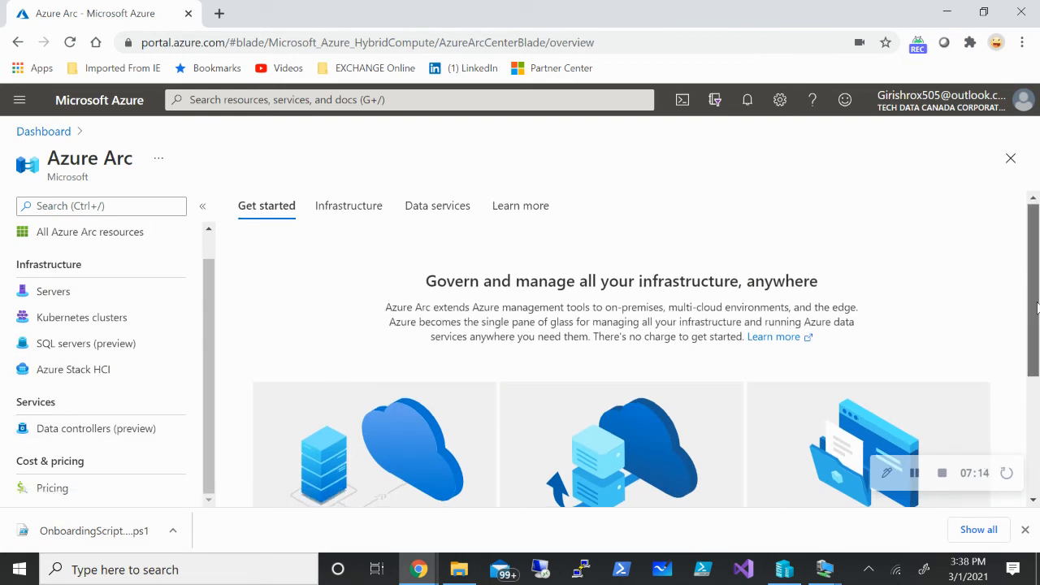
pyautogui.scroll(-3)
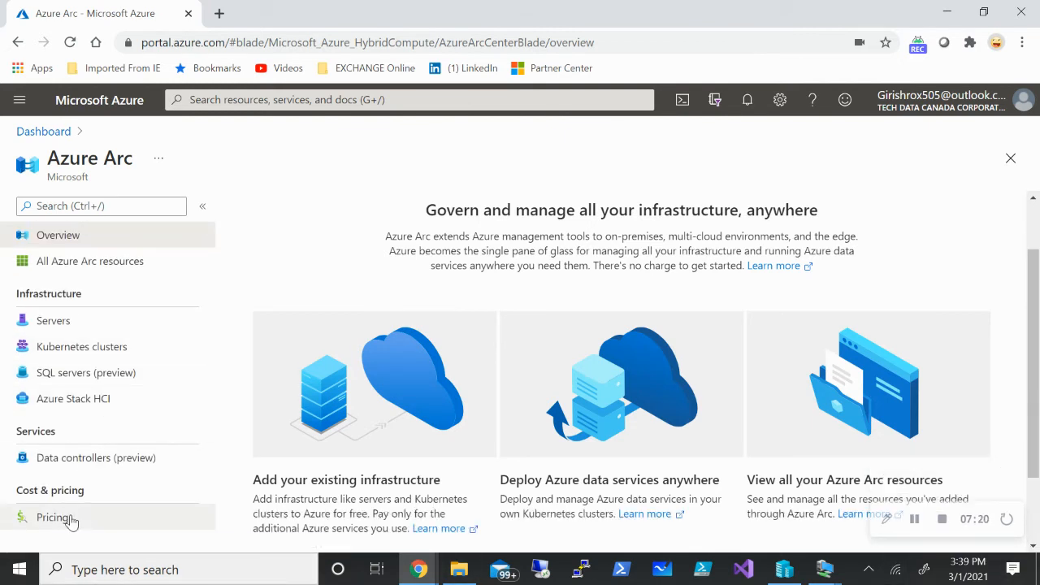
pyautogui.click(52, 518)
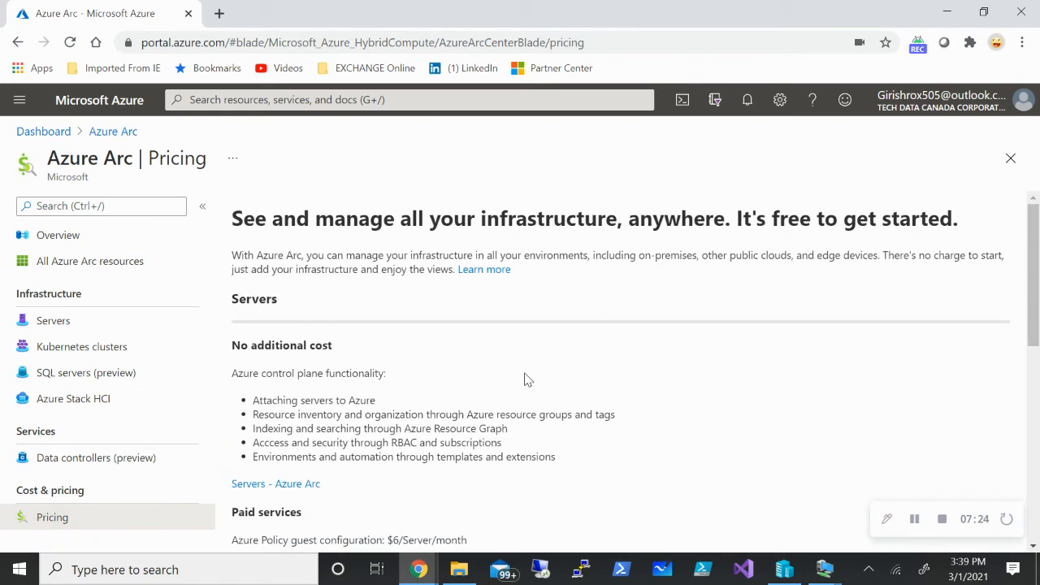
pyautogui.doubleClick(318, 344)
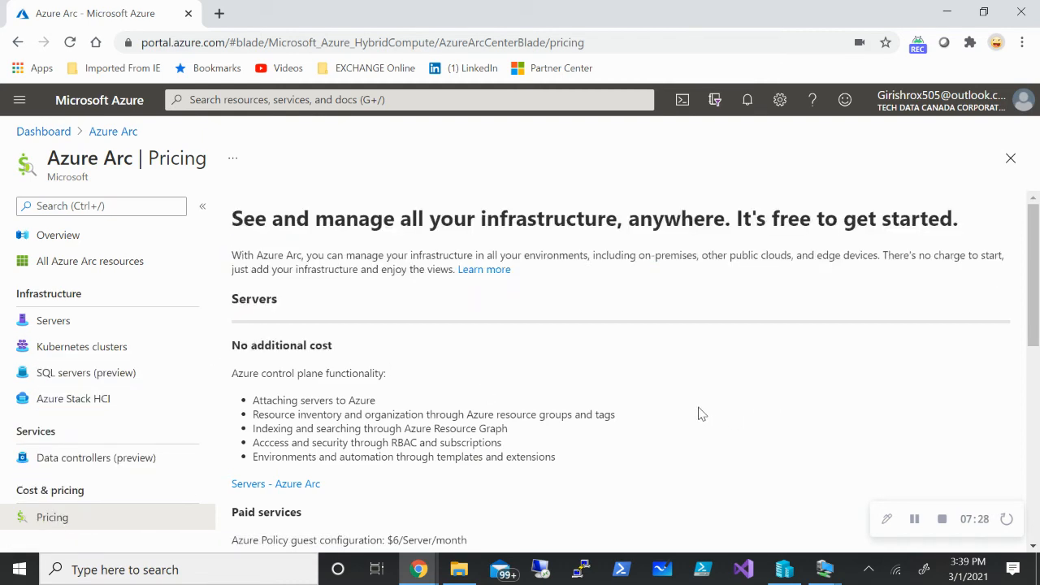
pyautogui.scroll(-3)
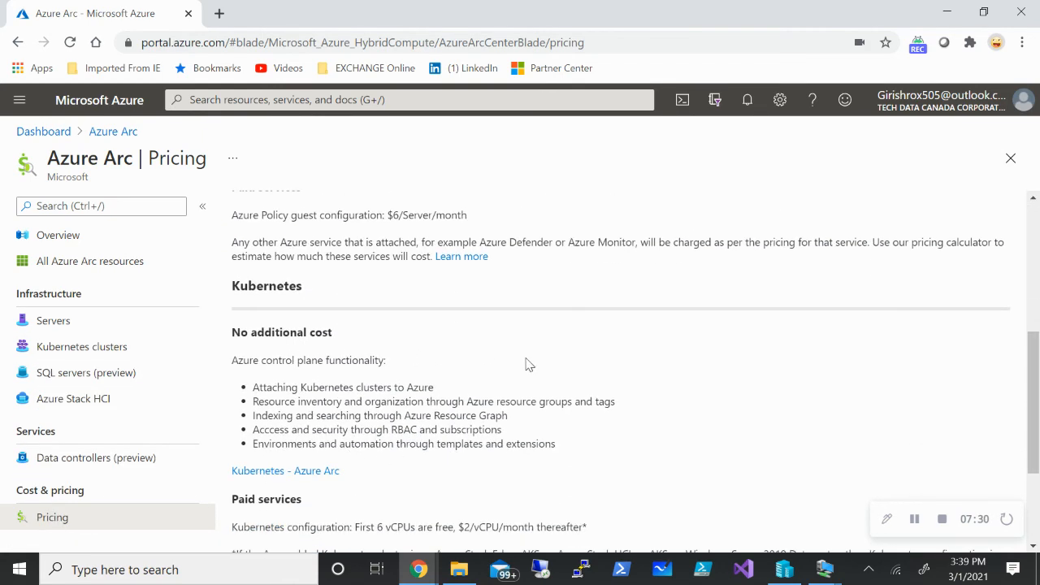
pyautogui.scroll(-3)
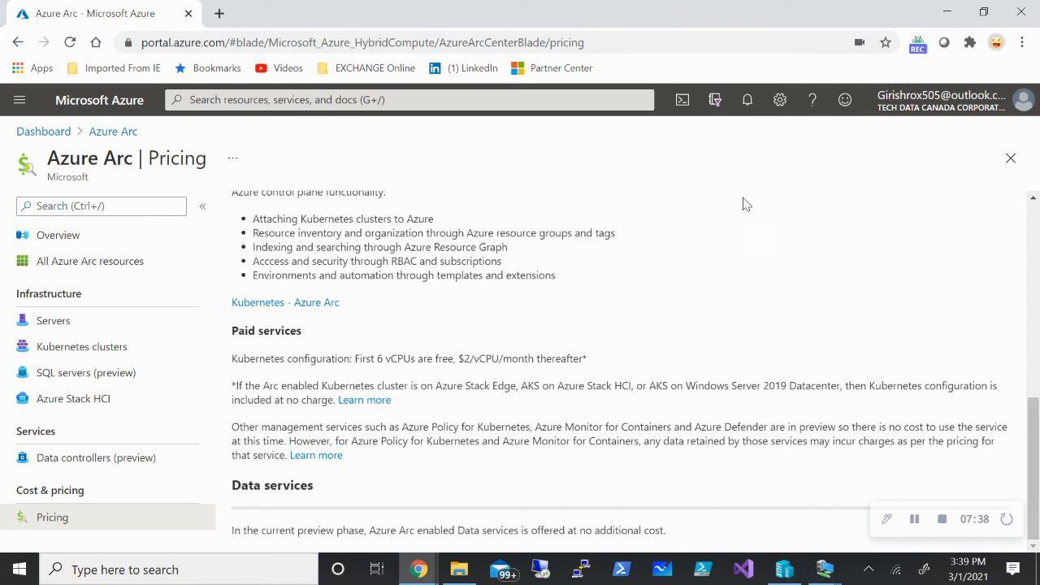
pyautogui.moveTo(762, 220)
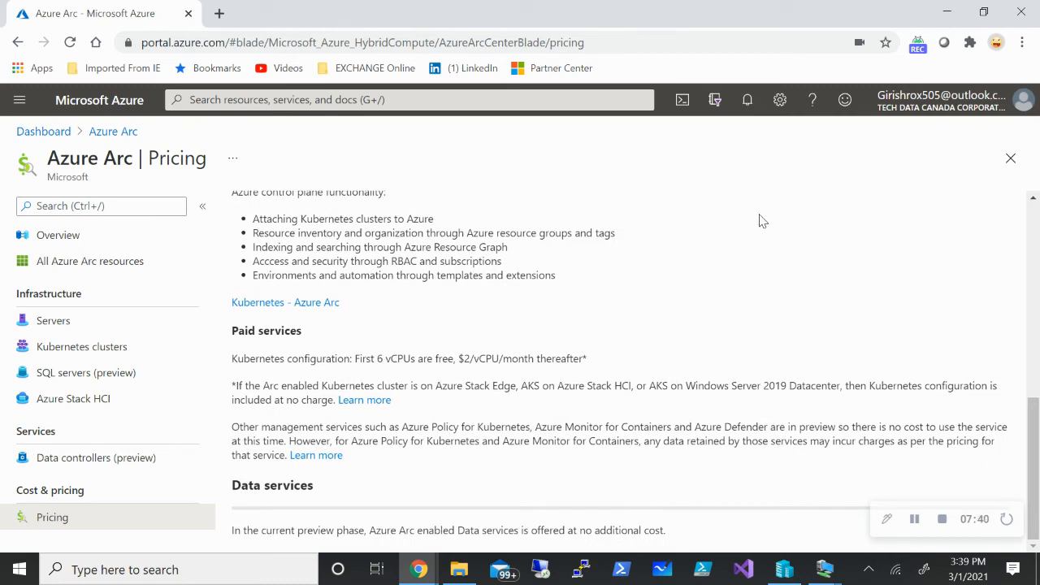
# Go to the Azure Arc Servers list and open the TOR server's details
pyautogui.click(52, 321)
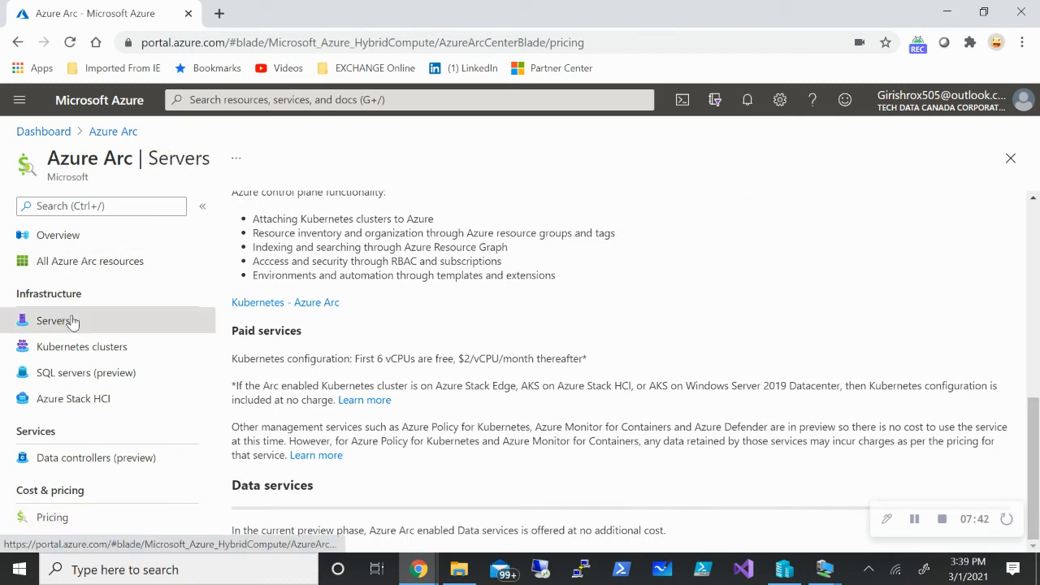
pyautogui.click(52, 320)
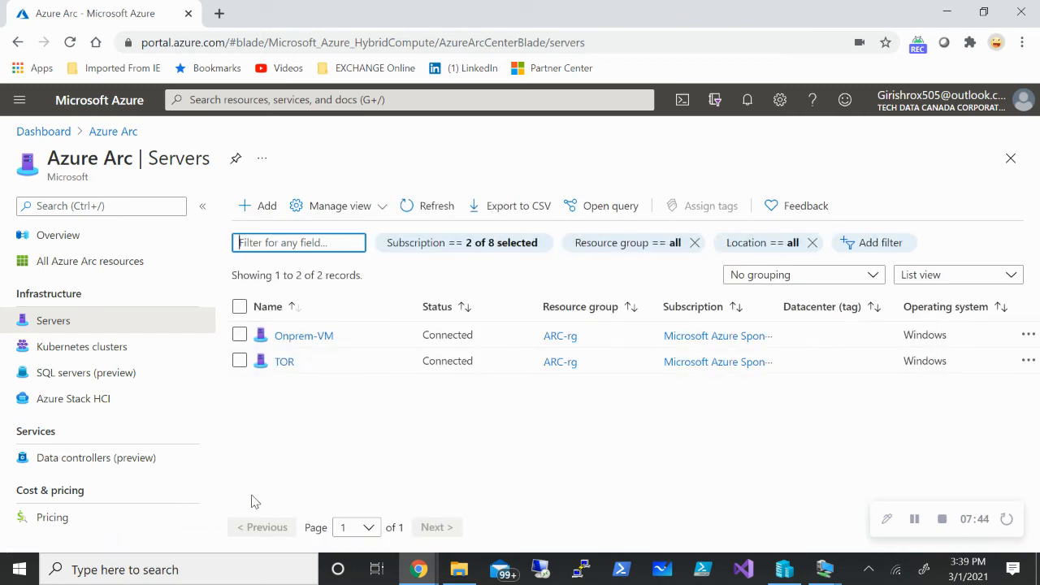
pyautogui.click(284, 361)
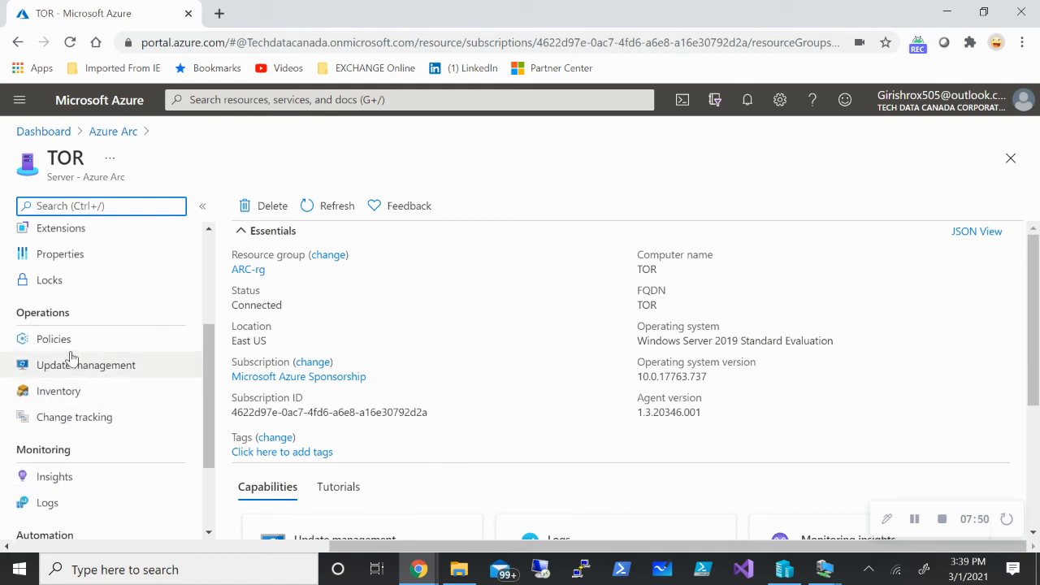
# View TOR's Policies page with 100% compliance and ASC DataProtection compliant
pyautogui.click(53, 338)
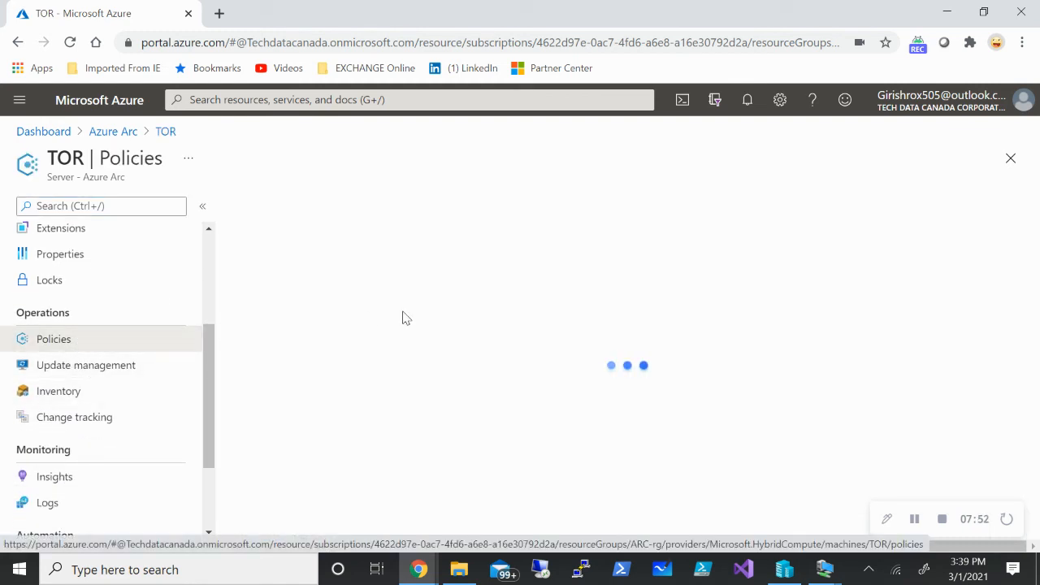
pyautogui.moveTo(437, 254)
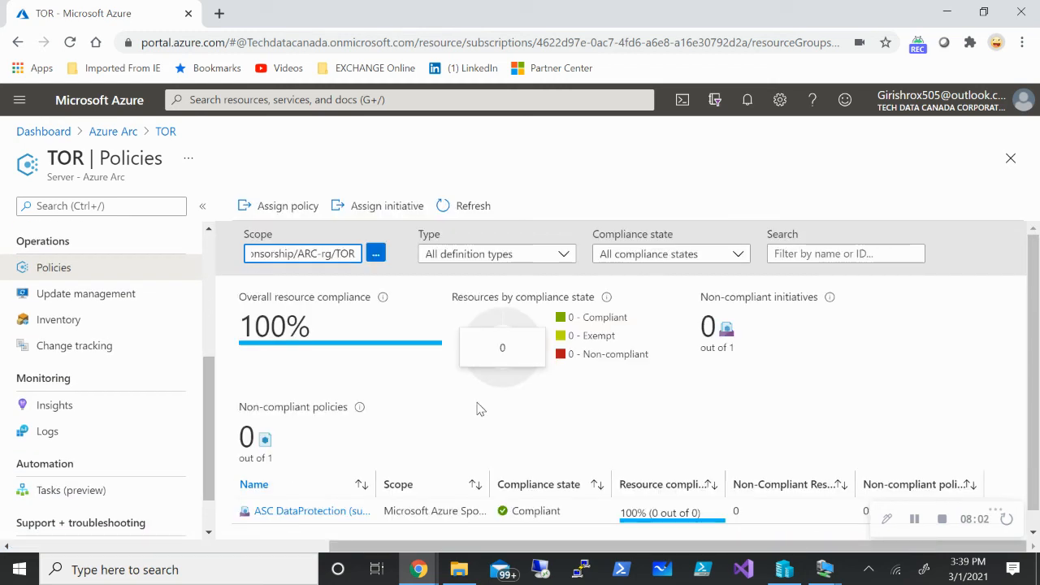
pyautogui.scroll(-3)
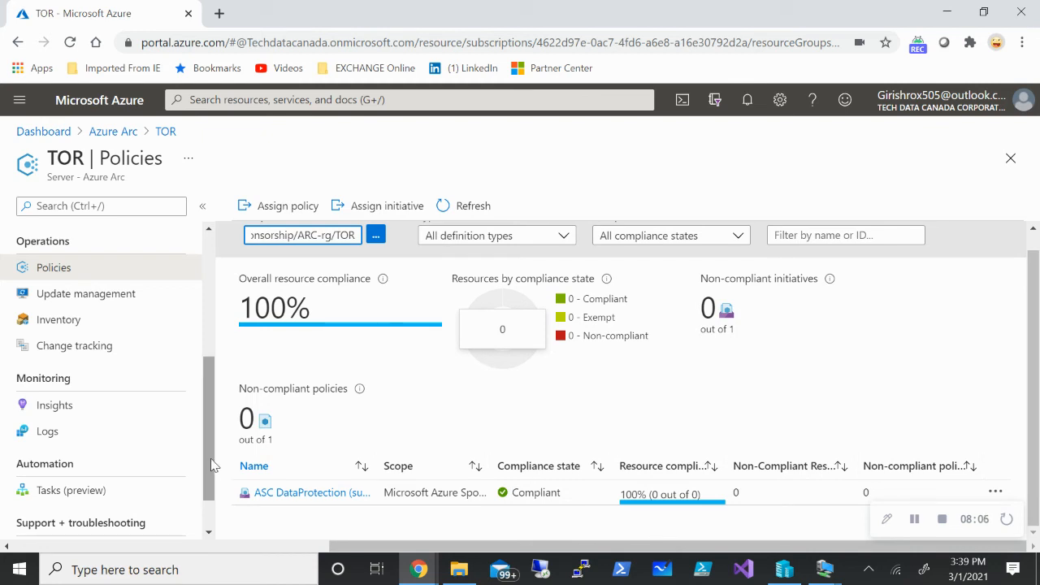
# View TOR's update management, Change tracking and Insights pages, then return to TOR
pyautogui.click(86, 293)
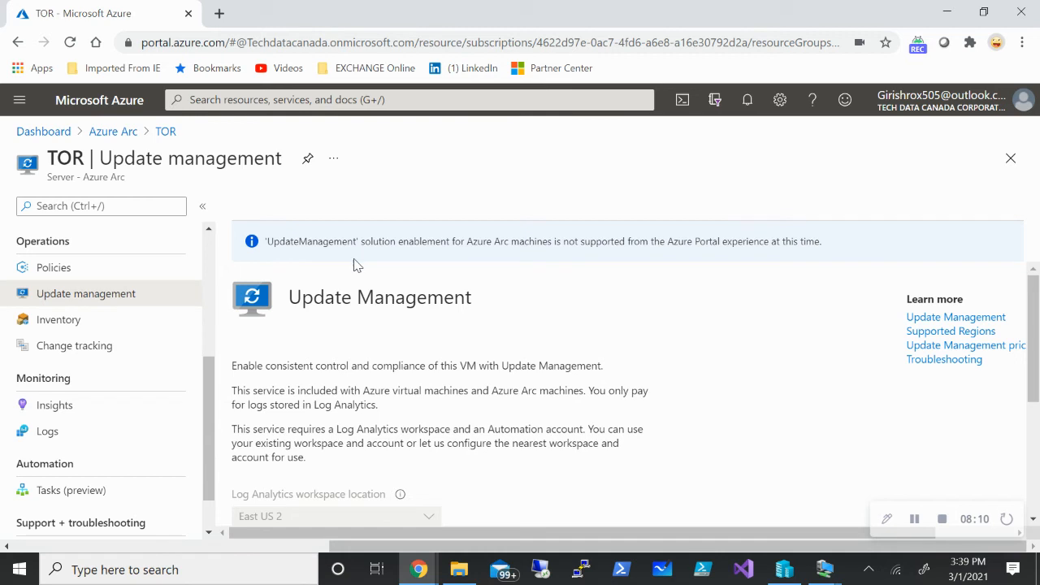
pyautogui.moveTo(432, 257)
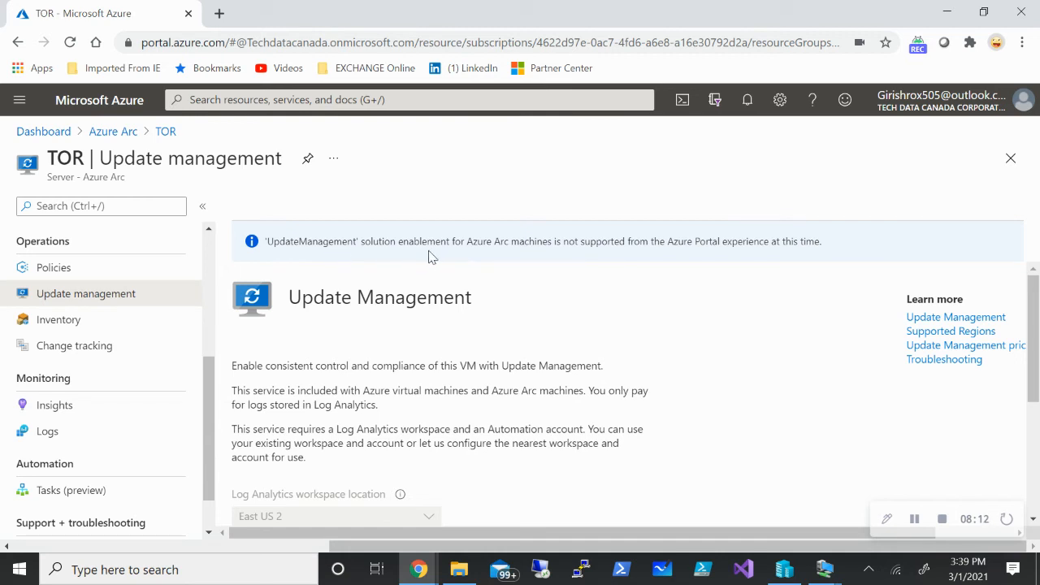
pyautogui.moveTo(570, 298)
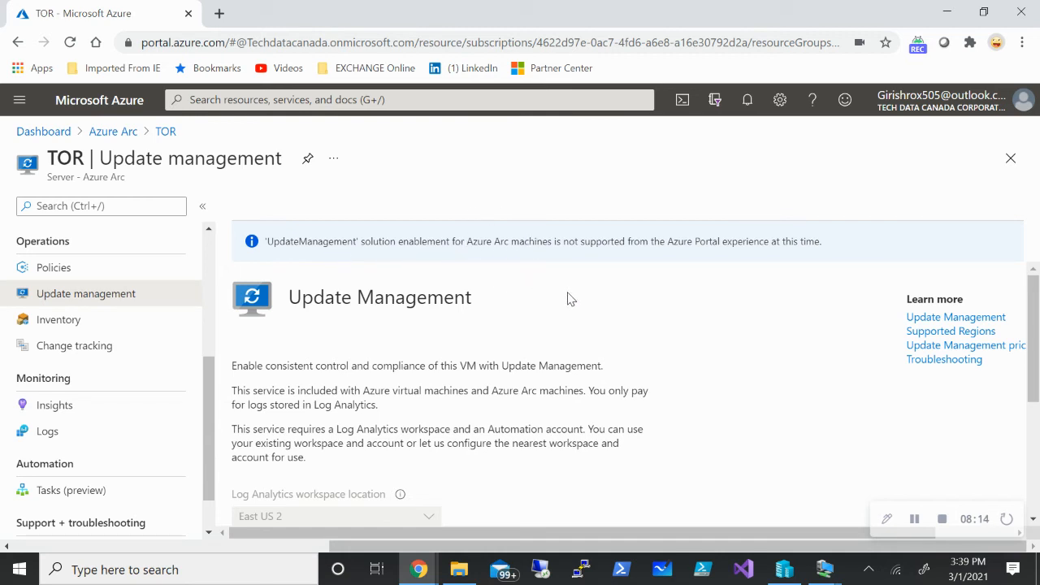
pyautogui.moveTo(559, 301)
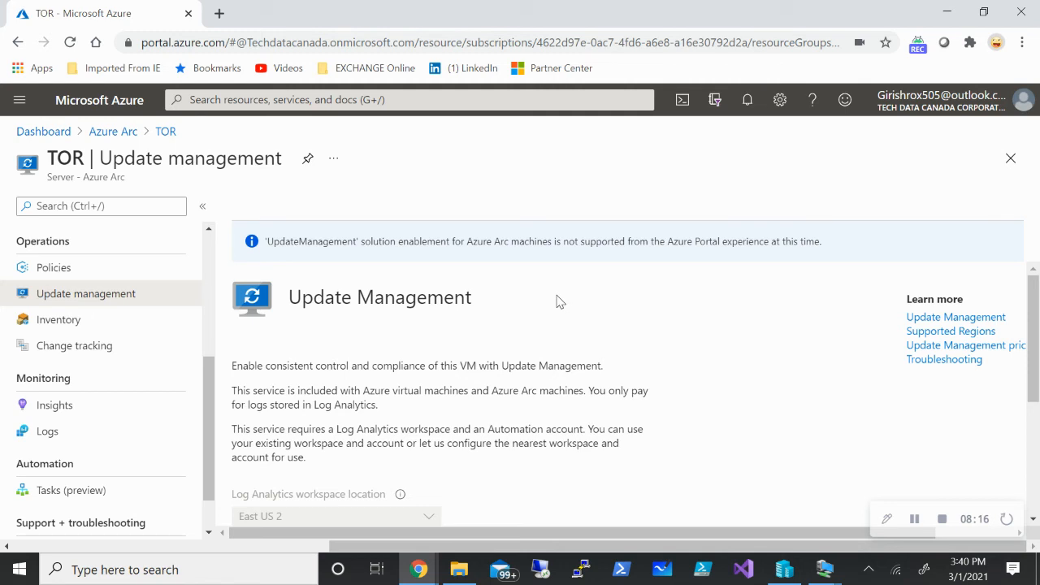
pyautogui.moveTo(580, 284)
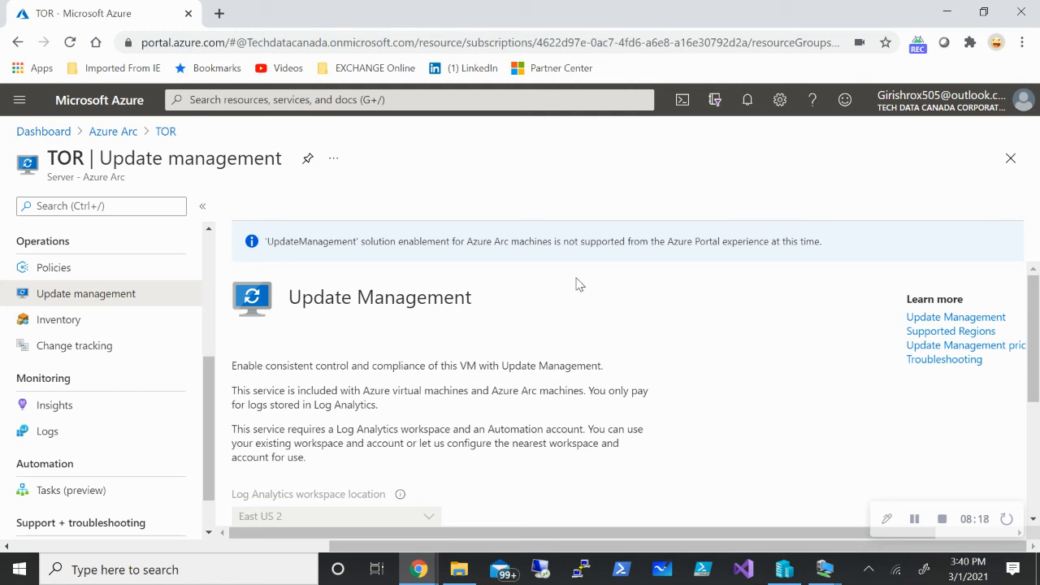
pyautogui.moveTo(58, 319)
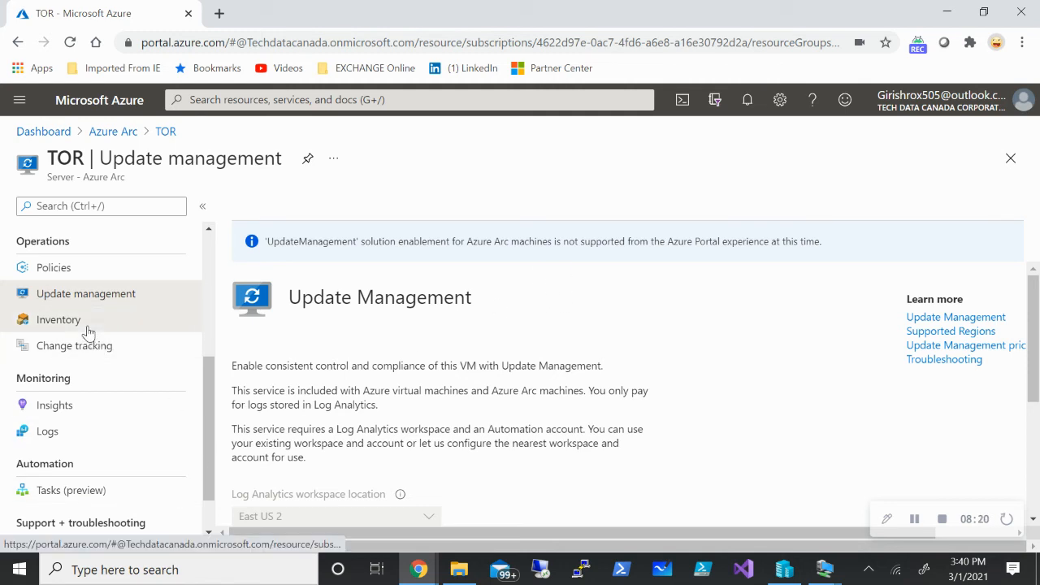
pyautogui.click(58, 319)
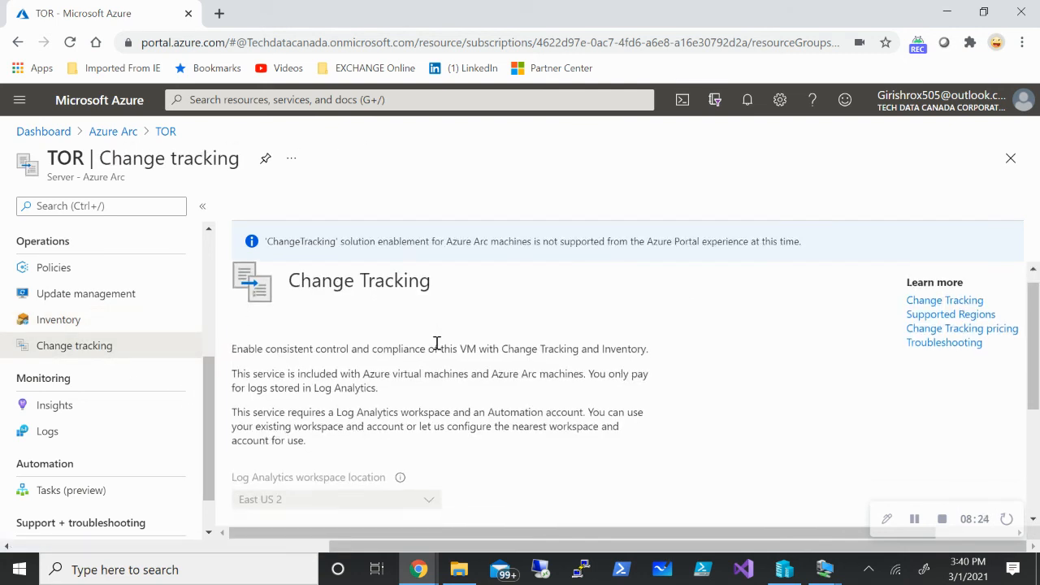
pyautogui.click(55, 405)
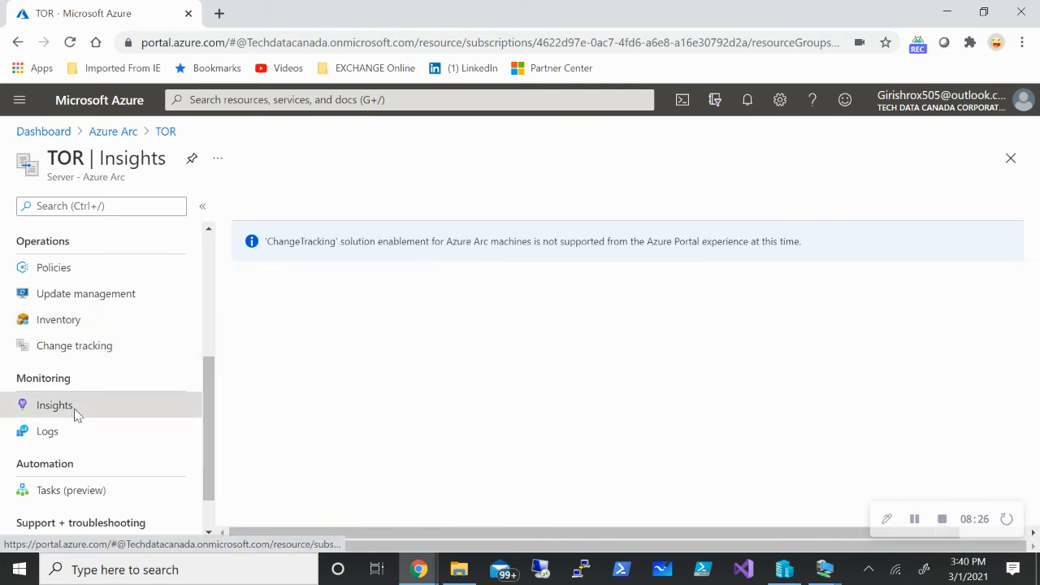
pyautogui.click(54, 405)
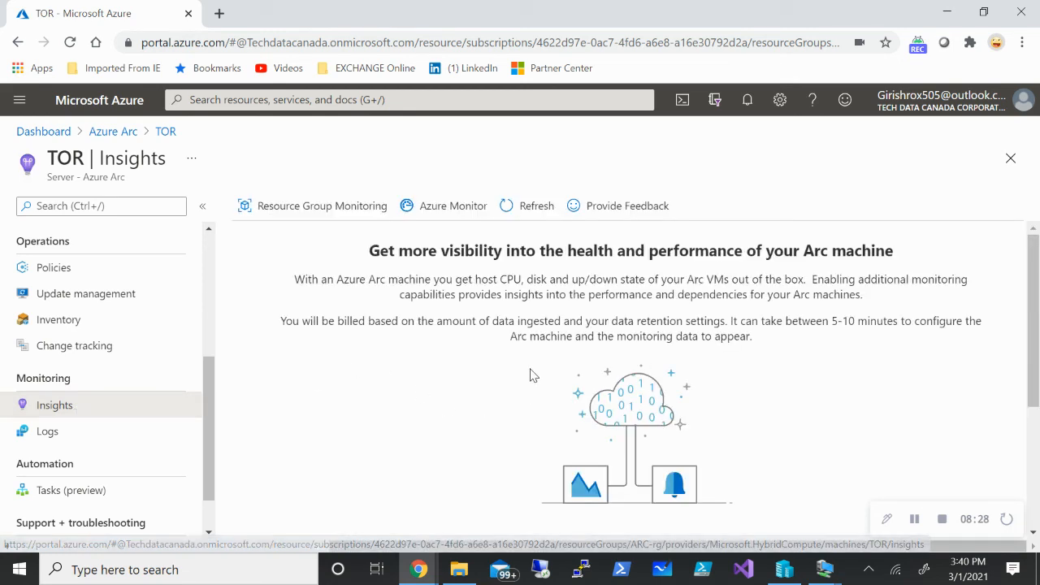
pyautogui.moveTo(444, 415)
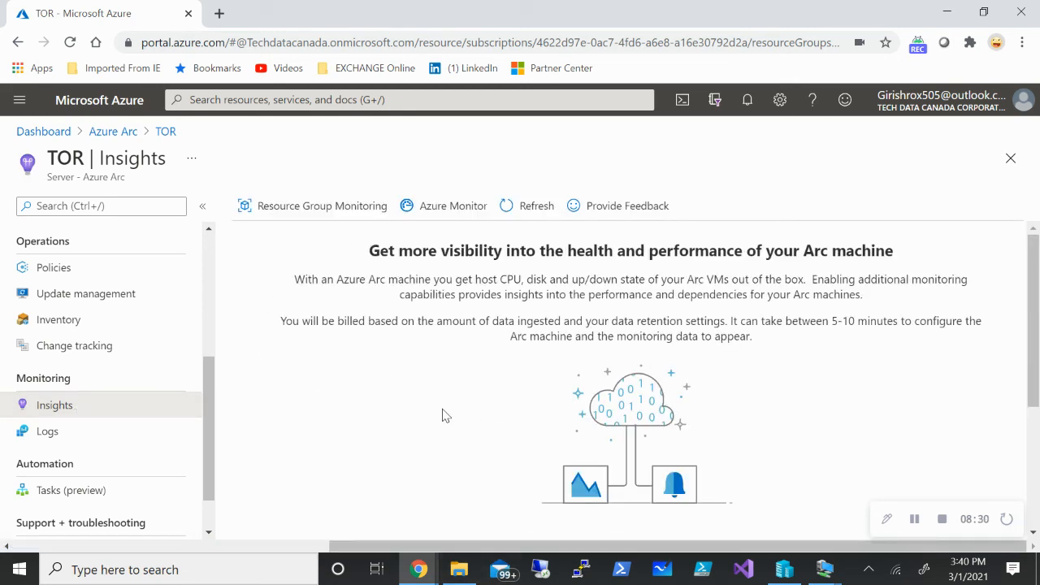
pyautogui.moveTo(462, 349)
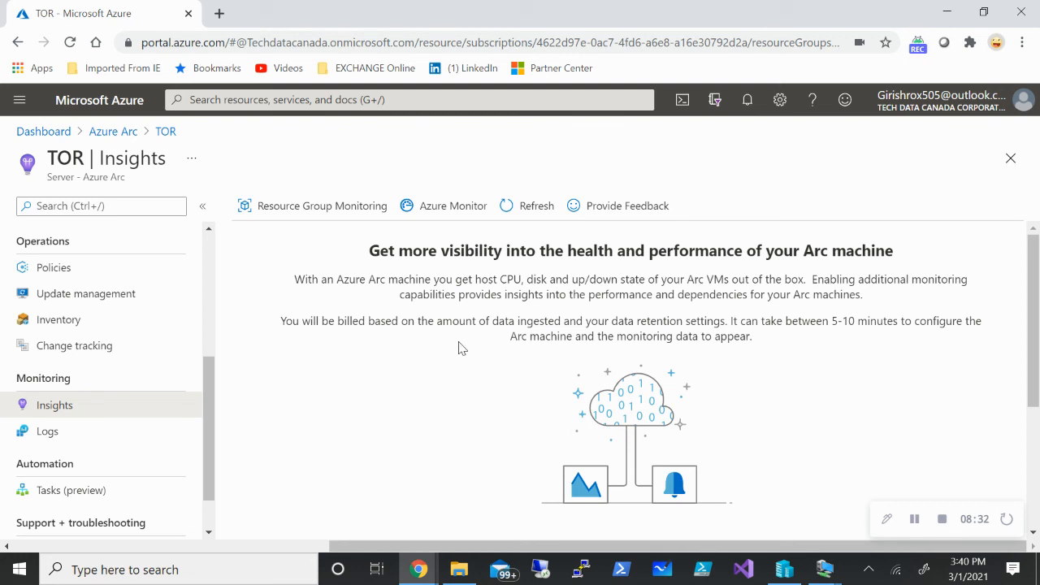
pyautogui.moveTo(404, 412)
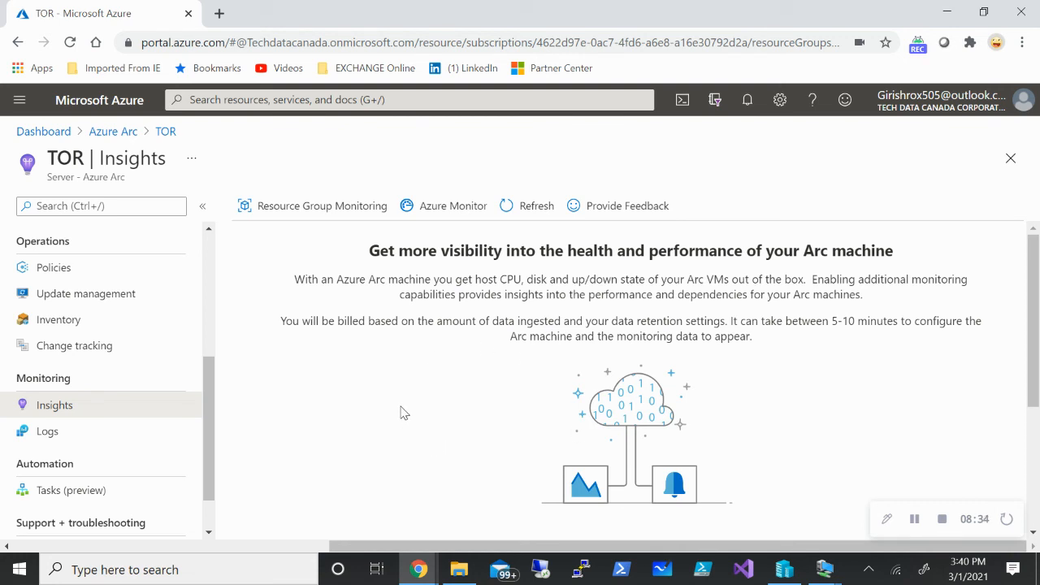
pyautogui.moveTo(191, 452)
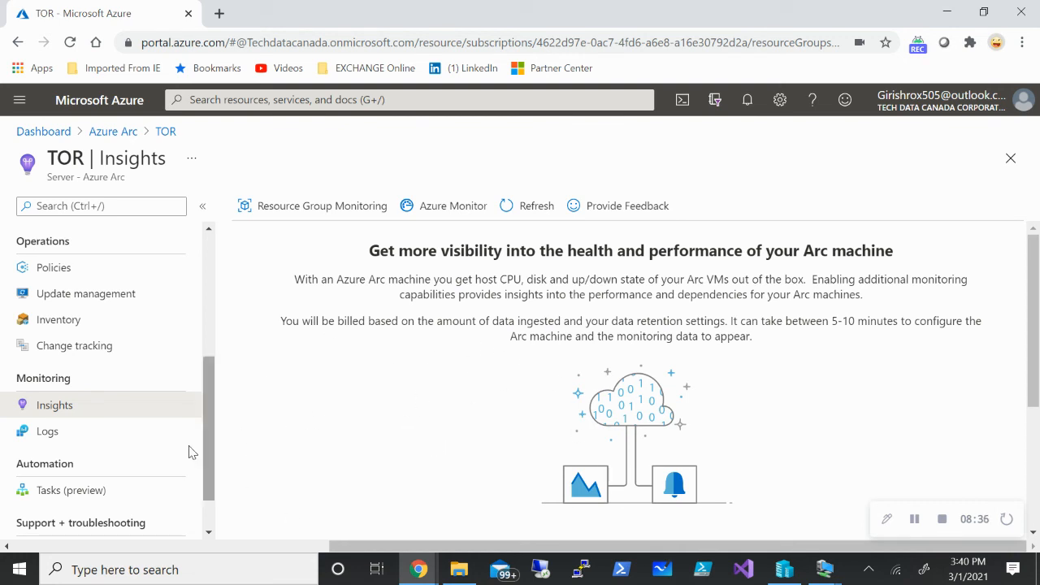
pyautogui.click(47, 431)
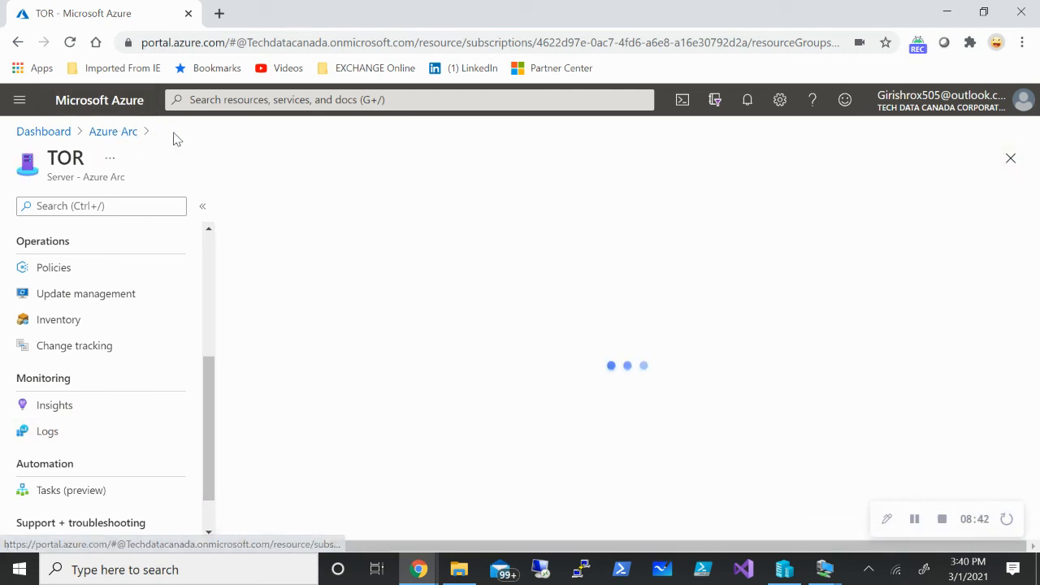
# Return to the Azure Arc servers list after checking OnPrem-VM in Hyper-V Manager
pyautogui.click(113, 131)
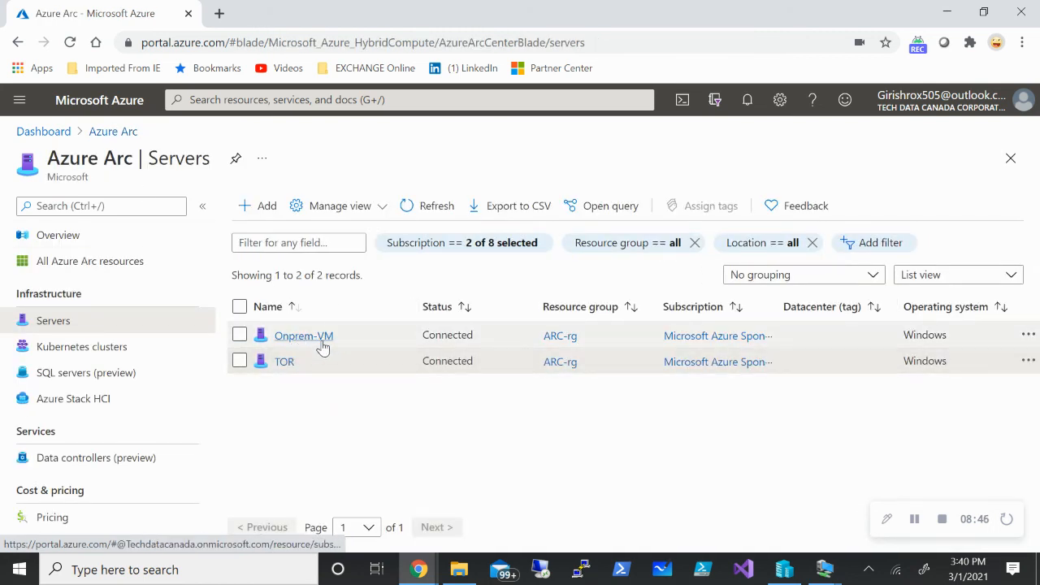
pyautogui.moveTo(303, 336)
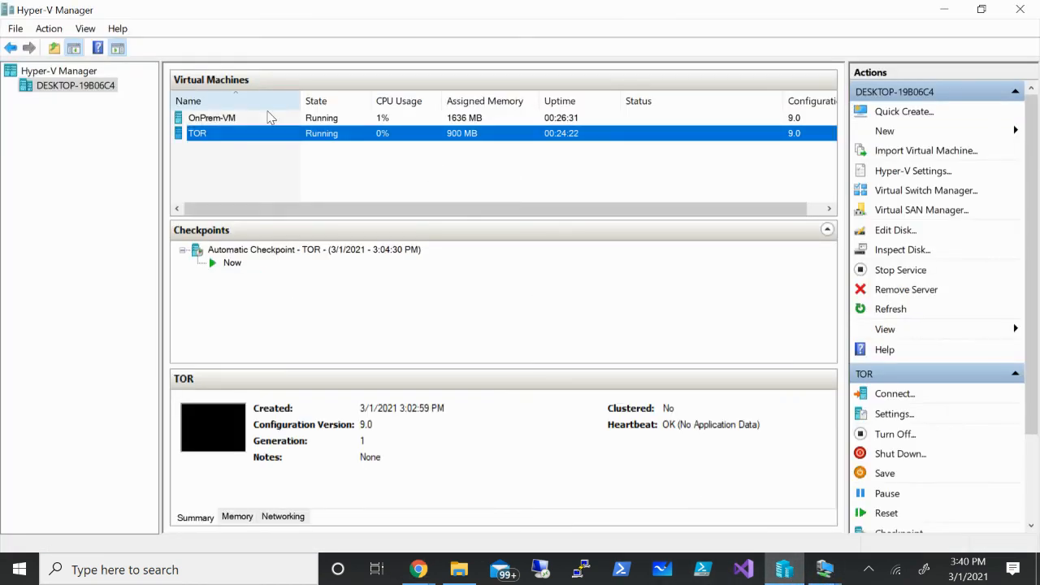
pyautogui.click(211, 117)
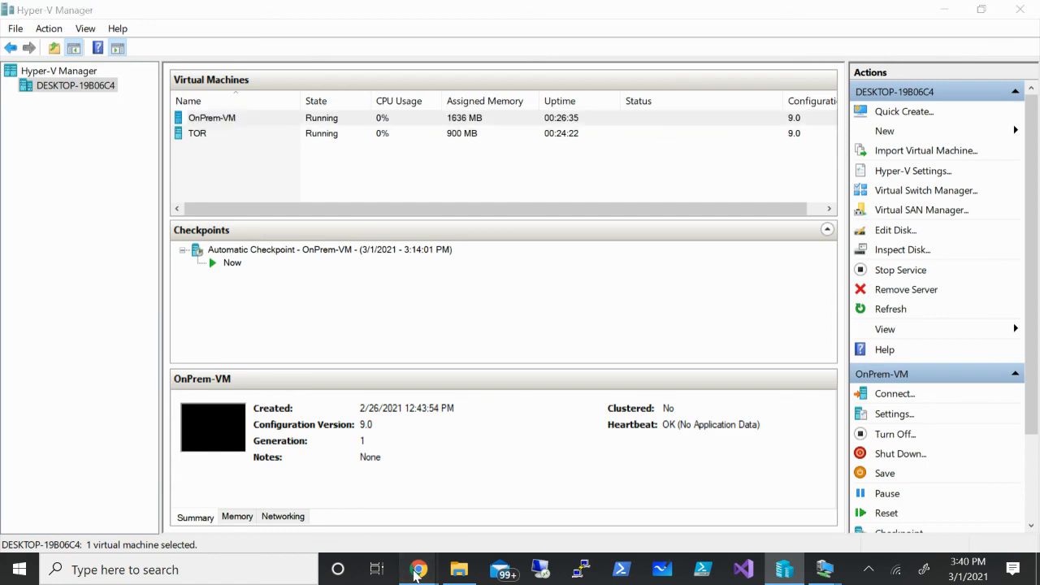
pyautogui.click(419, 569)
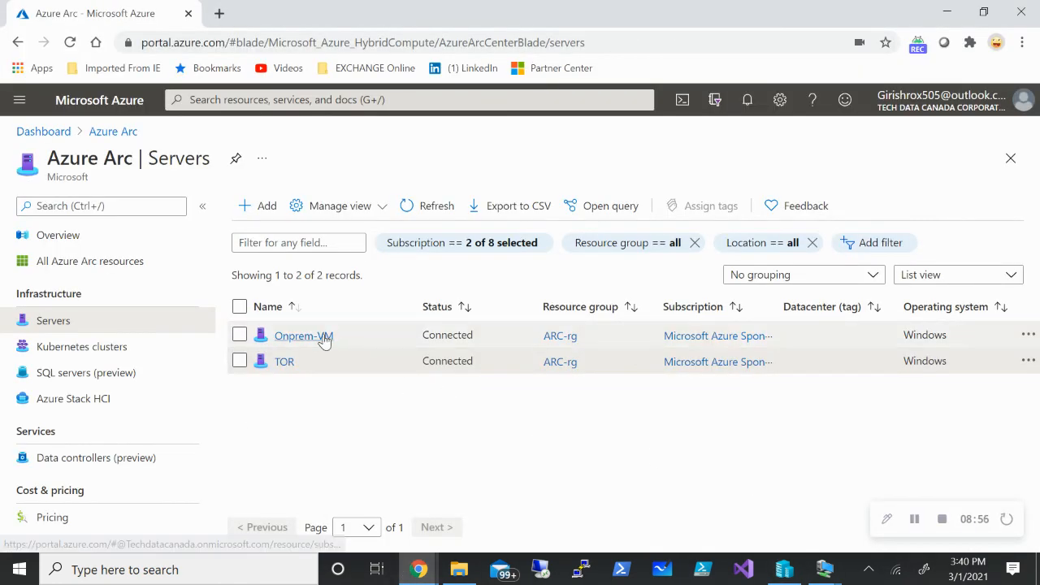
# Show Onprem-VM's Extensions: DependencyAgentWindows and MicrosoftMonitoringAgent, both Succeeded
pyautogui.click(304, 335)
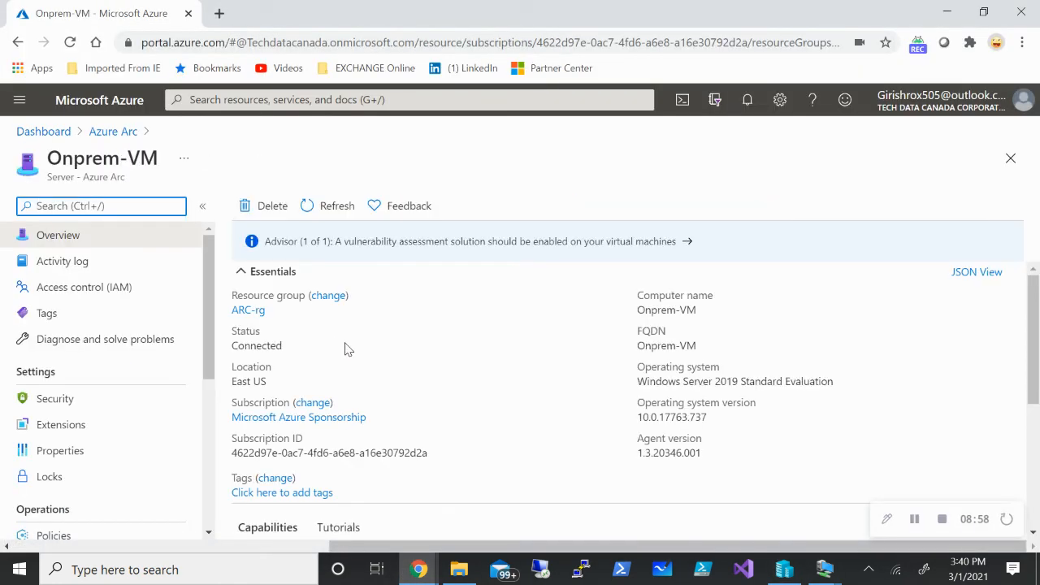
pyautogui.scroll(-3)
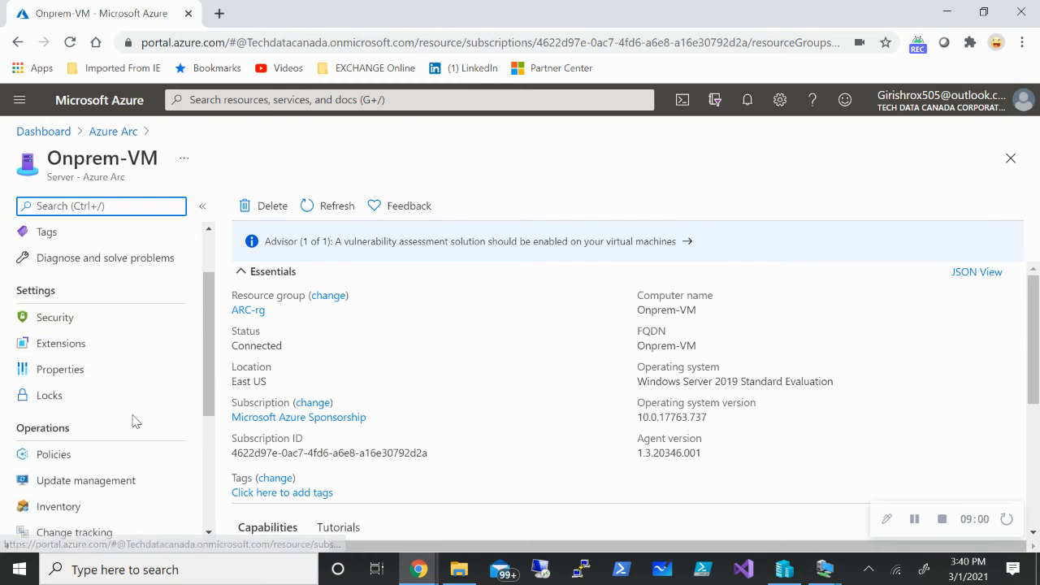
pyautogui.click(61, 343)
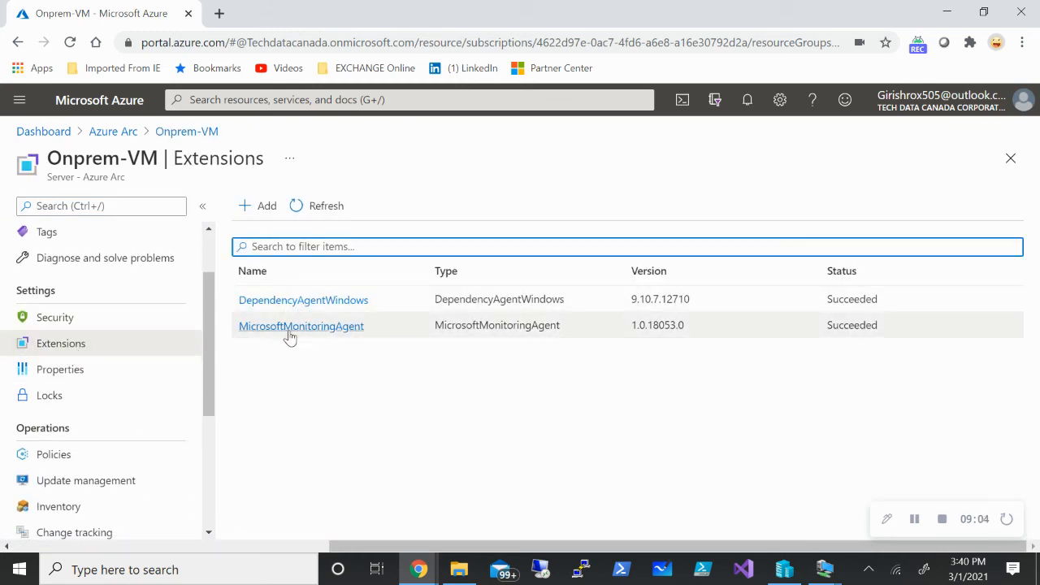
pyautogui.moveTo(341, 342)
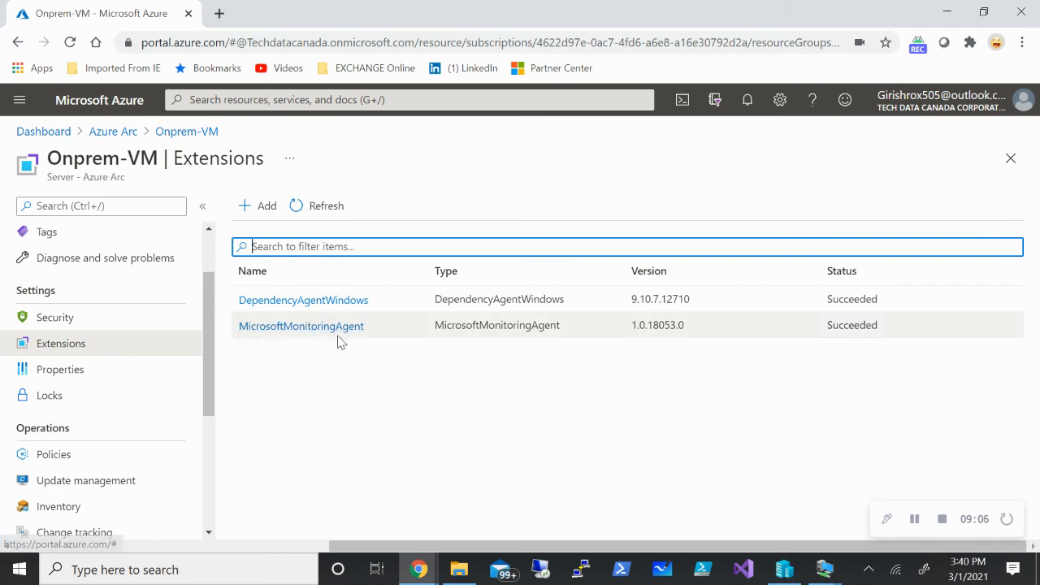
pyautogui.scroll(-3)
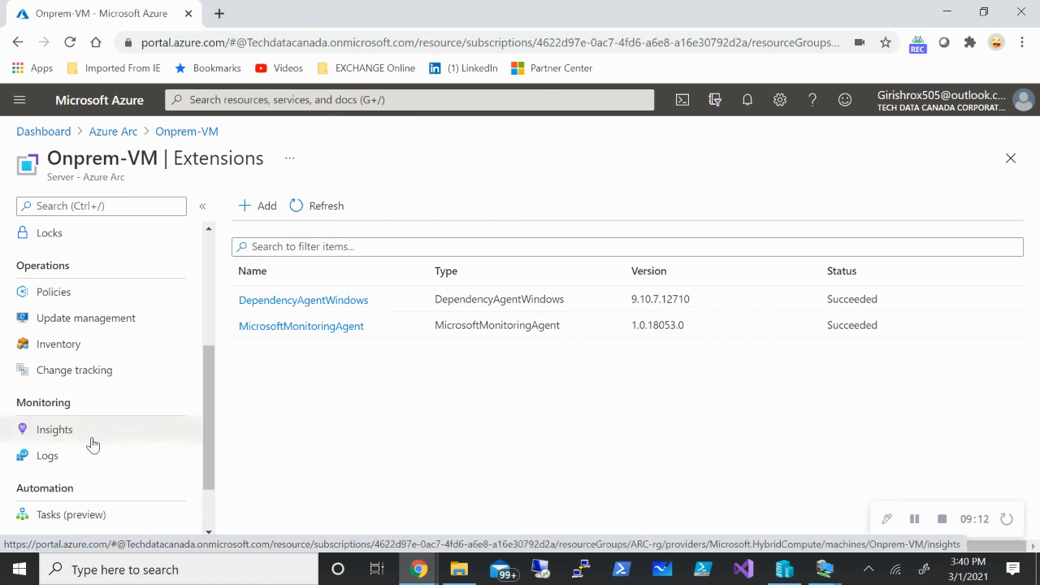
# Scroll through Onprem-VM's Insights Performance charts for disk, CPU, memory, IOPS and network
pyautogui.click(53, 429)
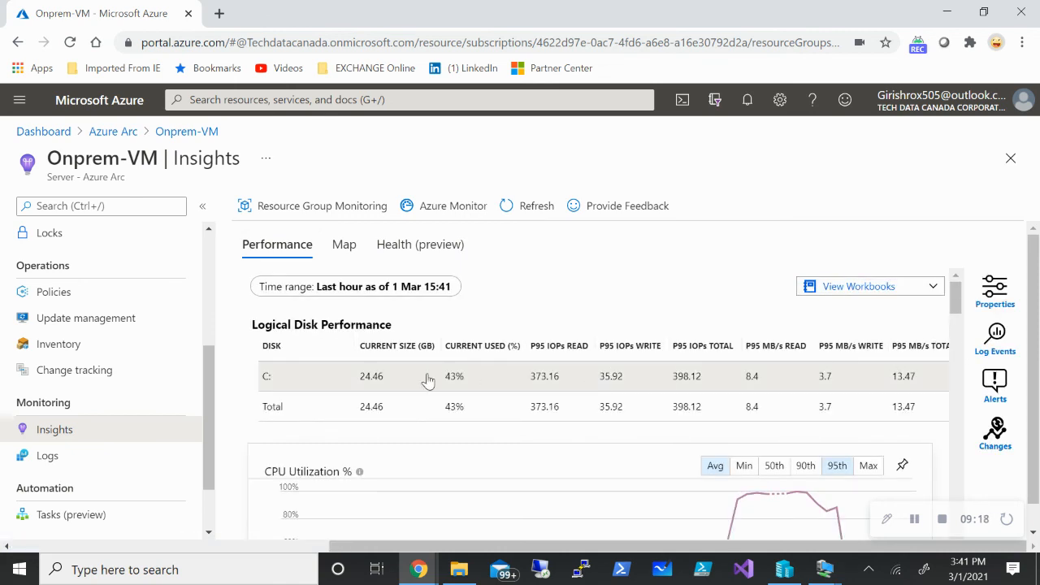
pyautogui.scroll(-3)
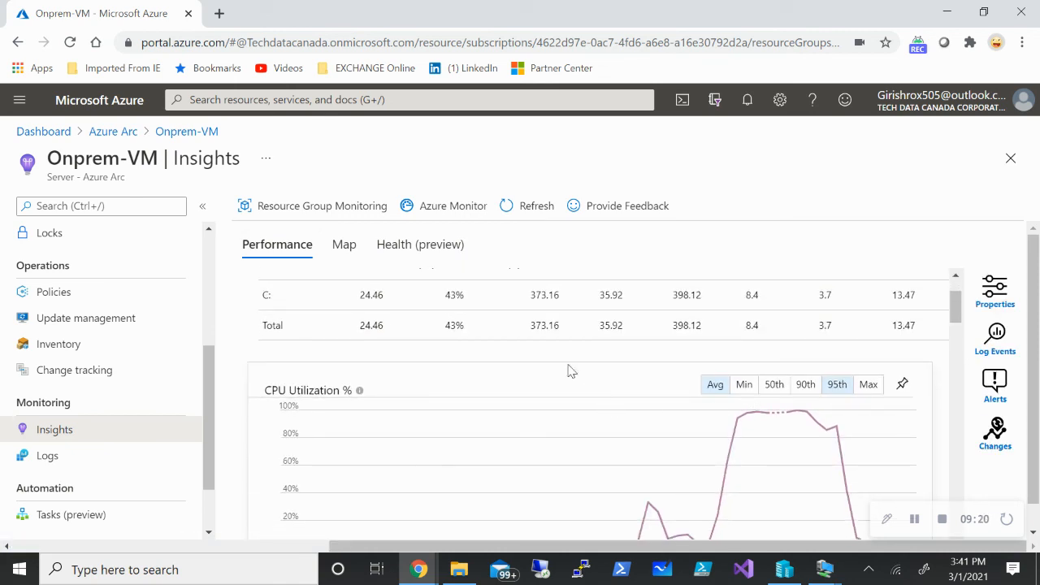
pyautogui.scroll(-3)
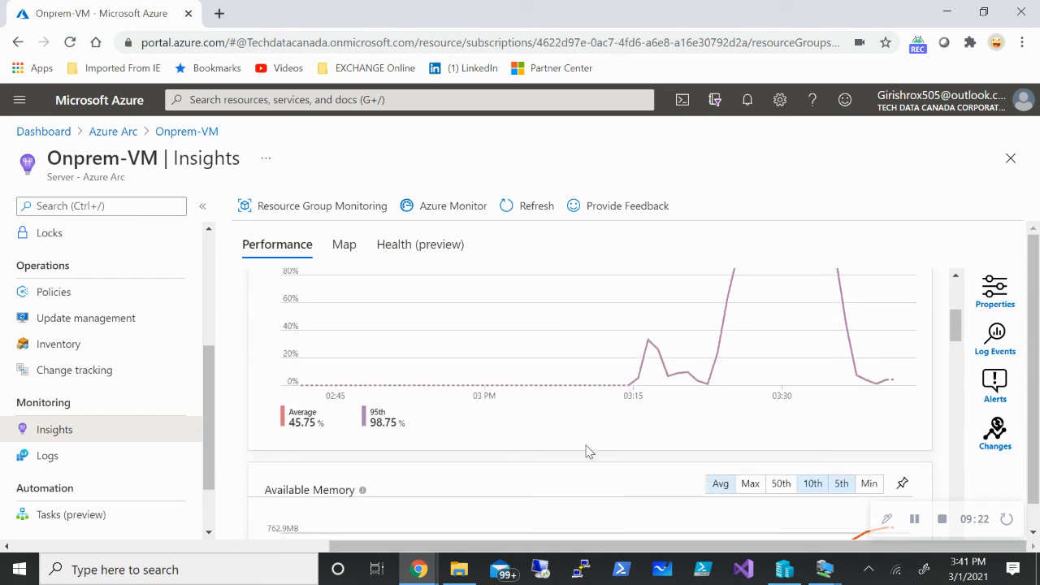
pyautogui.scroll(-3)
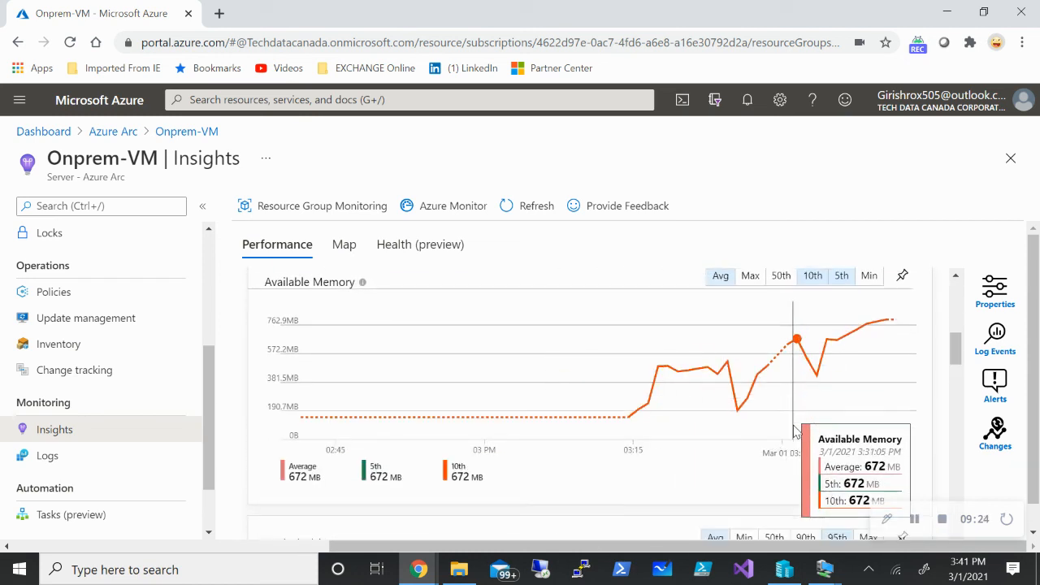
pyautogui.scroll(-3)
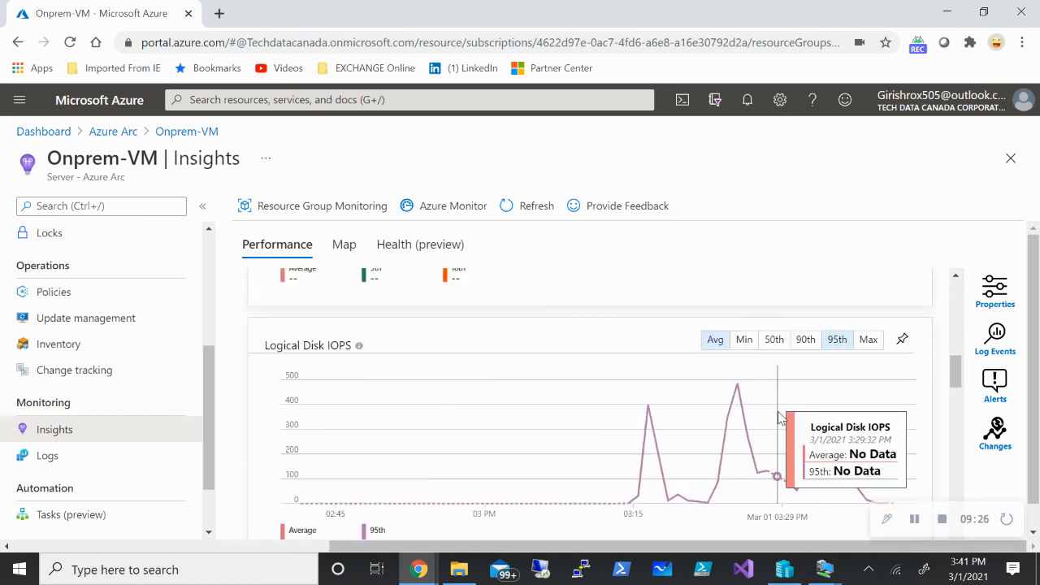
pyautogui.scroll(-3)
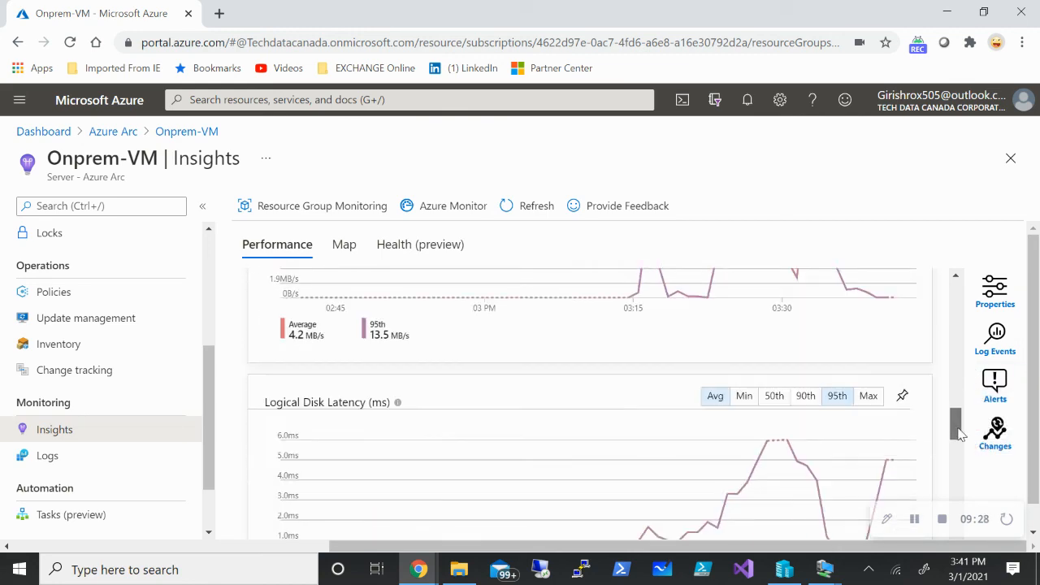
pyautogui.scroll(-3)
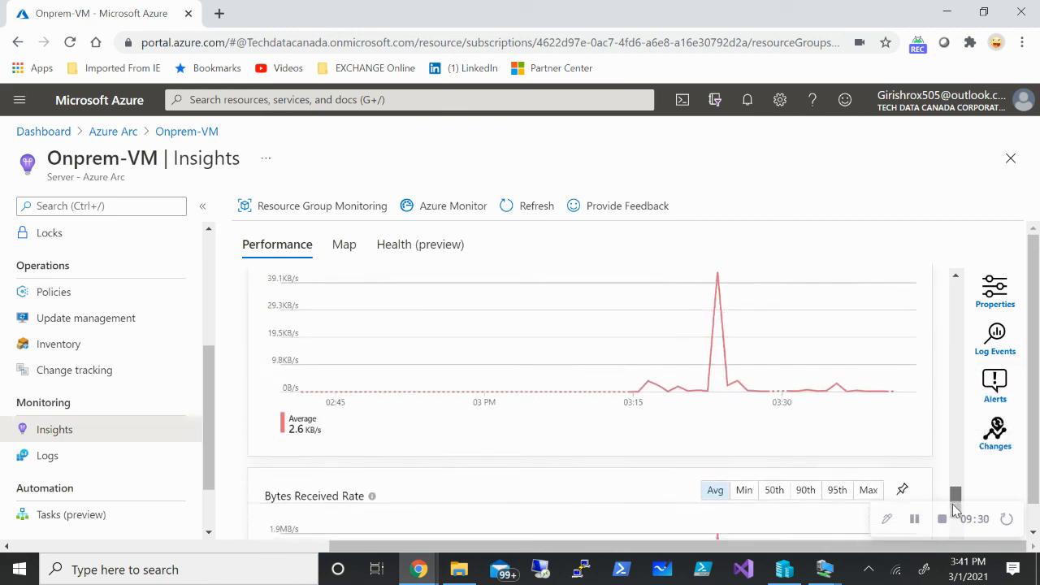
pyautogui.scroll(-3)
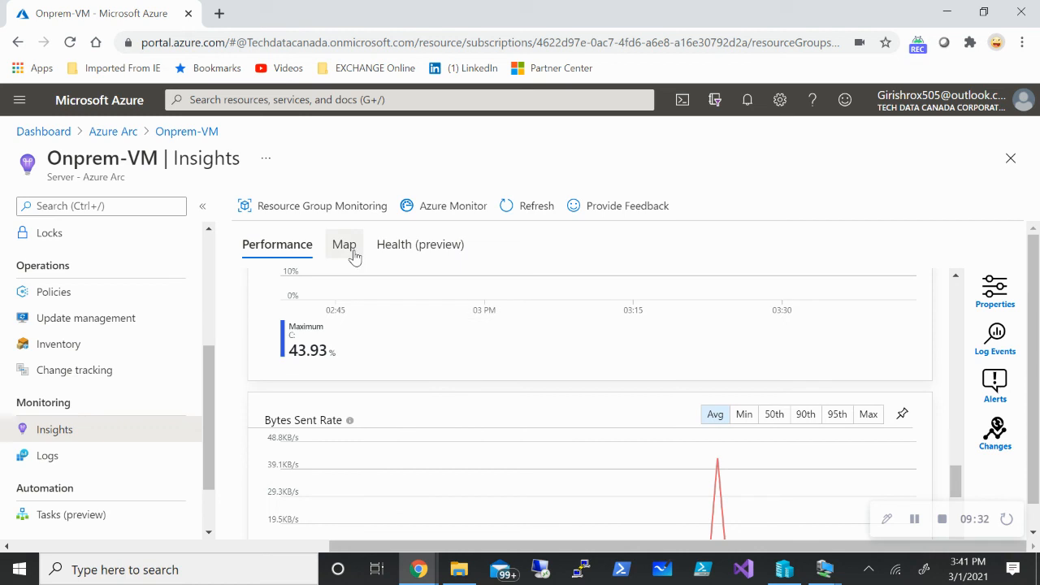
# Switch Onprem-VM Insights to the Map tab showing connections and machine summary
pyautogui.click(344, 244)
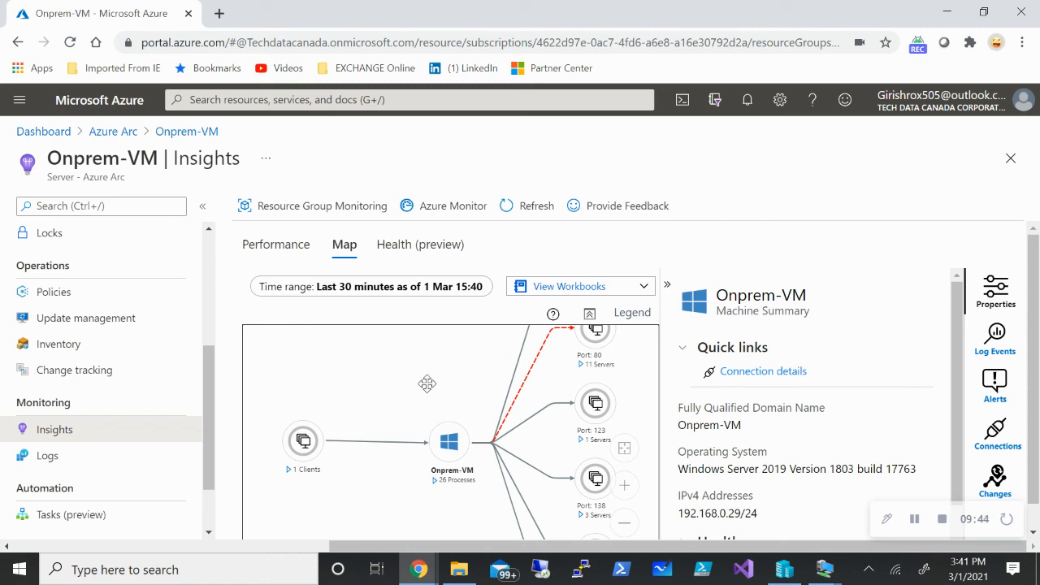
pyautogui.moveTo(451, 278)
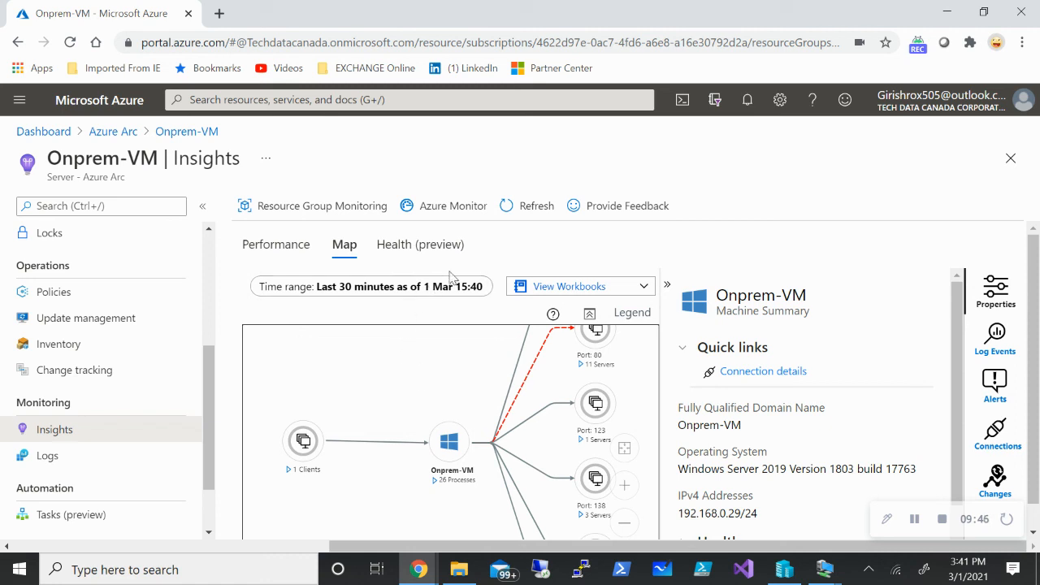
pyautogui.moveTo(786, 490)
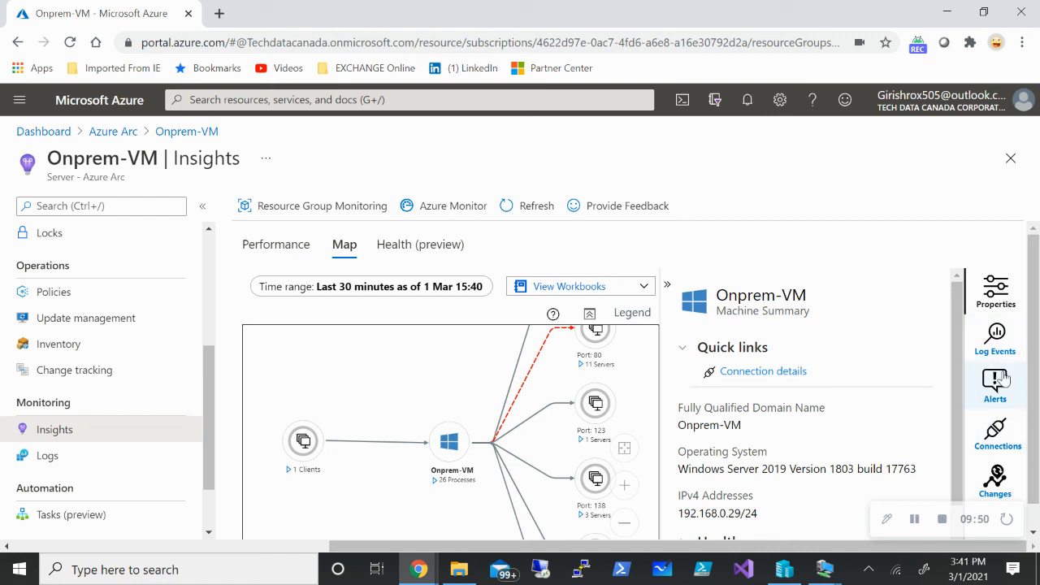
pyautogui.moveTo(994, 379)
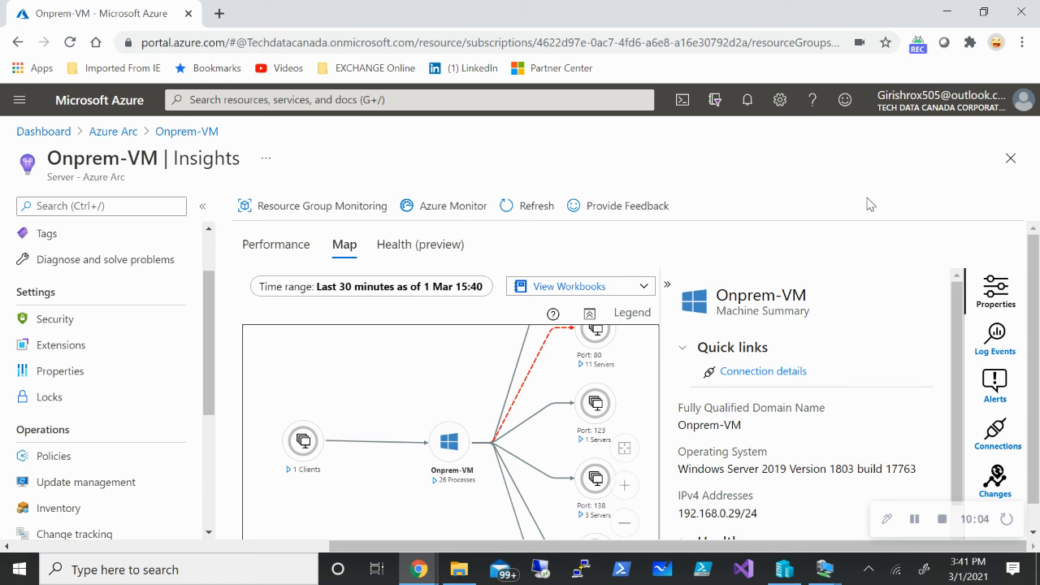
pyautogui.moveTo(923, 498)
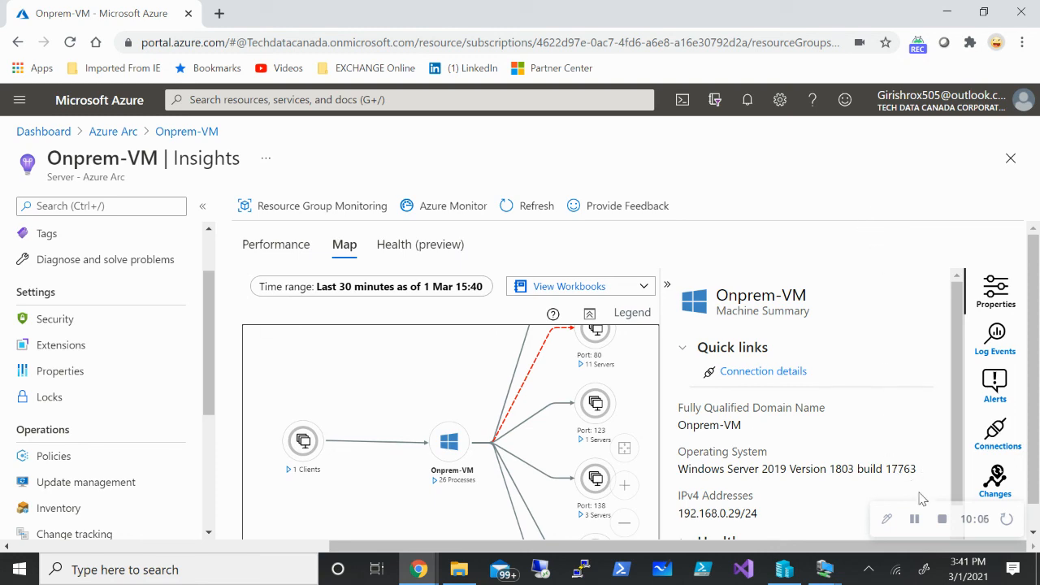